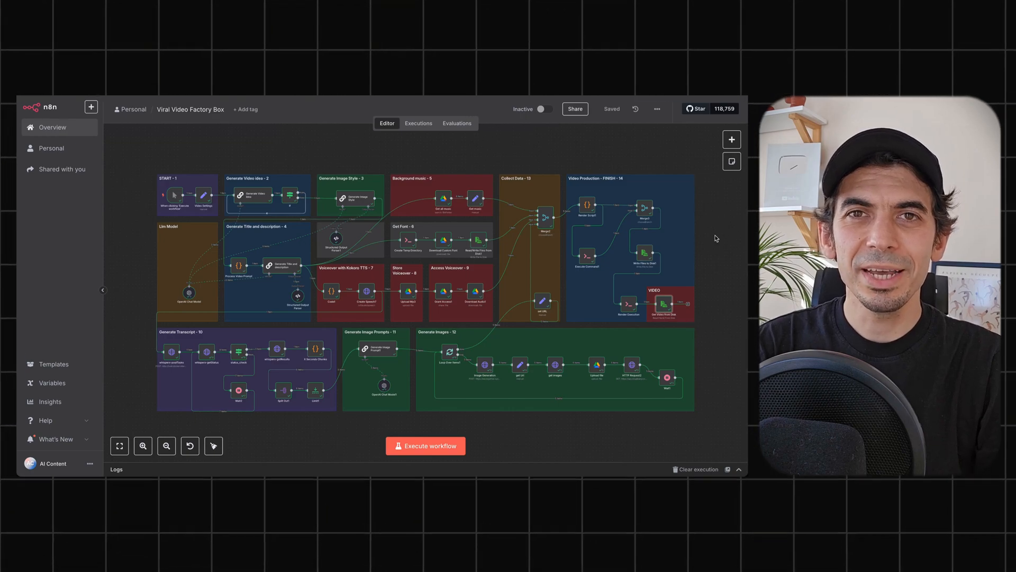
mouse_move(431, 224)
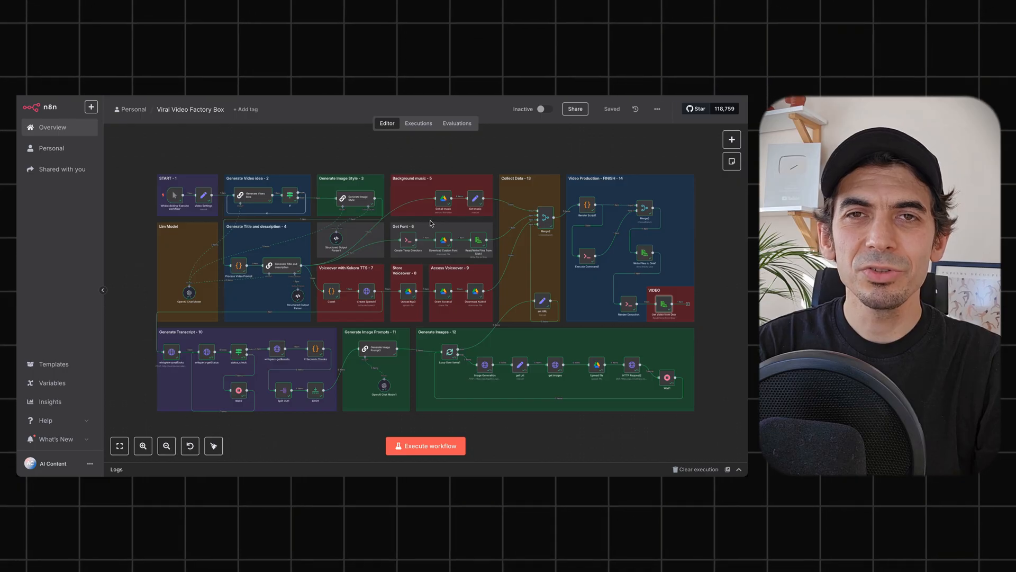
mouse_move(511, 249)
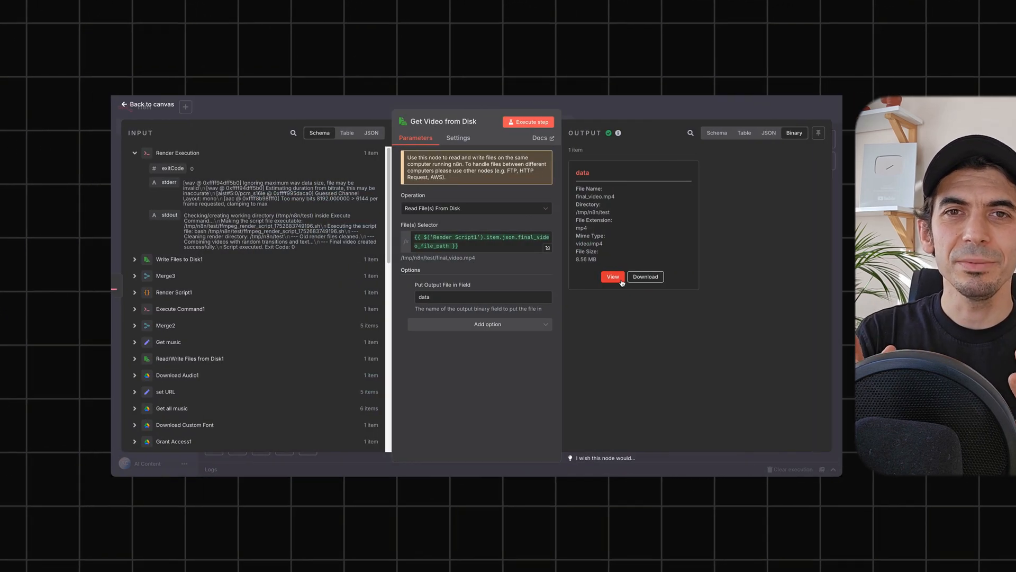
Open the rendered video's binary preview and play the 43-second leaping-cat video to the end
click(612, 277)
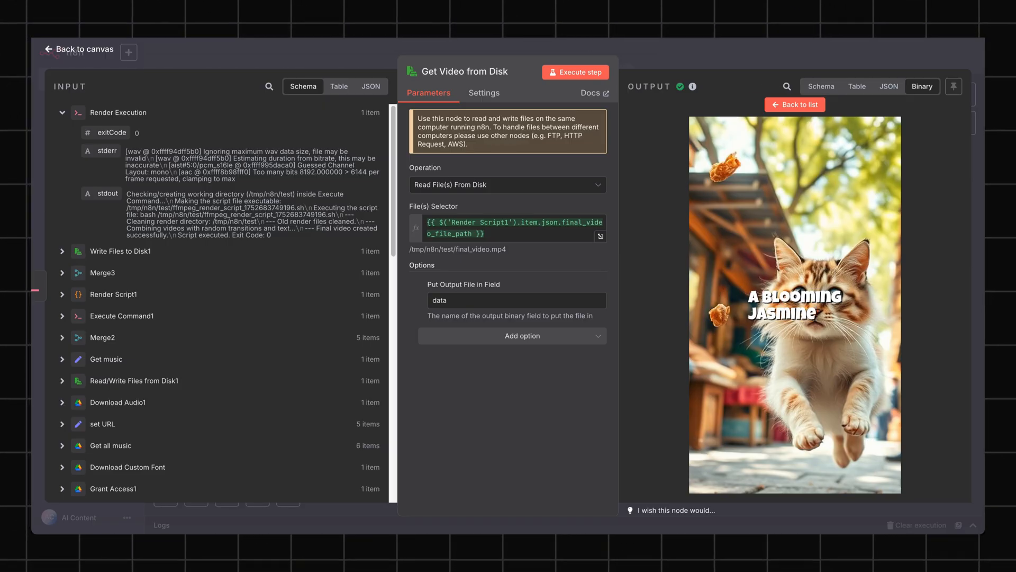
click(794, 305)
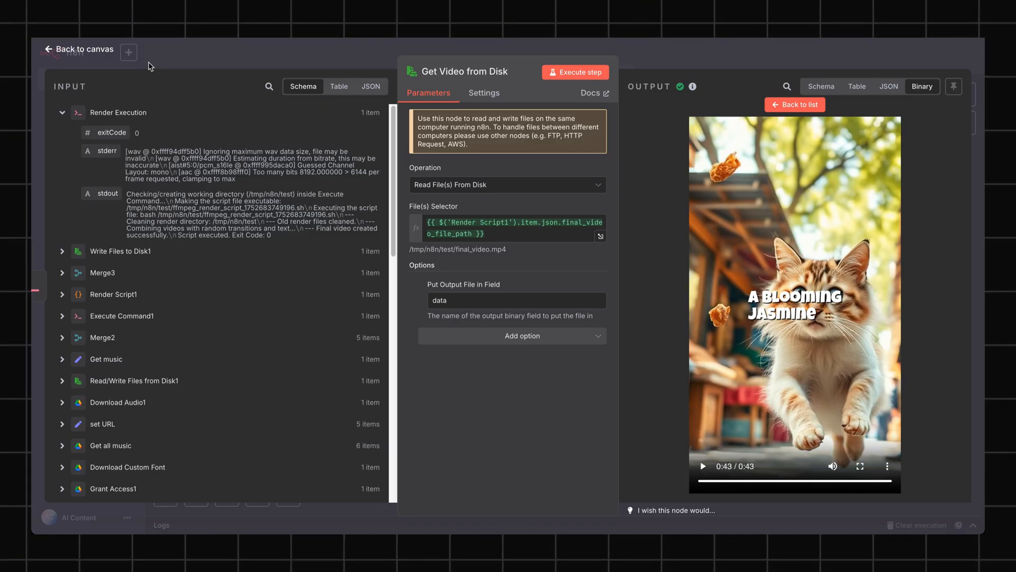
Check the start trigger, then review Video Settings: width 1080, height 1920, 30 fps, volume 0.15
click(78, 49)
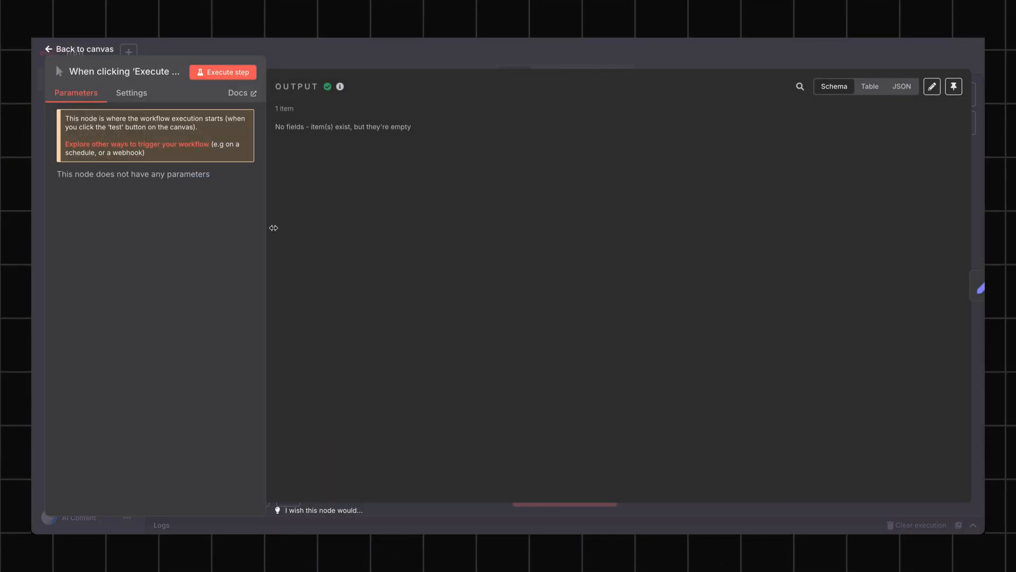
mouse_move(344, 217)
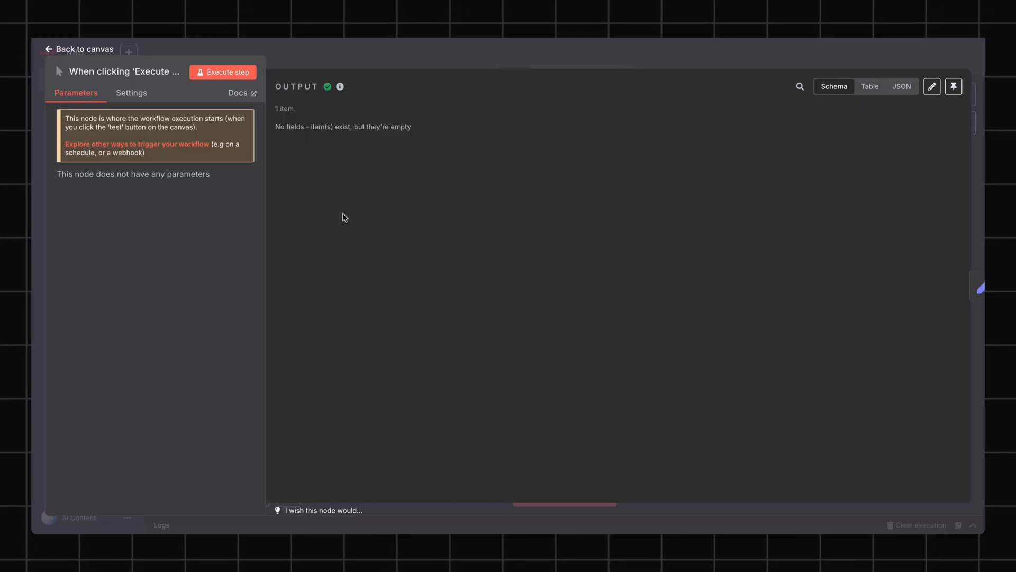
mouse_move(74, 58)
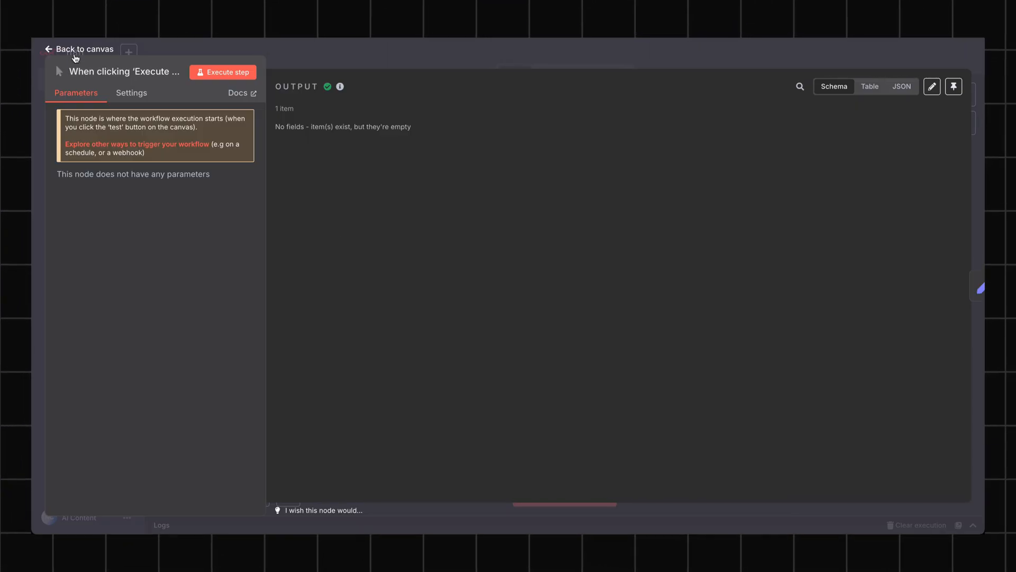
click(77, 49)
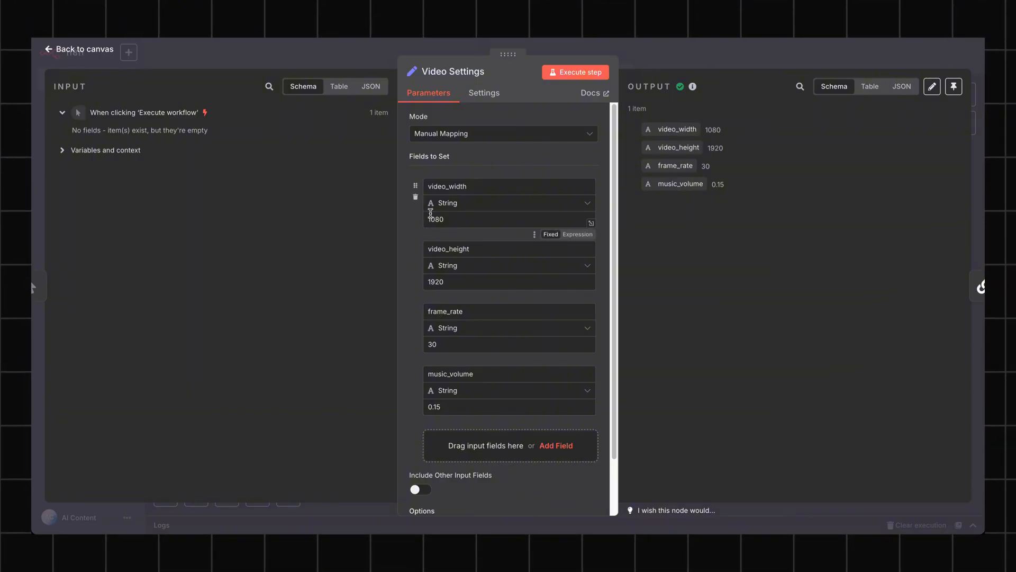
mouse_move(428, 296)
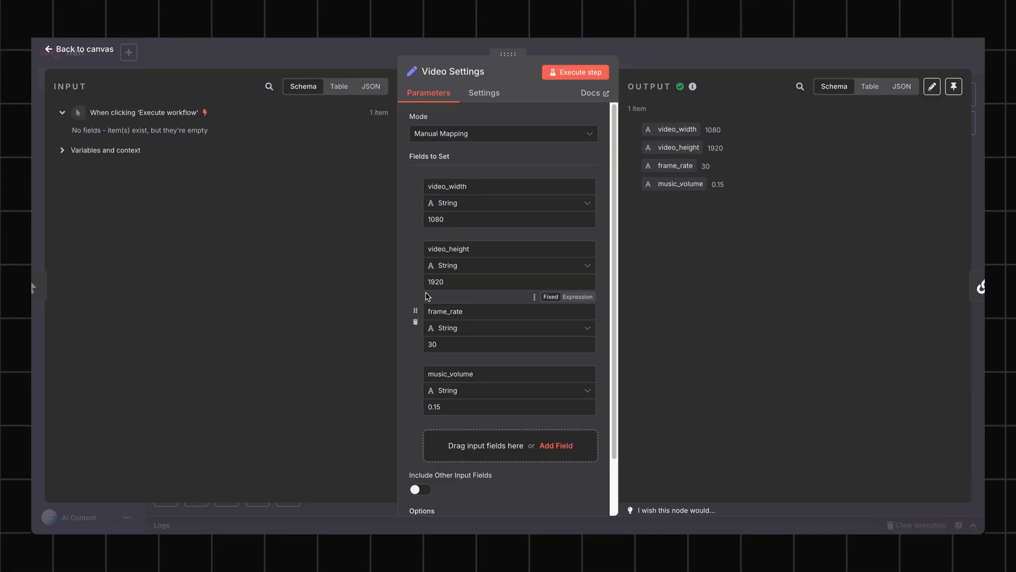
scroll(down, 3)
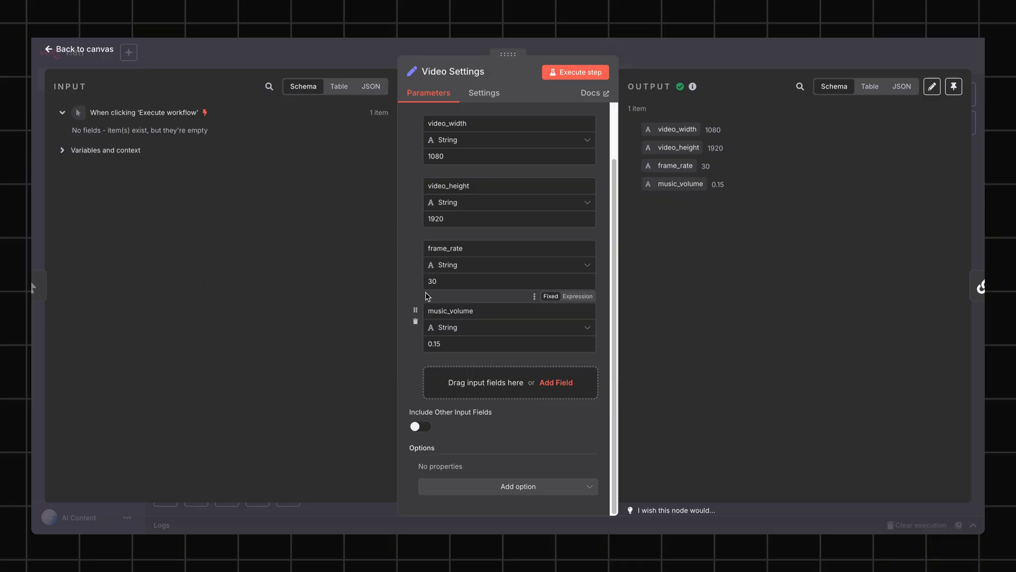
mouse_move(427, 297)
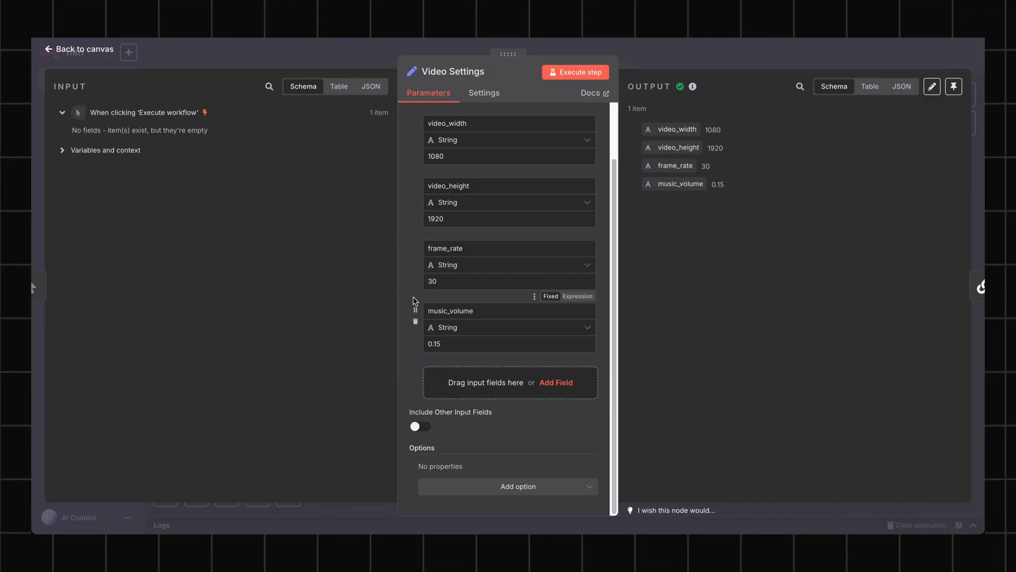
mouse_move(981, 338)
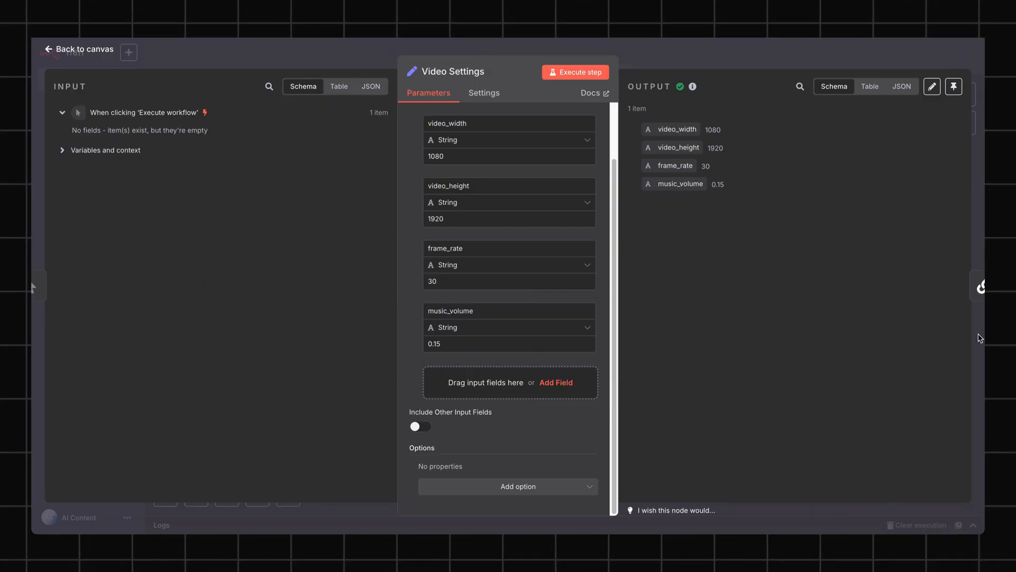
Open Generate Video Idea and scroll through its Animal Story prompt and scriptwriter system message
click(78, 49)
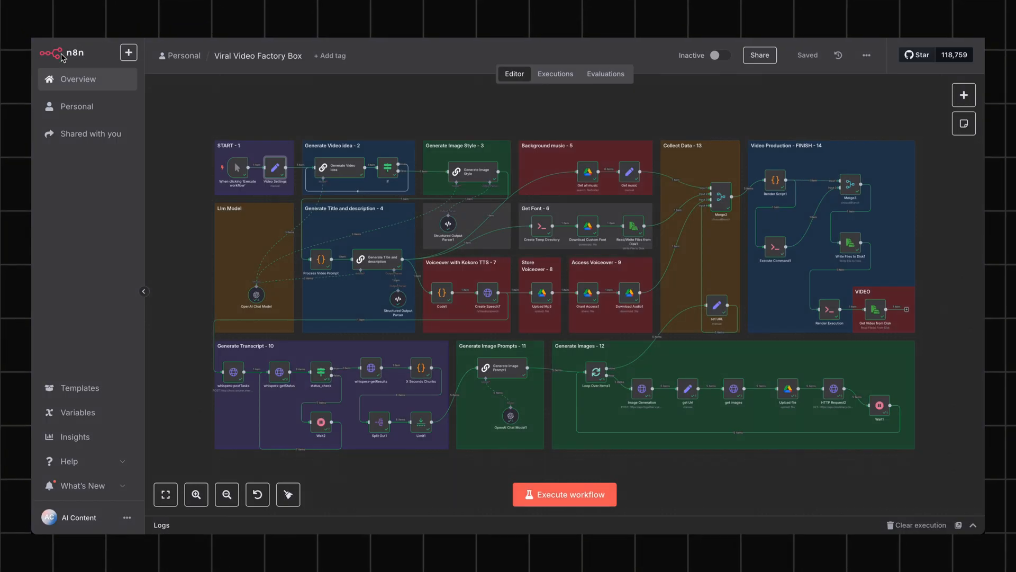
mouse_move(441, 267)
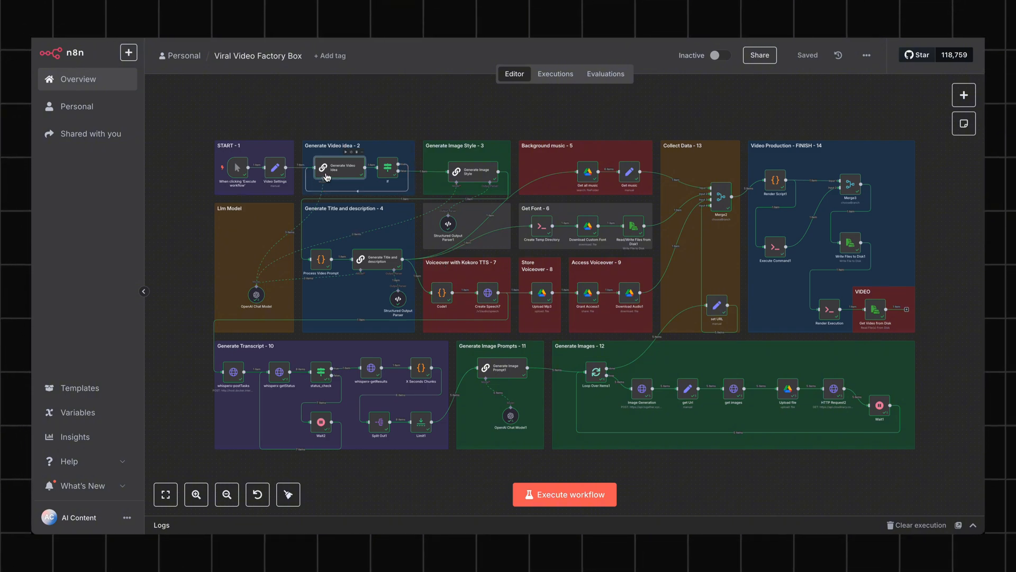
double_click(339, 167)
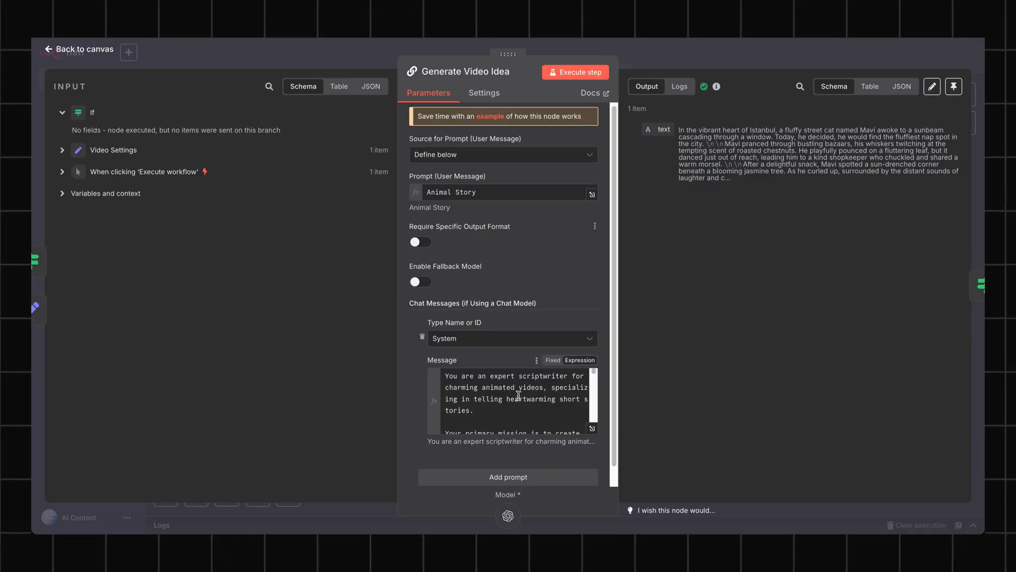
scroll(down, 3)
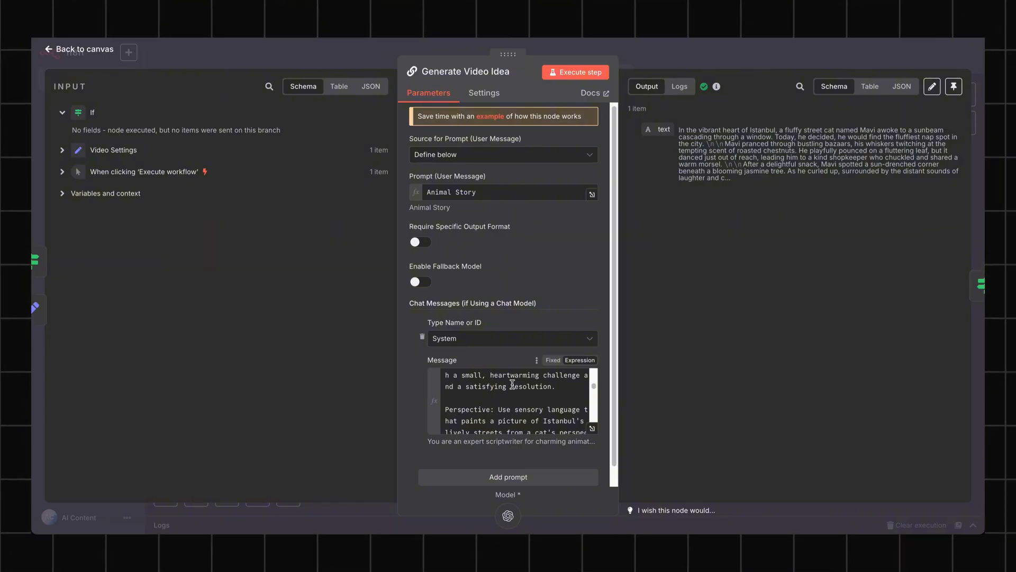
mouse_move(89, 64)
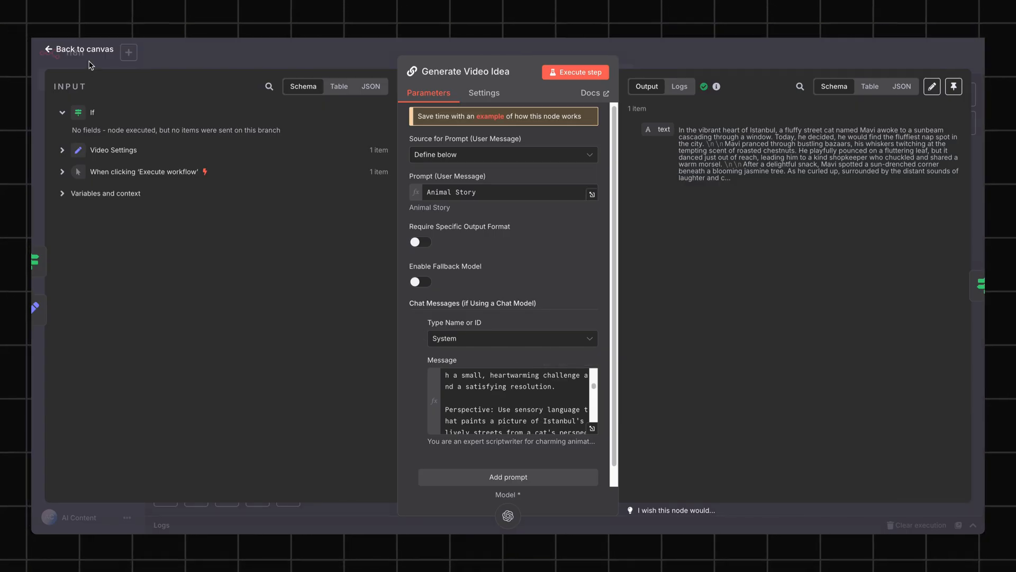
Inspect the If node's text length ≥ 900 condition, then return to the workflow canvas
click(78, 48)
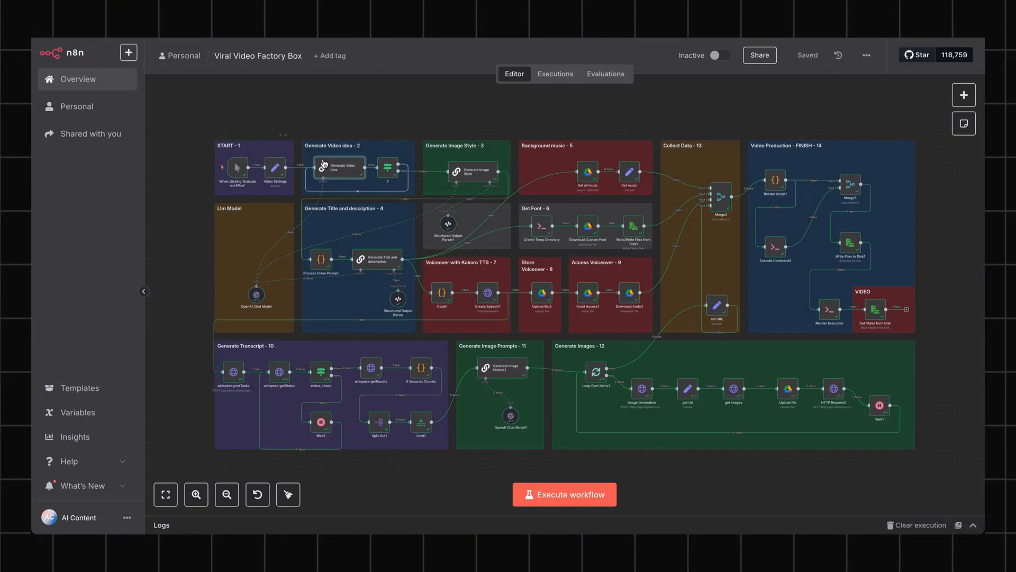
mouse_move(392, 176)
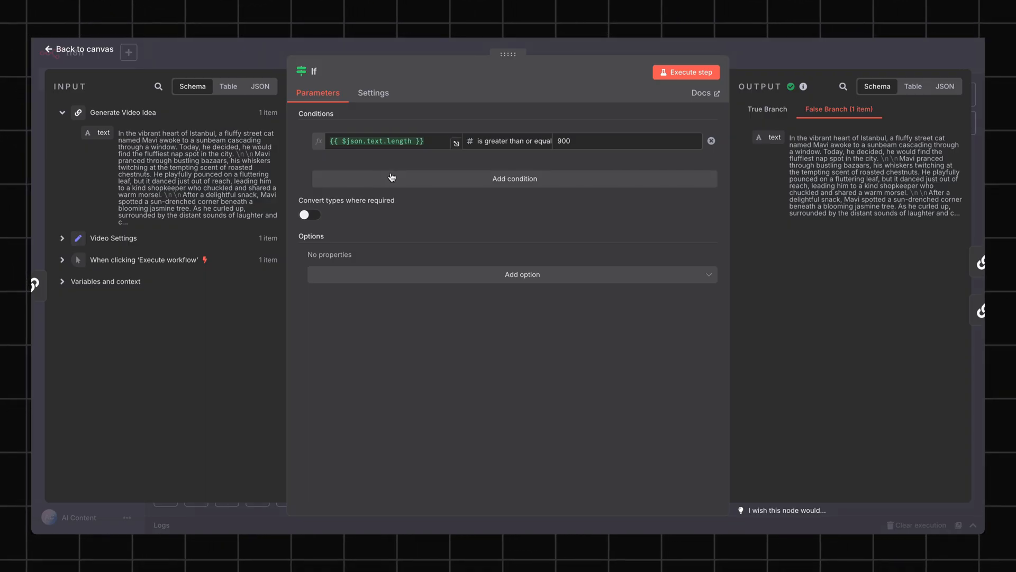
mouse_move(559, 166)
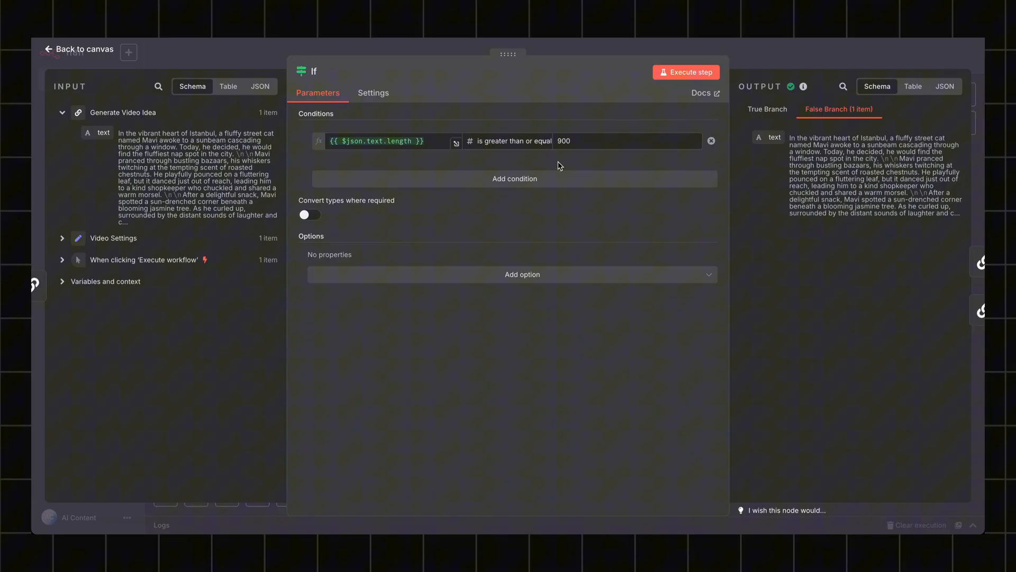
mouse_move(555, 121)
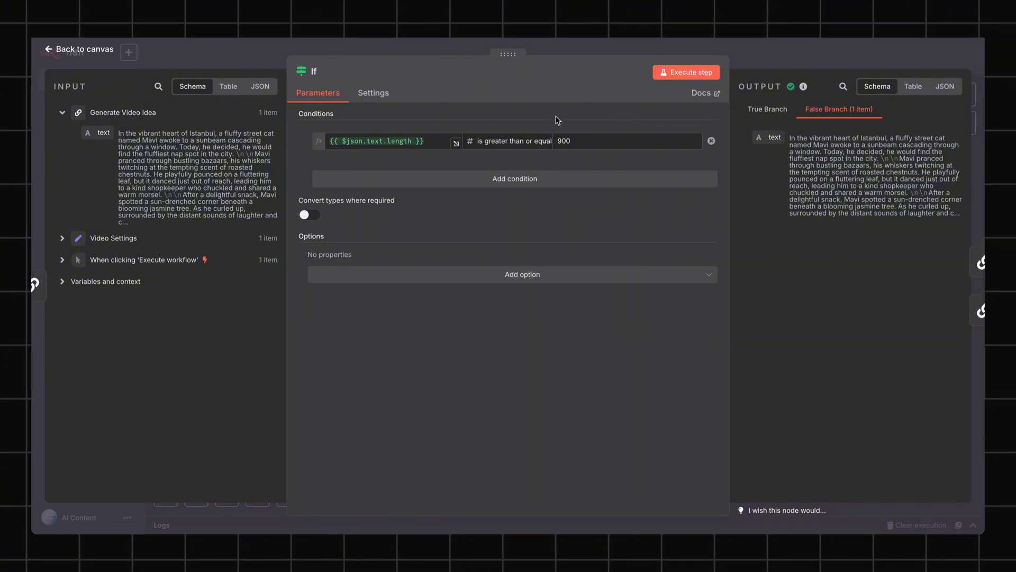
mouse_move(64, 52)
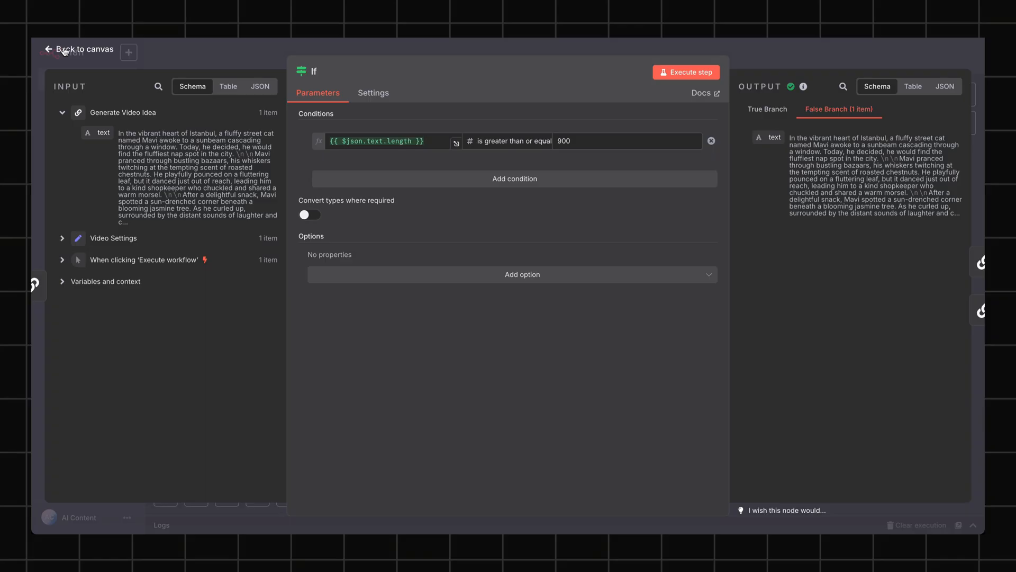
click(83, 49)
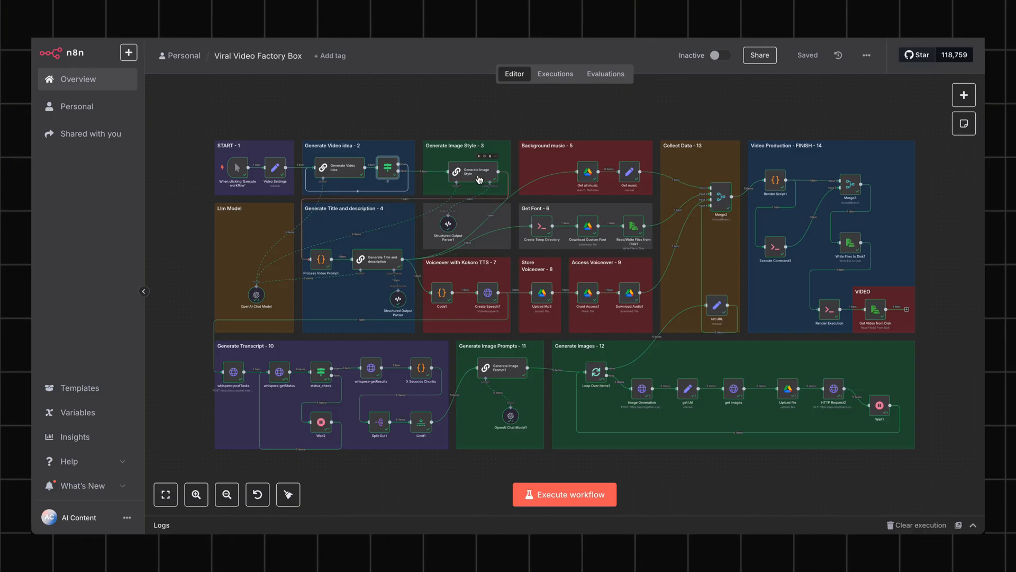
Review Generate Image Style's character sheet and visual style output as a table, then close it
double_click(466, 170)
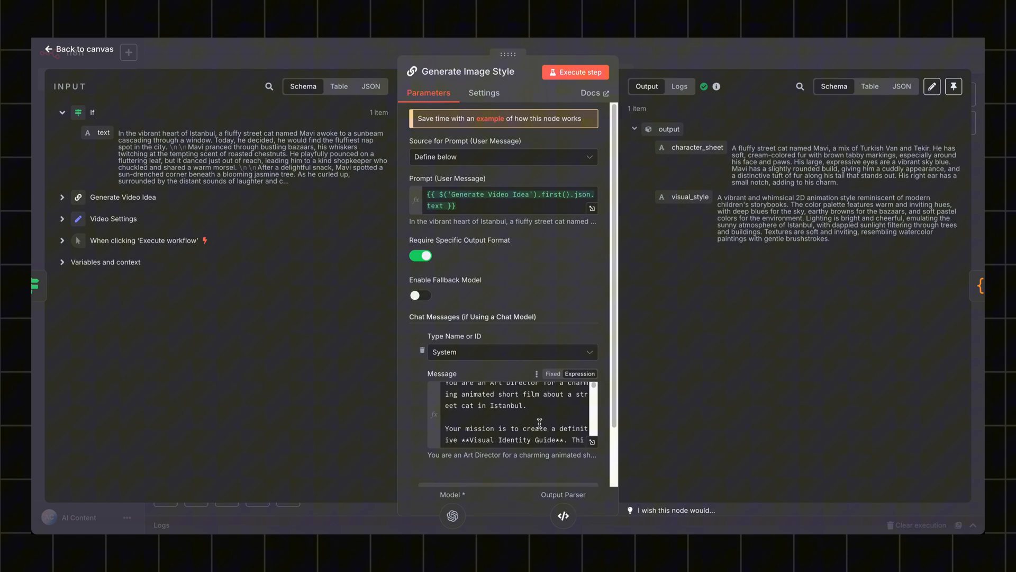
scroll(down, 3)
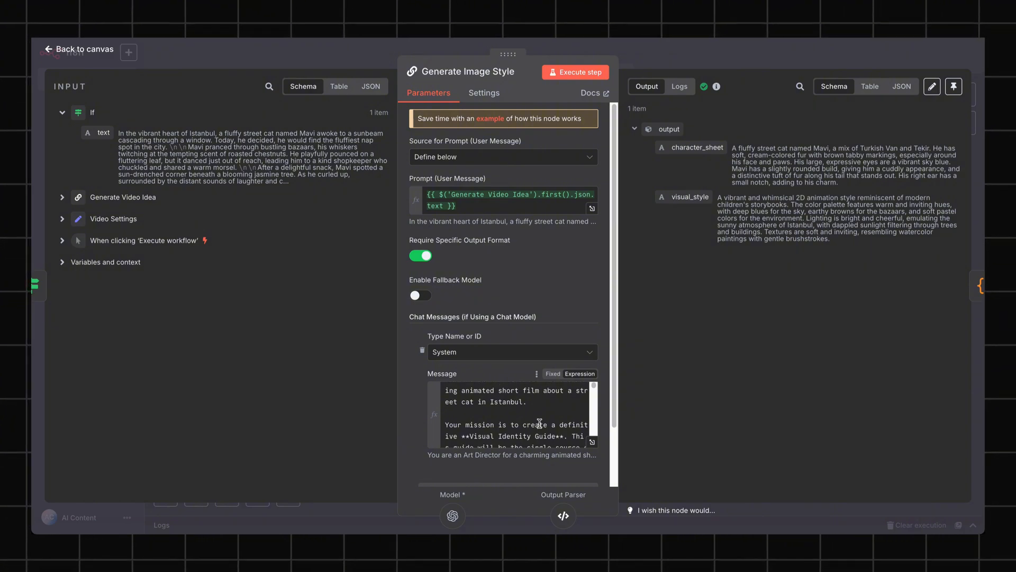
scroll(down, 3)
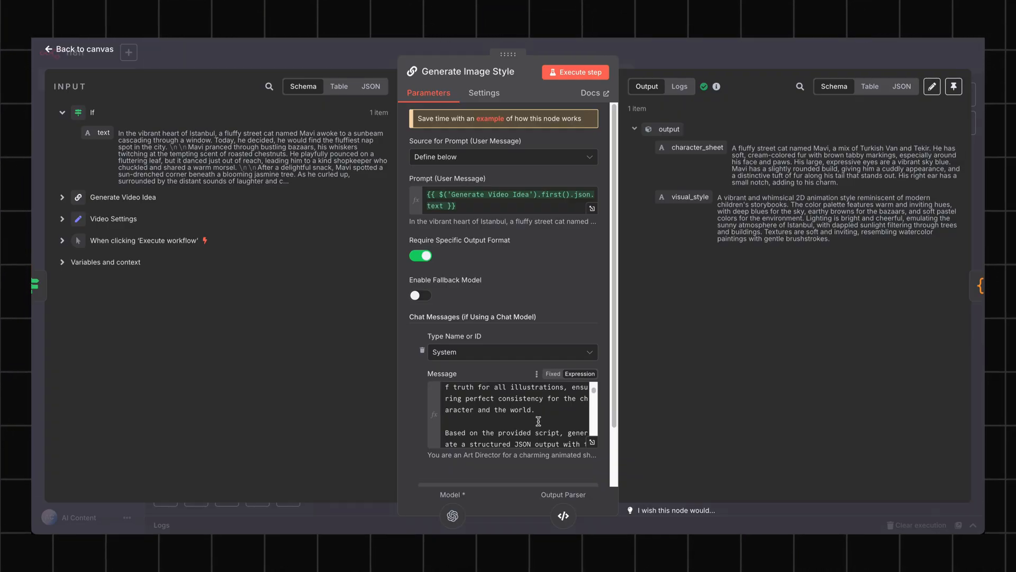
click(870, 86)
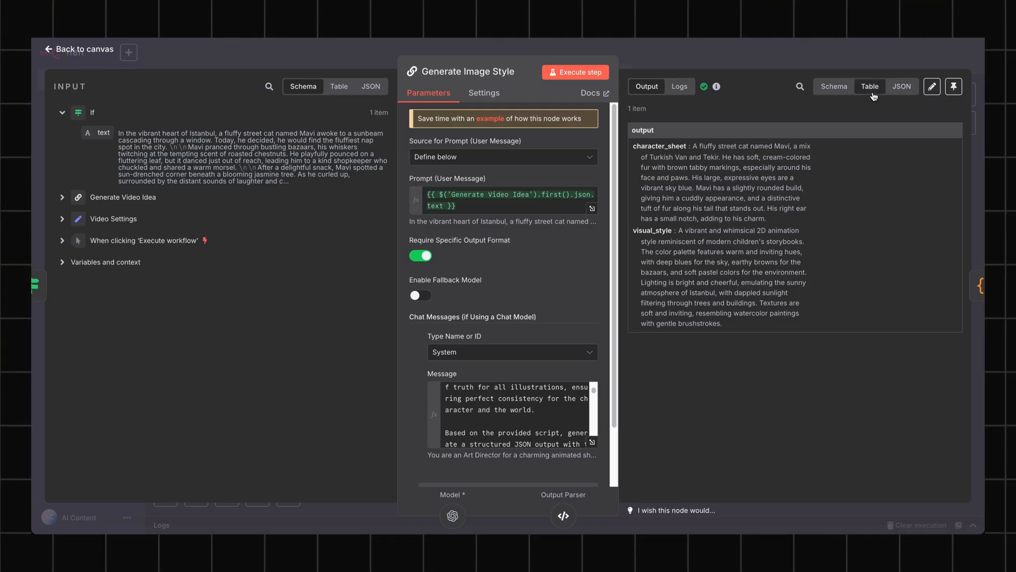
mouse_move(641, 257)
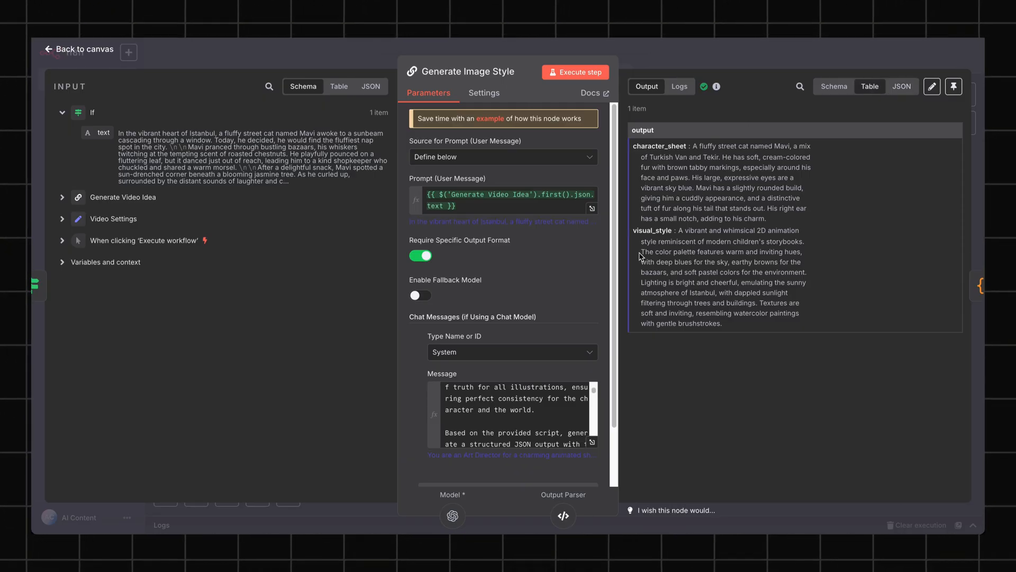
mouse_move(796, 274)
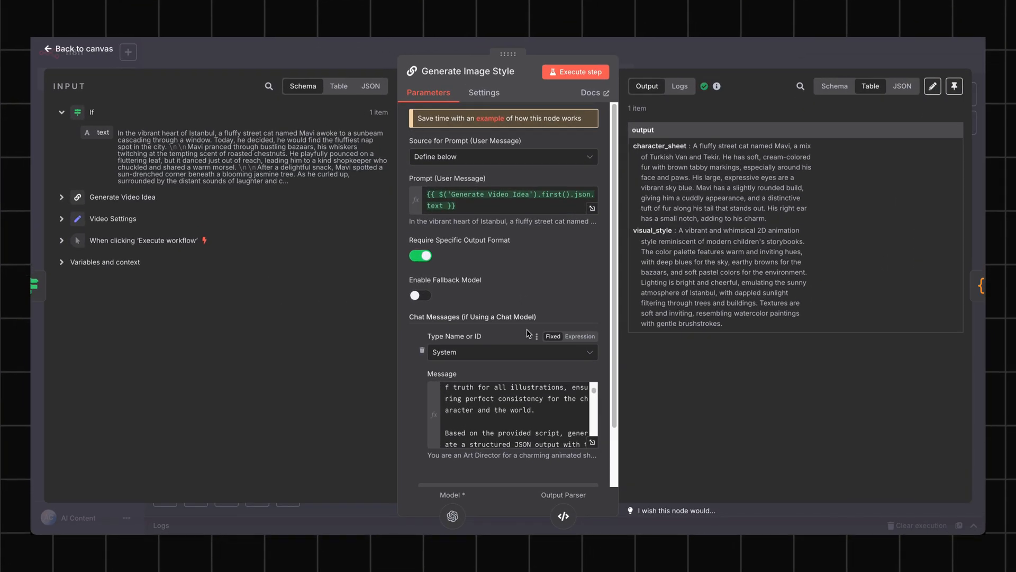
mouse_move(85, 76)
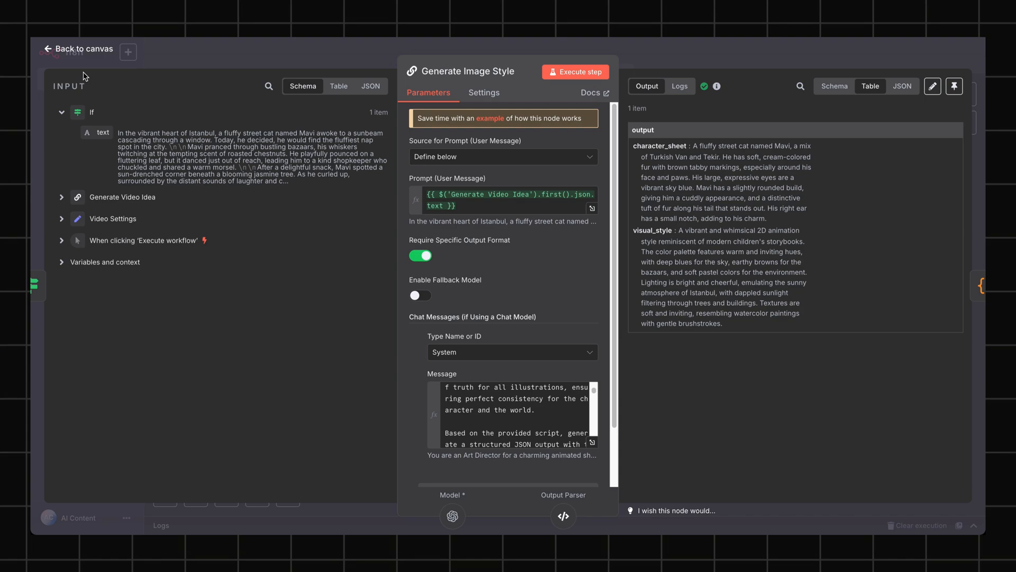
click(77, 49)
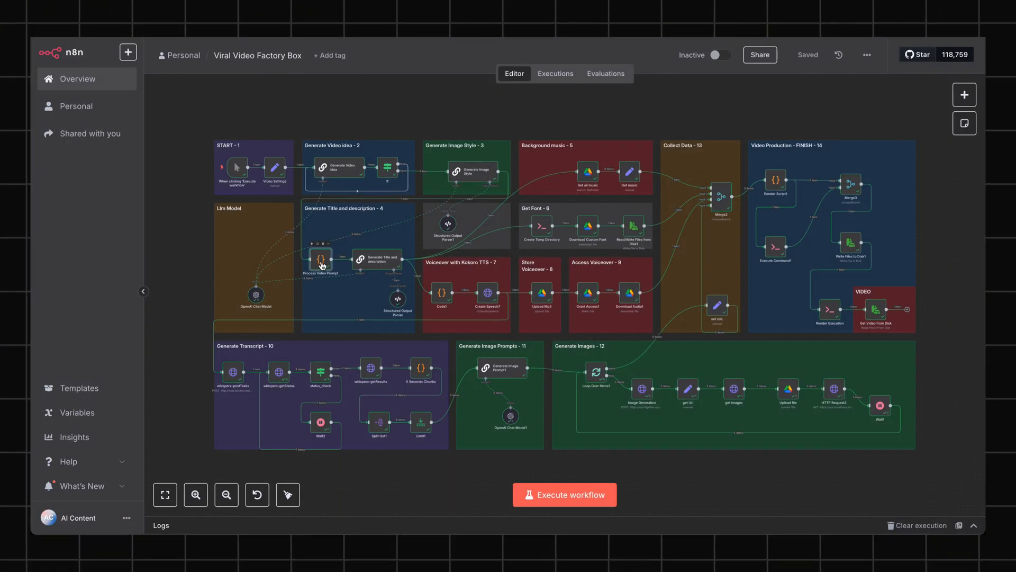
double_click(320, 258)
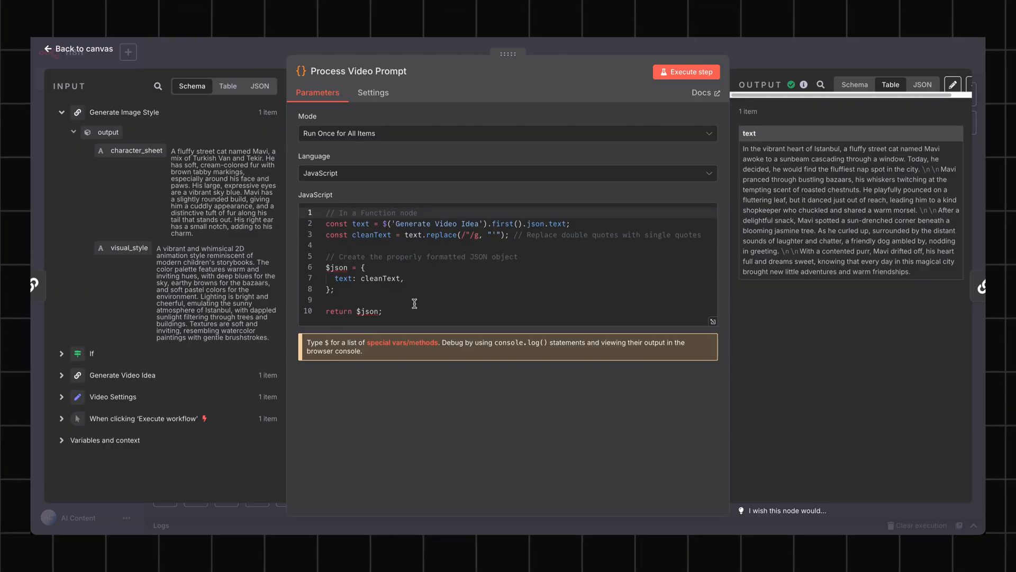
mouse_move(392, 322)
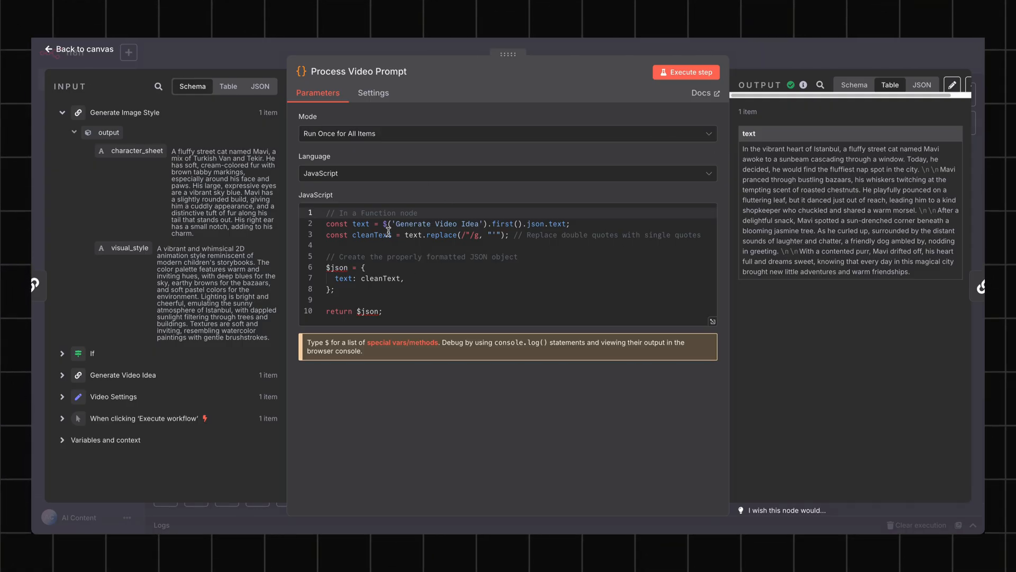
click(78, 49)
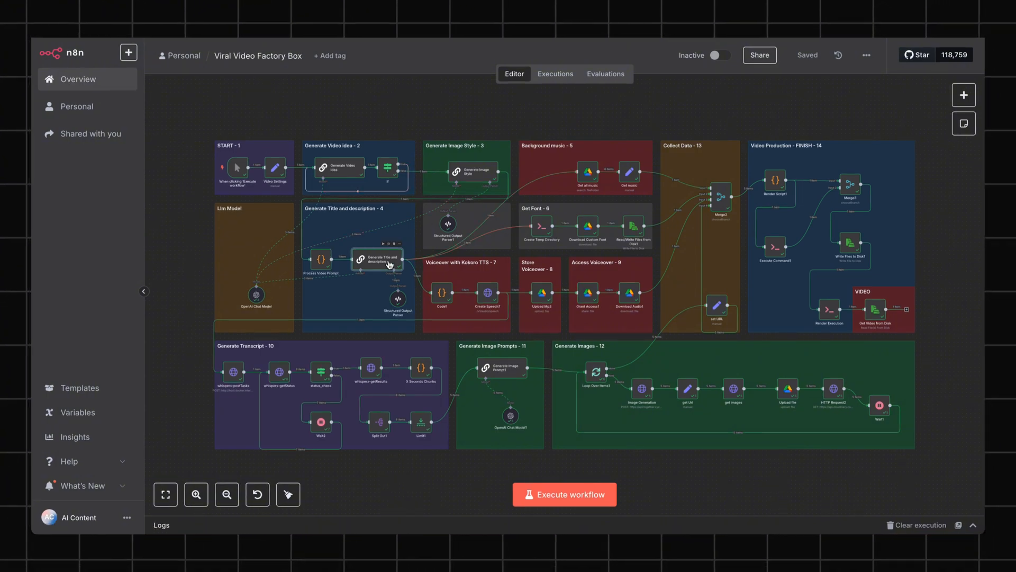
Open Generate Title and description to see the title 'Mavi's Fluffy Adventure' and its description
double_click(379, 259)
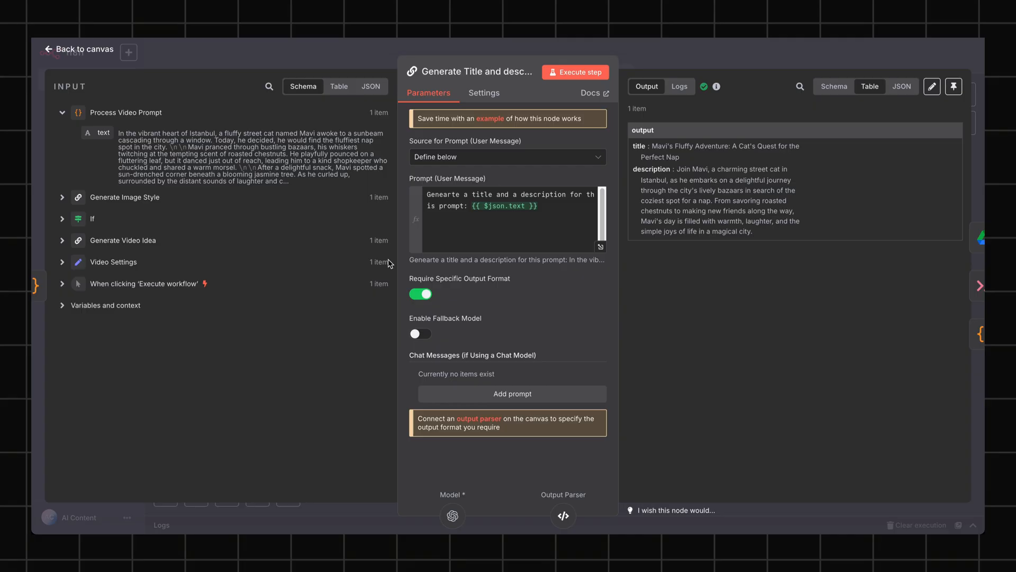
mouse_move(387, 264)
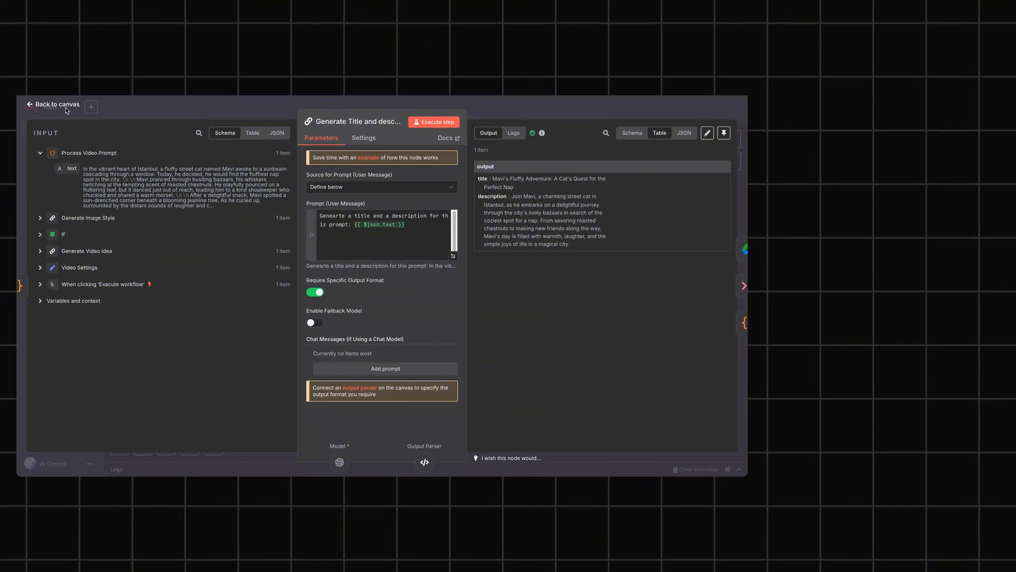
Open Get all music and view its six background MP3 tracks in the Schema outline
click(56, 105)
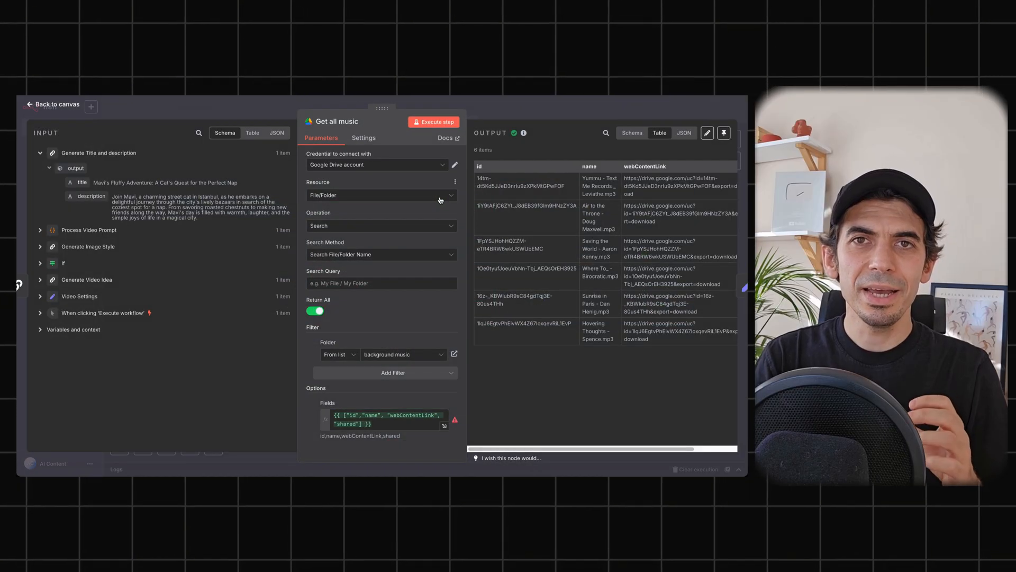
mouse_move(222, 284)
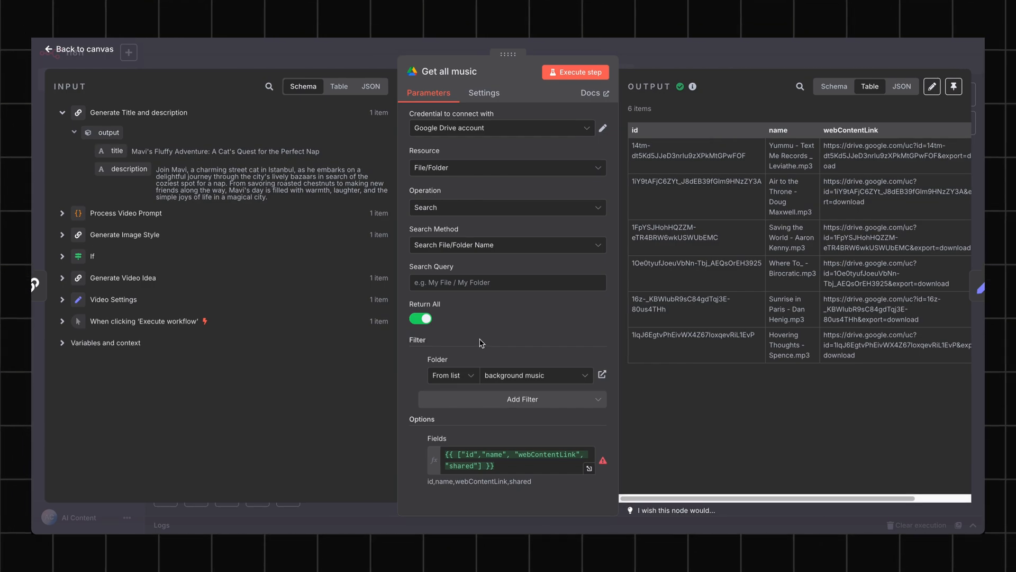
mouse_move(877, 154)
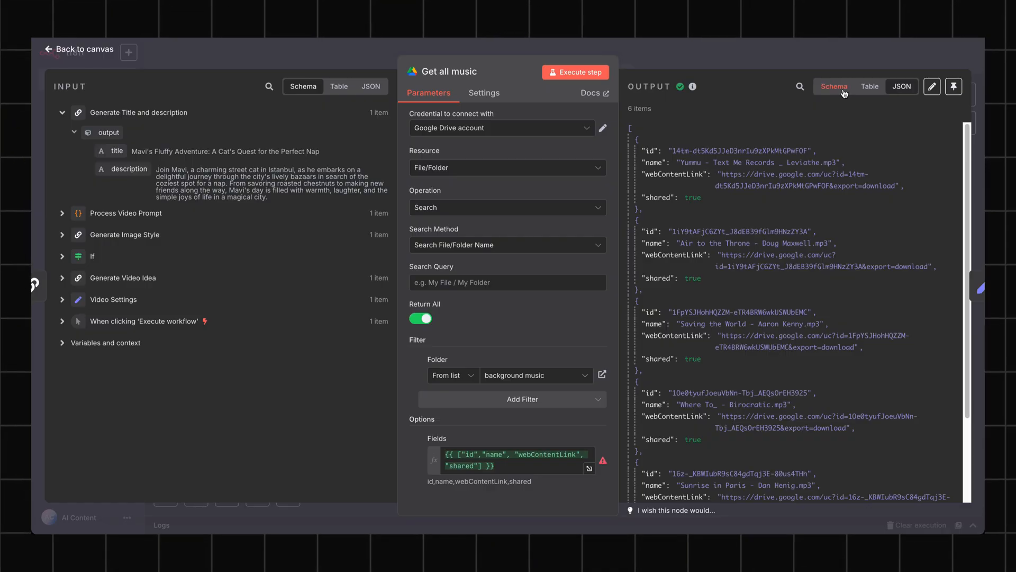
click(834, 86)
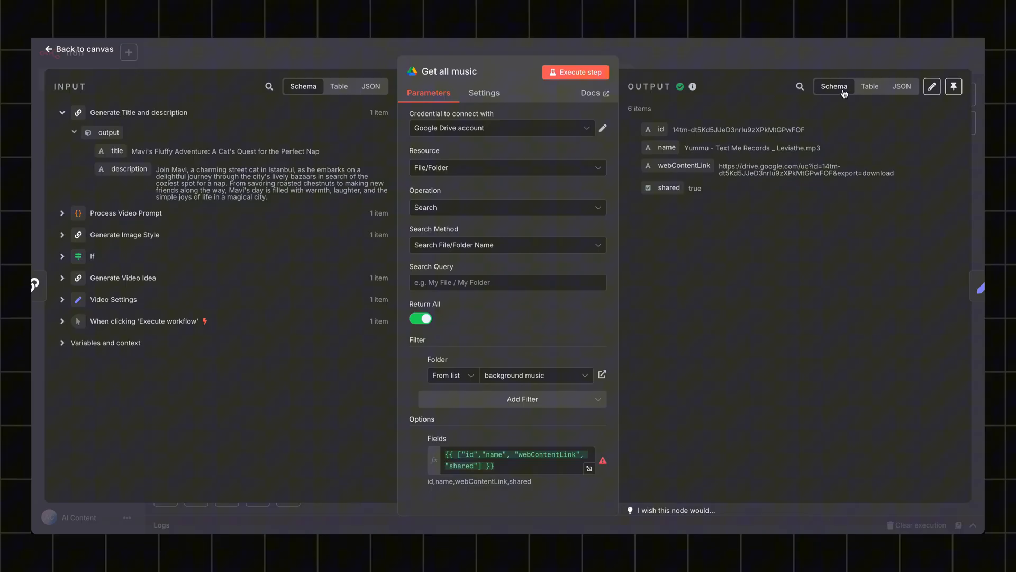
mouse_move(289, 307)
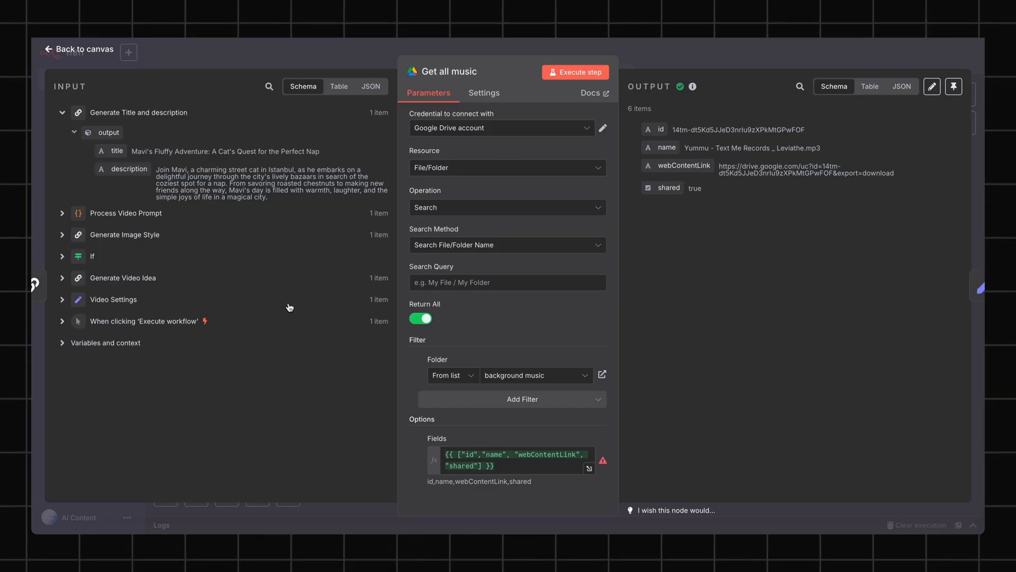
Inspect the Get music node's random-track download link expression, then close it
click(78, 48)
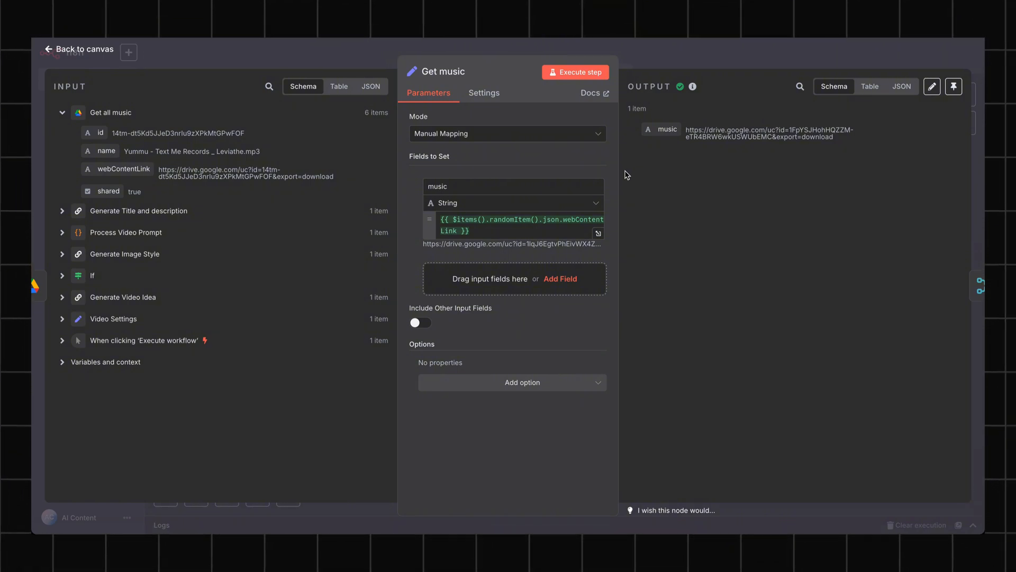
mouse_move(579, 235)
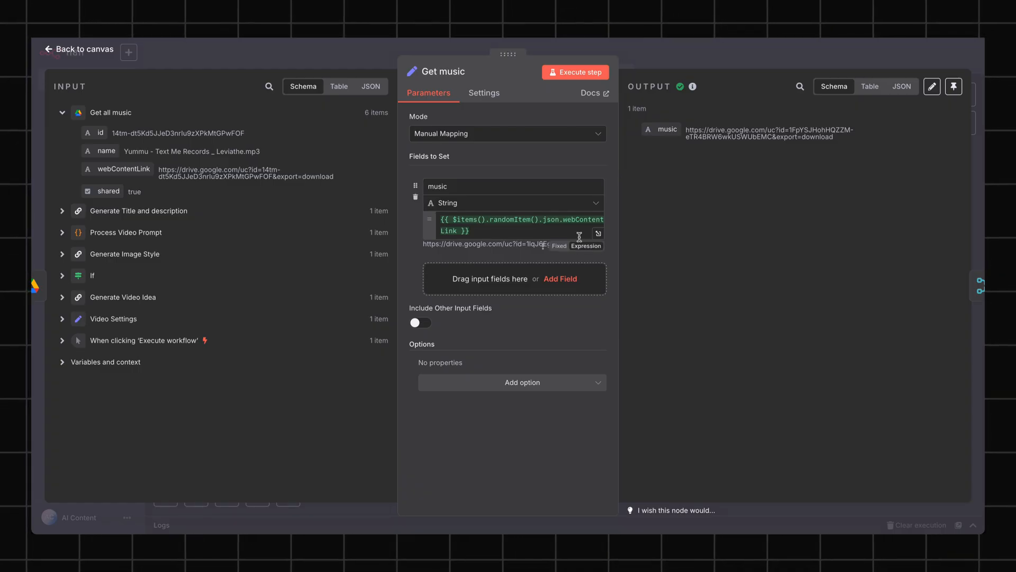
mouse_move(364, 284)
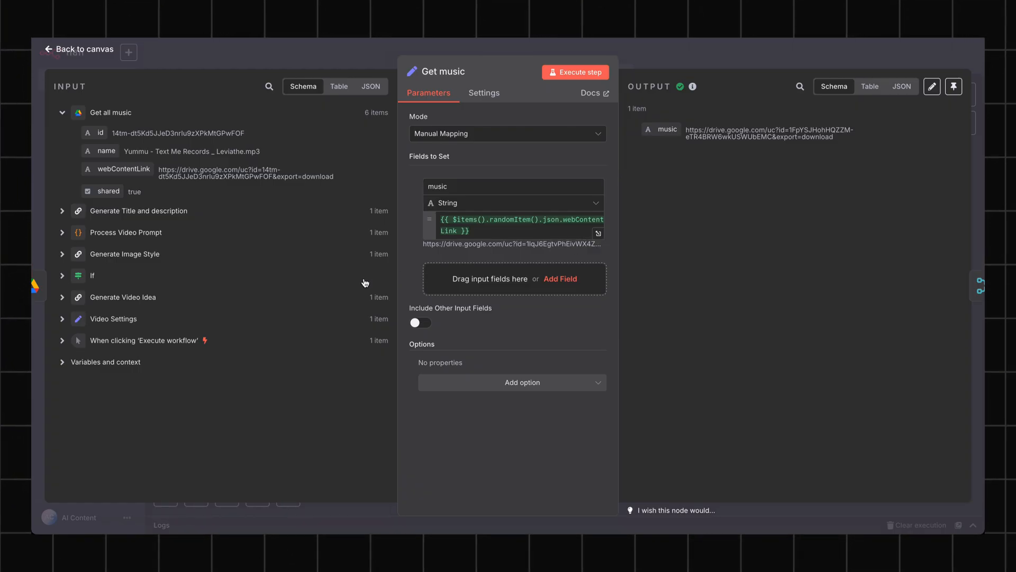
mouse_move(240, 346)
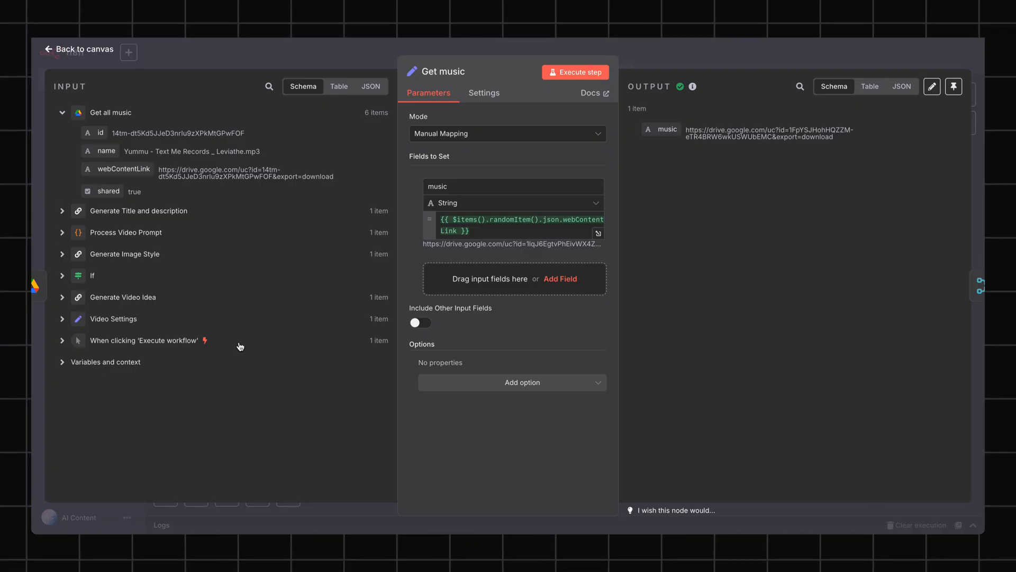
click(78, 49)
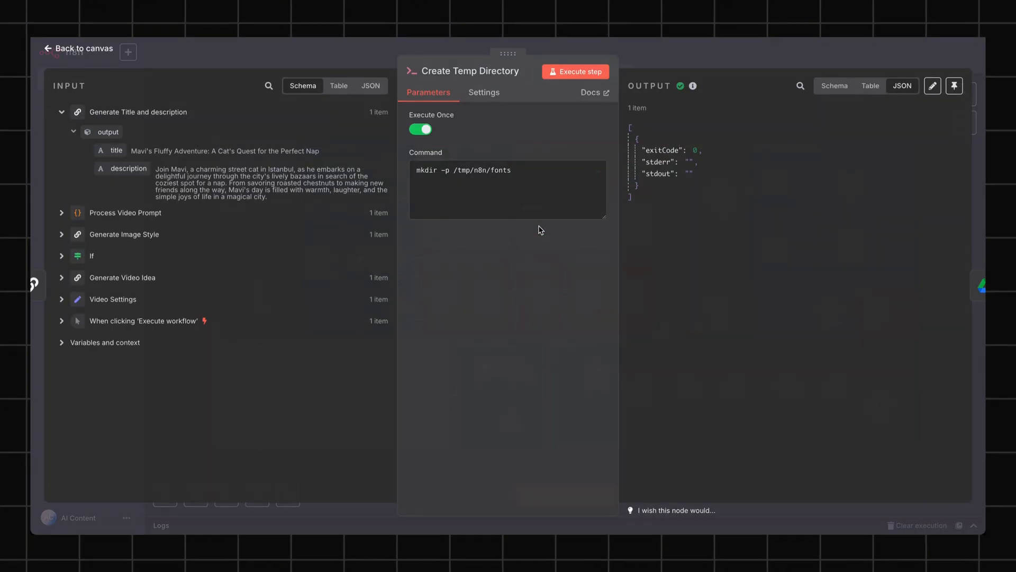
mouse_move(531, 225)
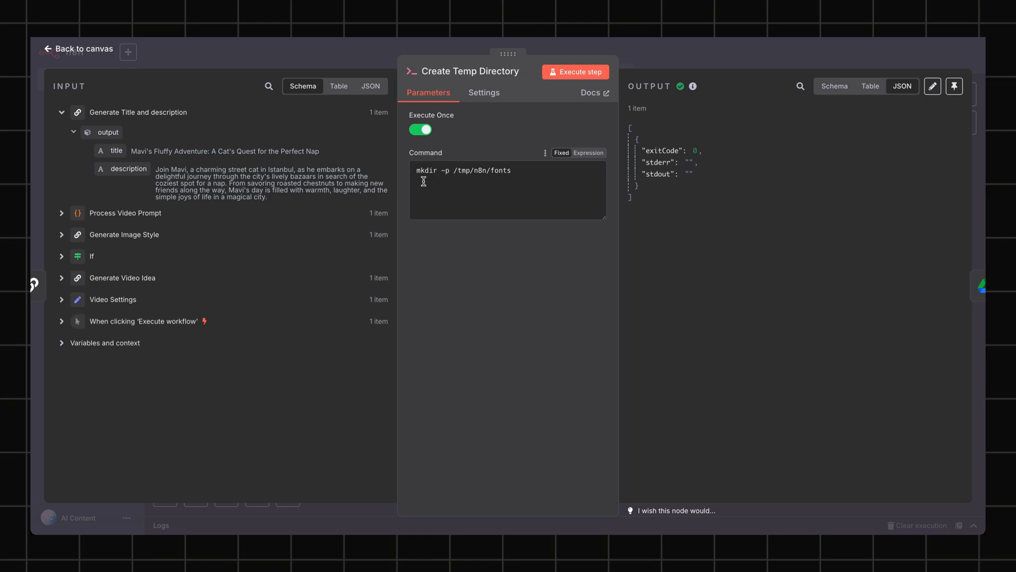
click(78, 49)
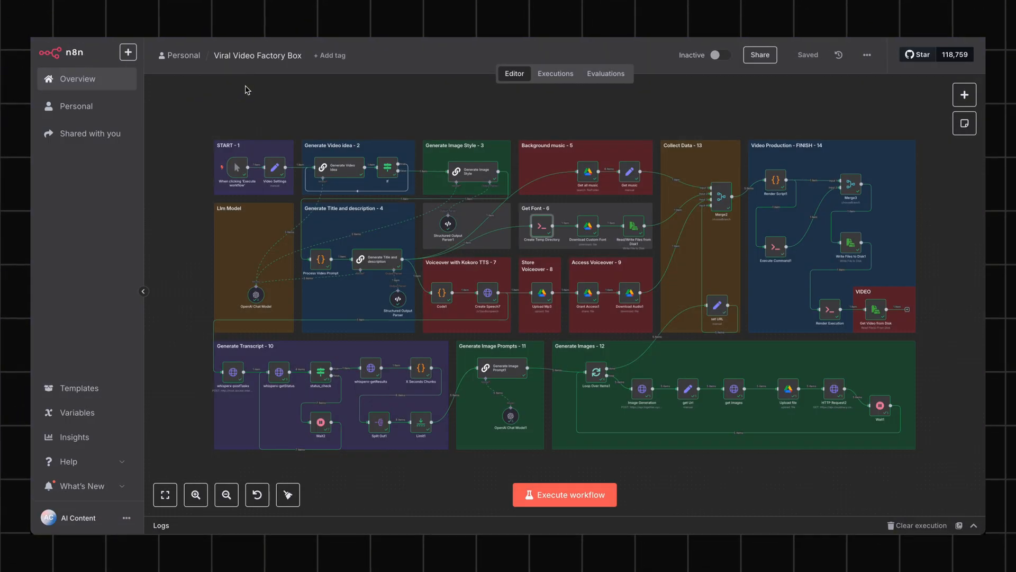
double_click(586, 228)
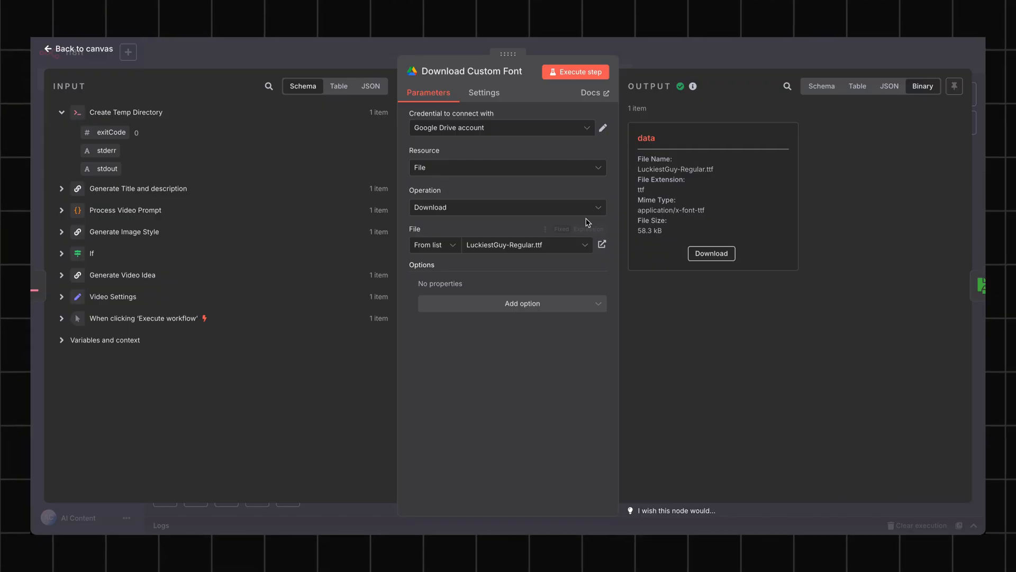
mouse_move(554, 214)
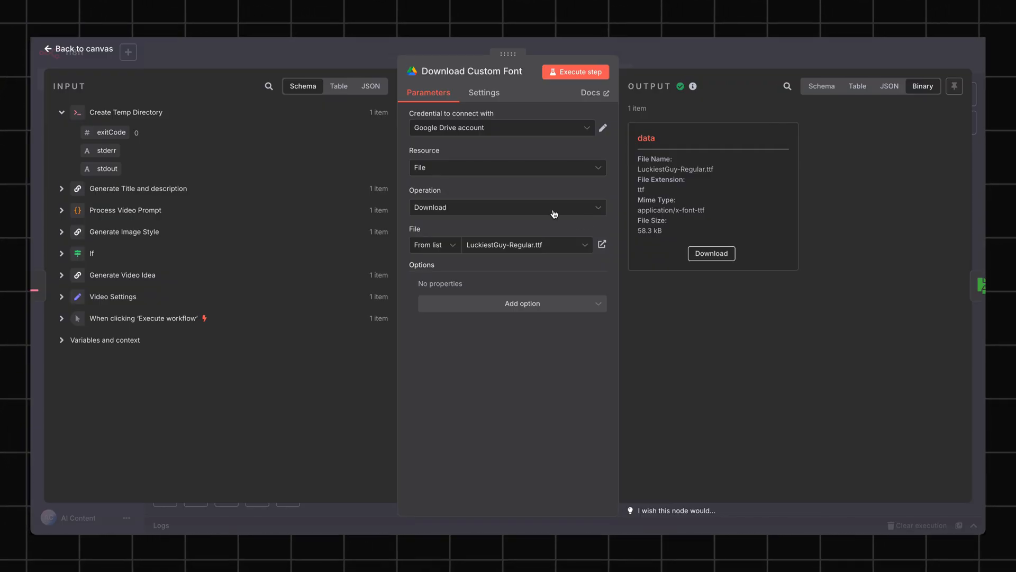
mouse_move(473, 279)
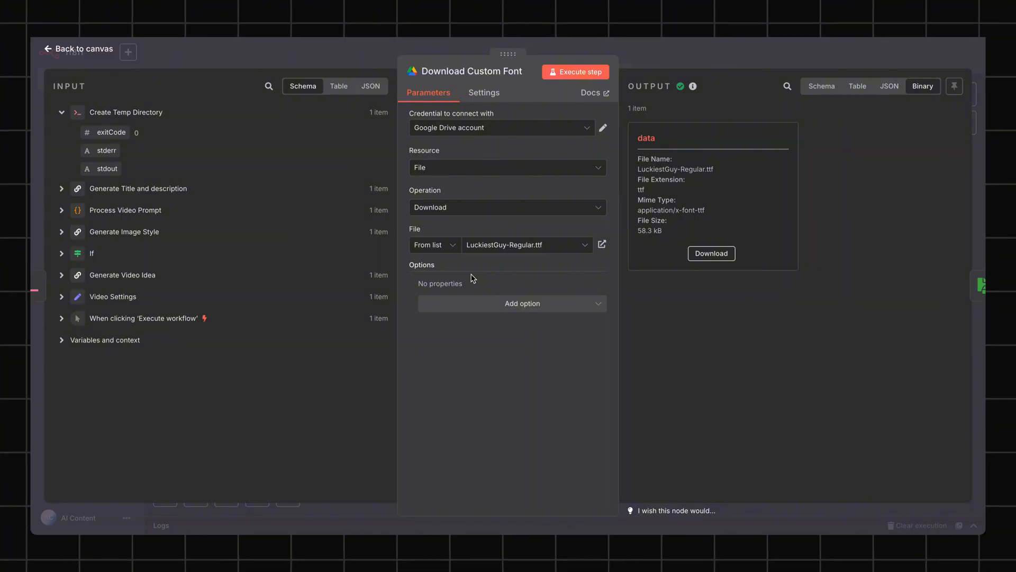
mouse_move(248, 225)
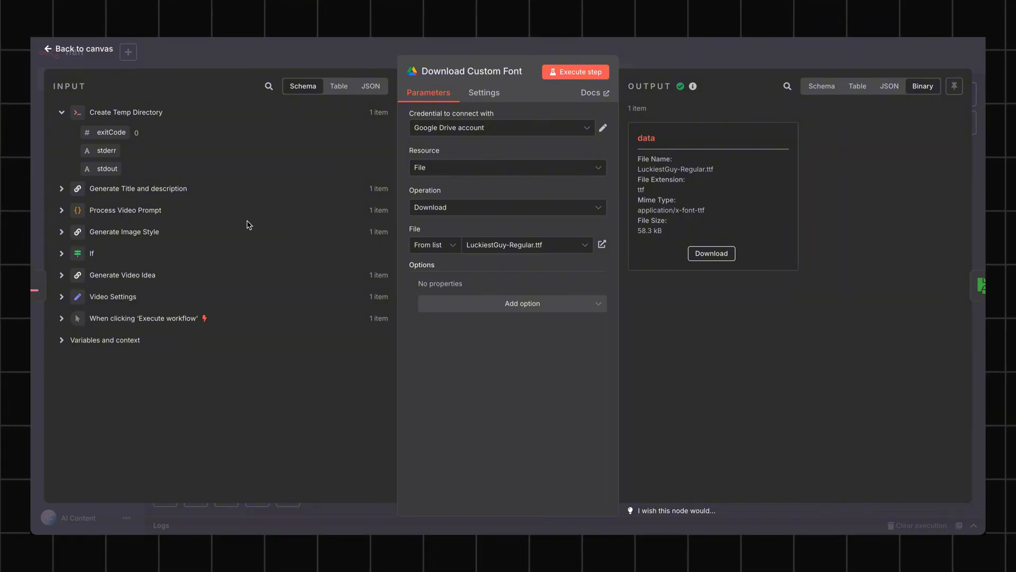
mouse_move(78, 44)
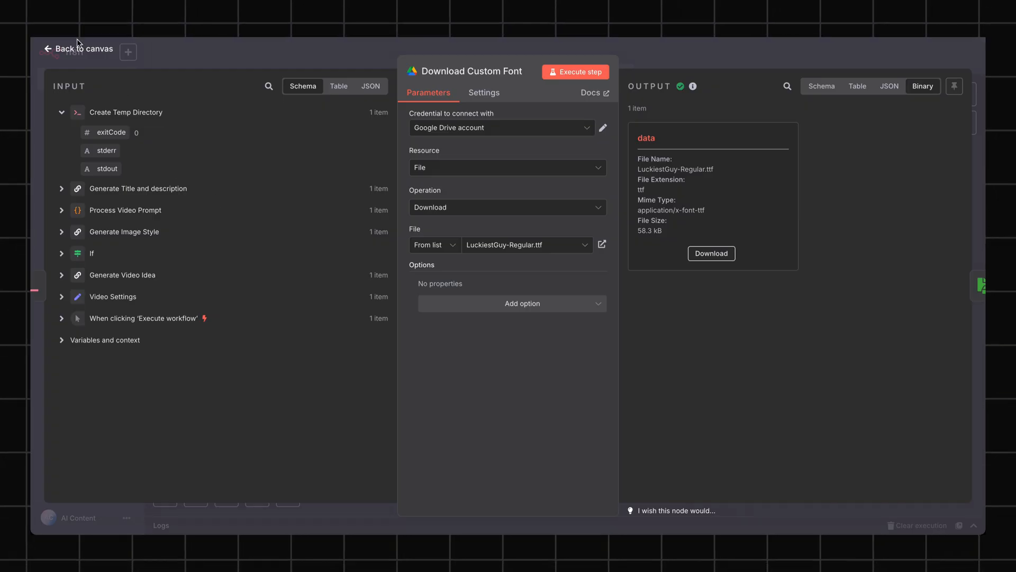
click(78, 49)
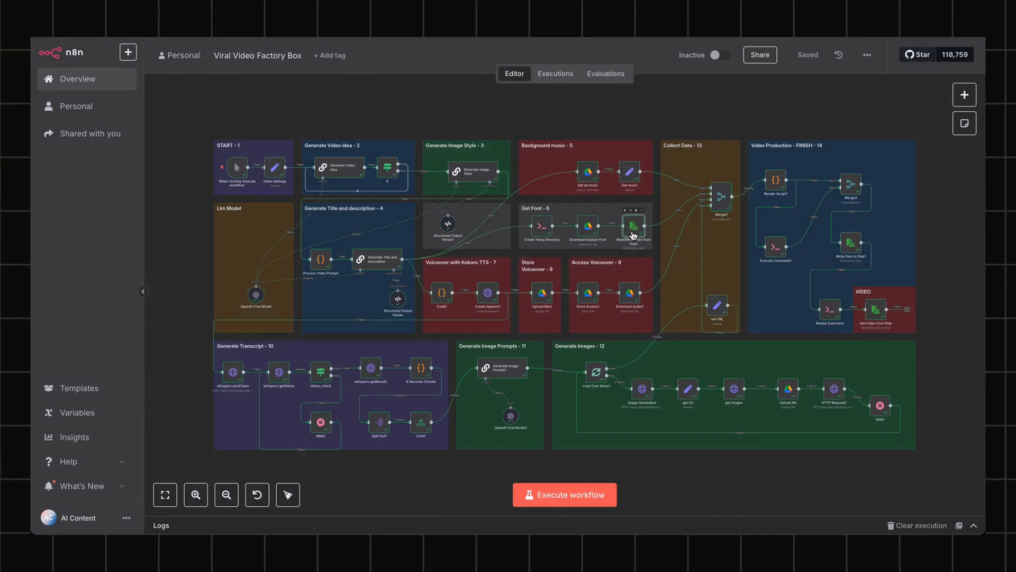
double_click(635, 226)
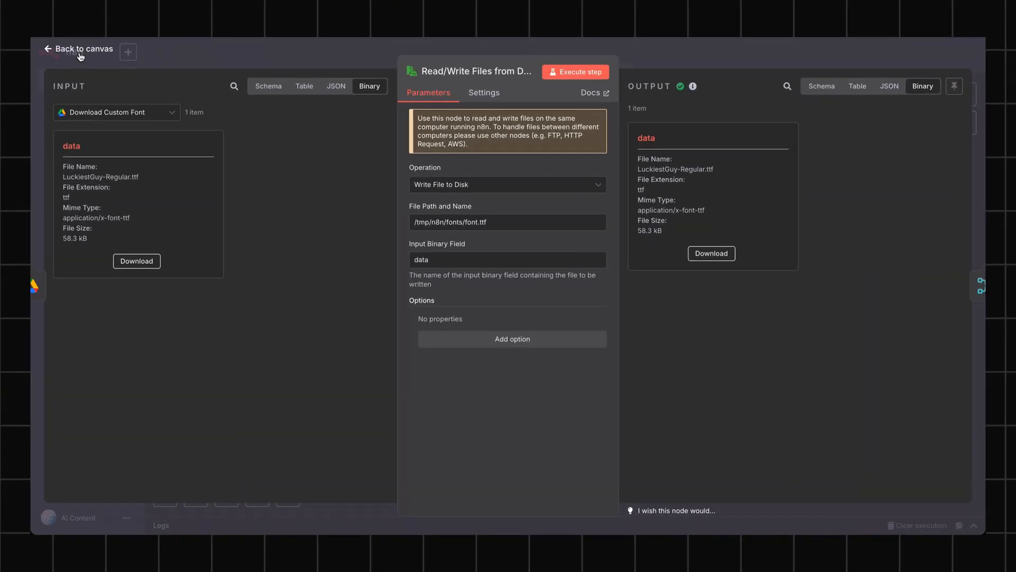
Close the node writing the font to /tmp/n8n/fonts/font.ttf and return to the canvas
click(78, 49)
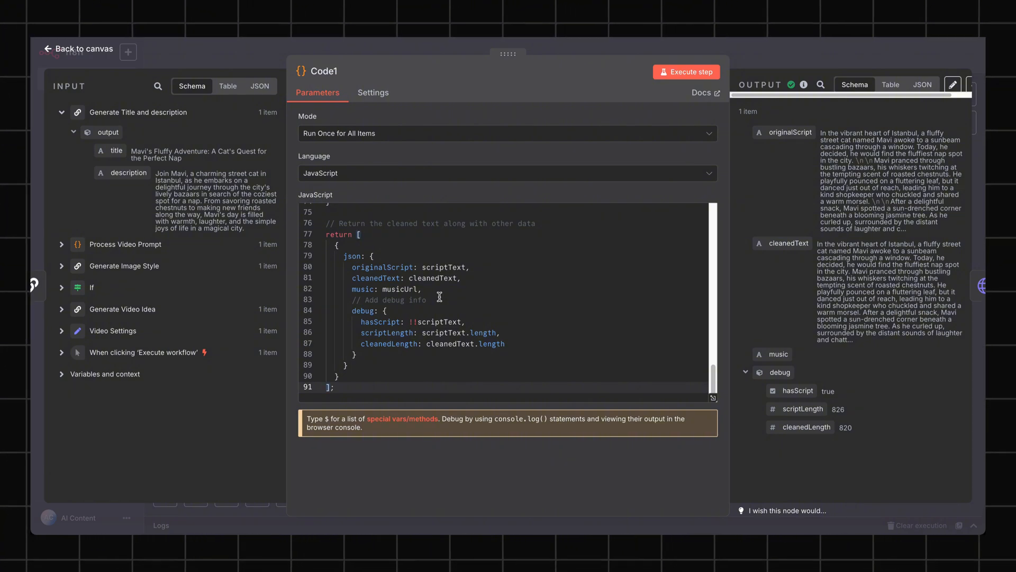
View Code1's cleaned script output as table and JSON, then open the Create Speech7 node
scroll(up, 3)
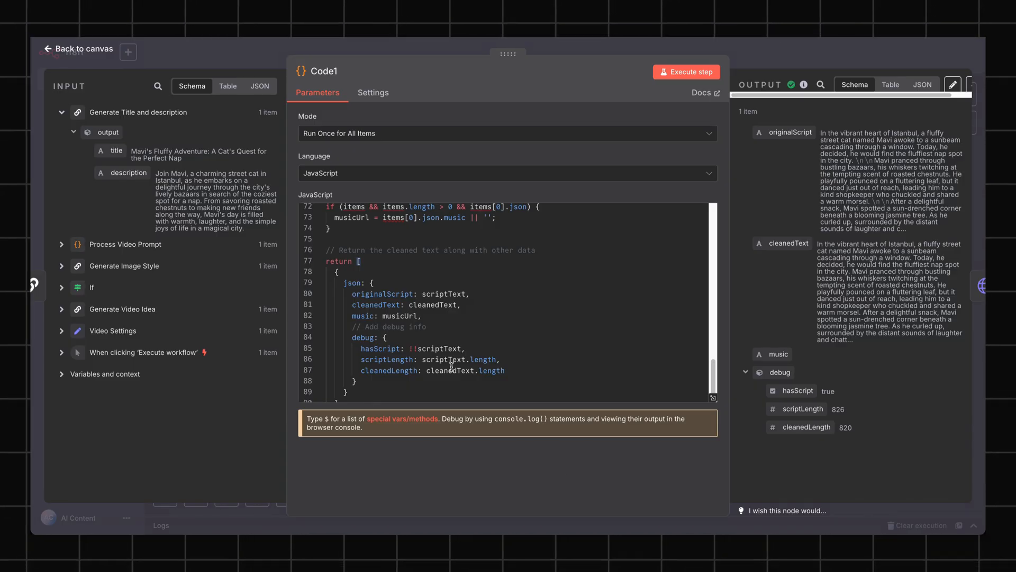
mouse_move(451, 360)
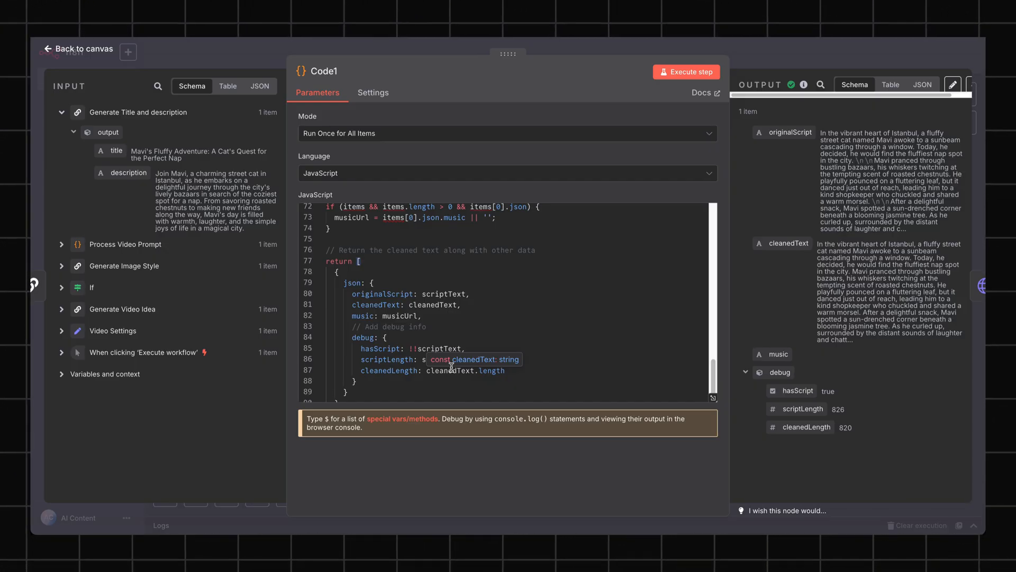
mouse_move(447, 367)
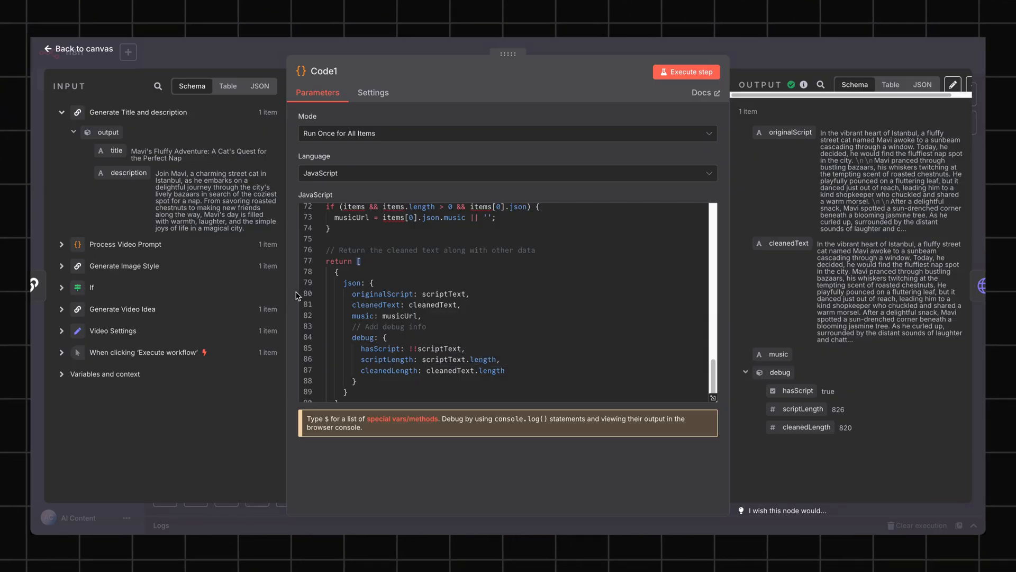
click(890, 84)
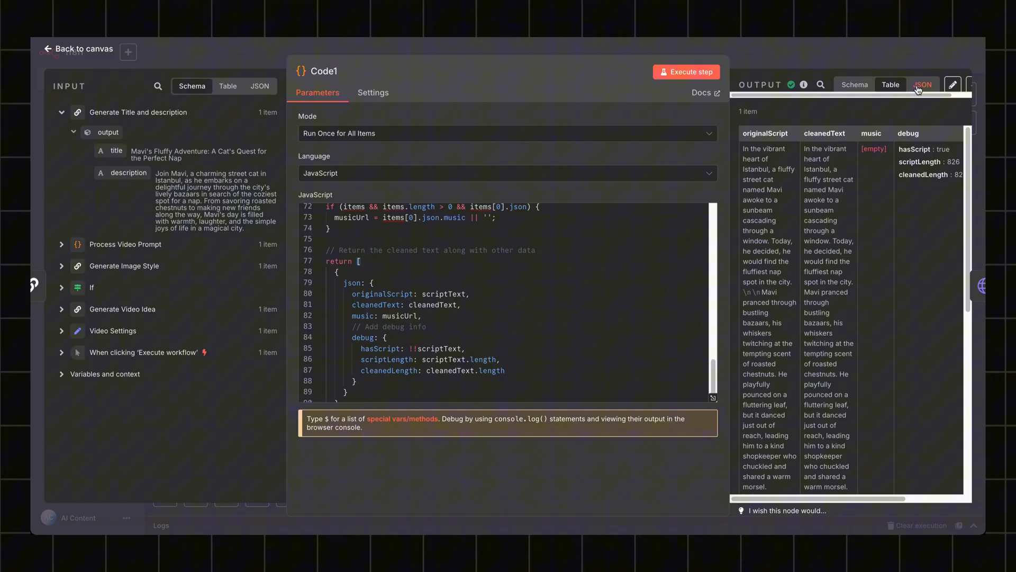
click(921, 84)
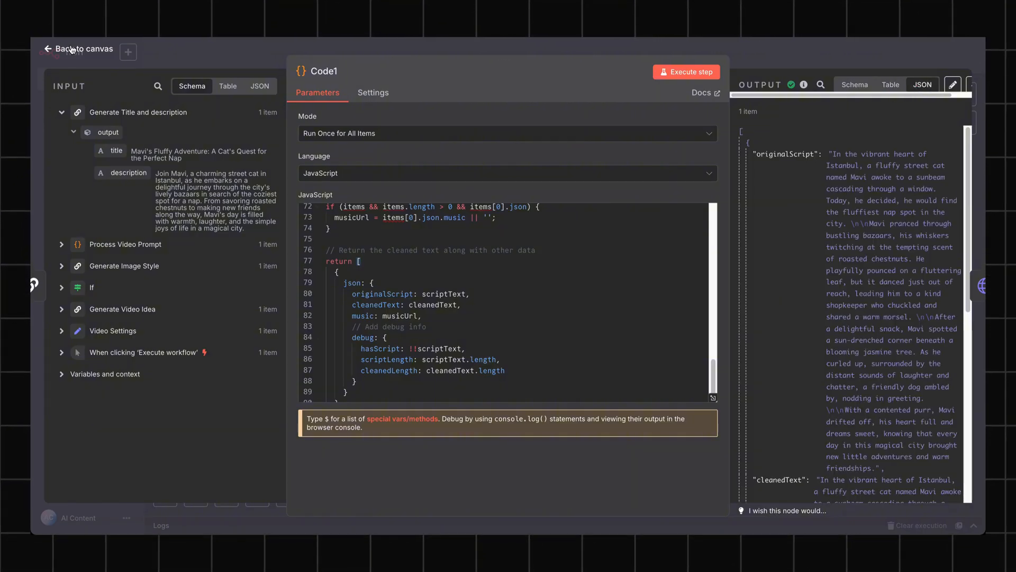
click(83, 49)
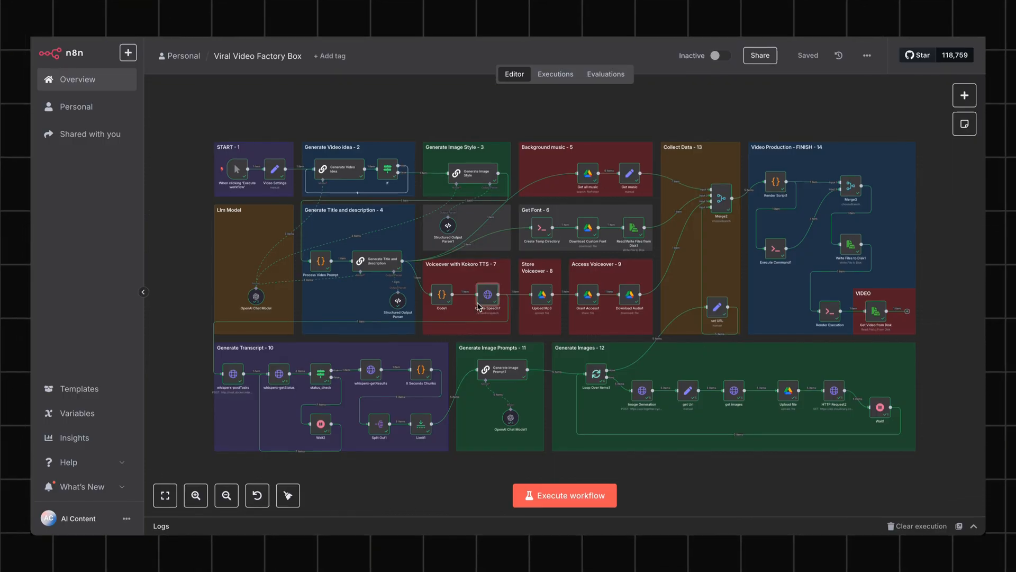
double_click(488, 296)
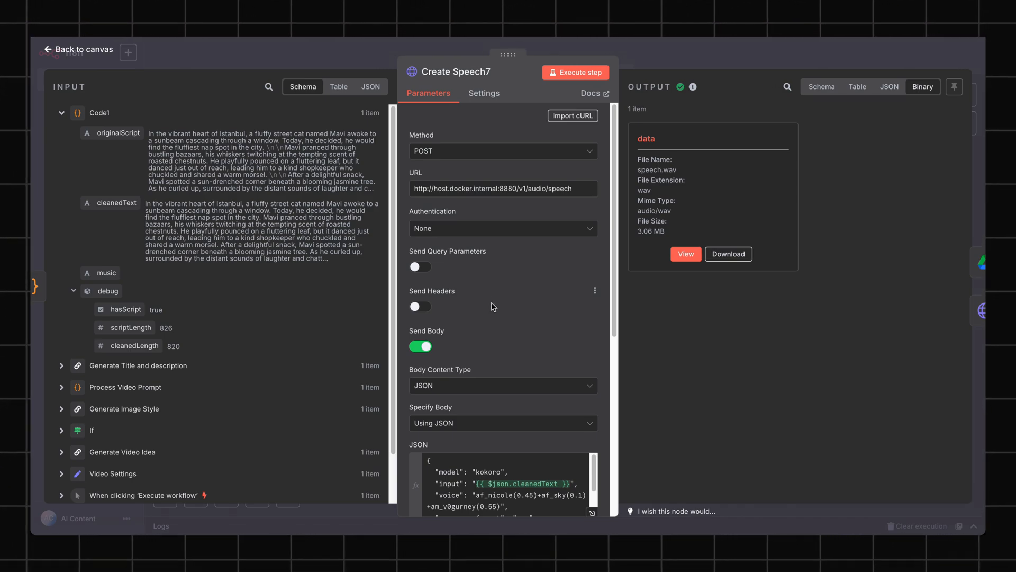
Scroll through Create Speech7's Kokoro request and speech.wav output, then close the node
scroll(down, 3)
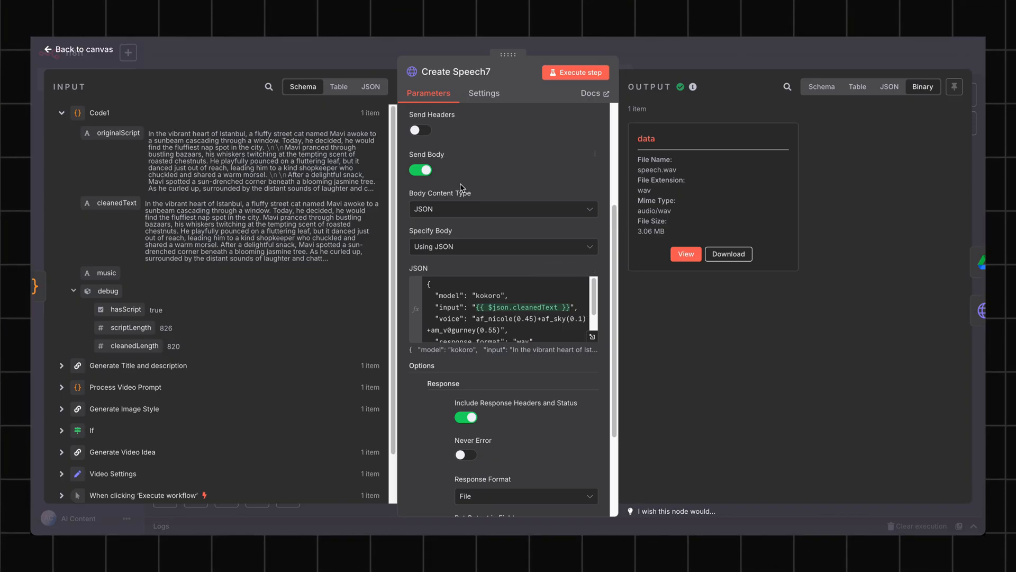
mouse_move(409, 195)
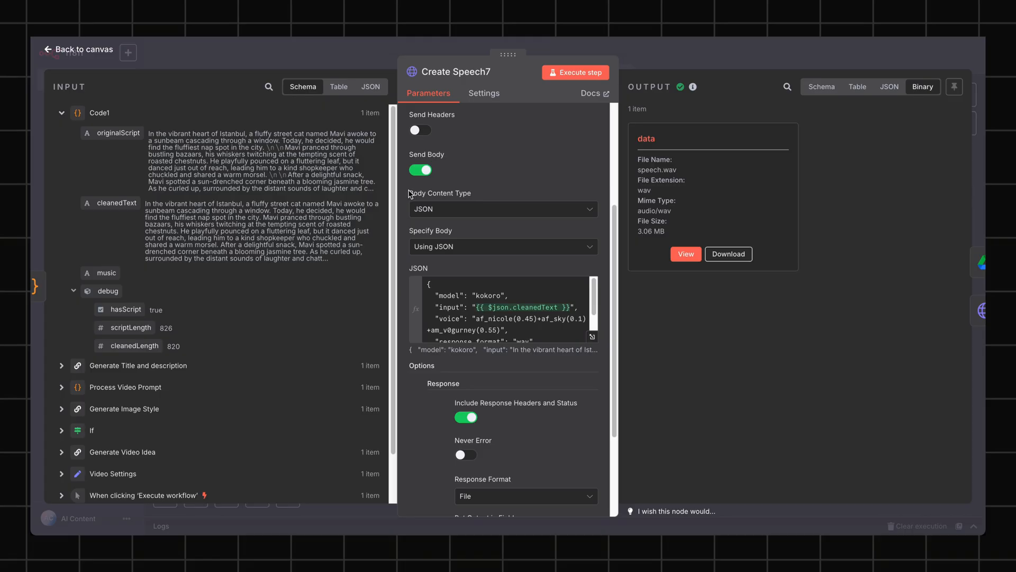
mouse_move(187, 44)
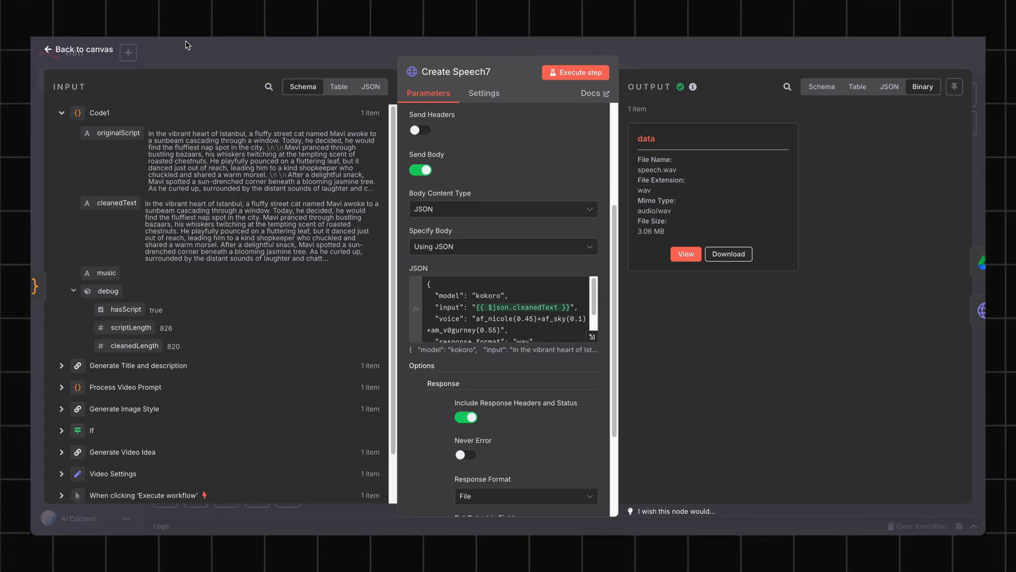
click(78, 49)
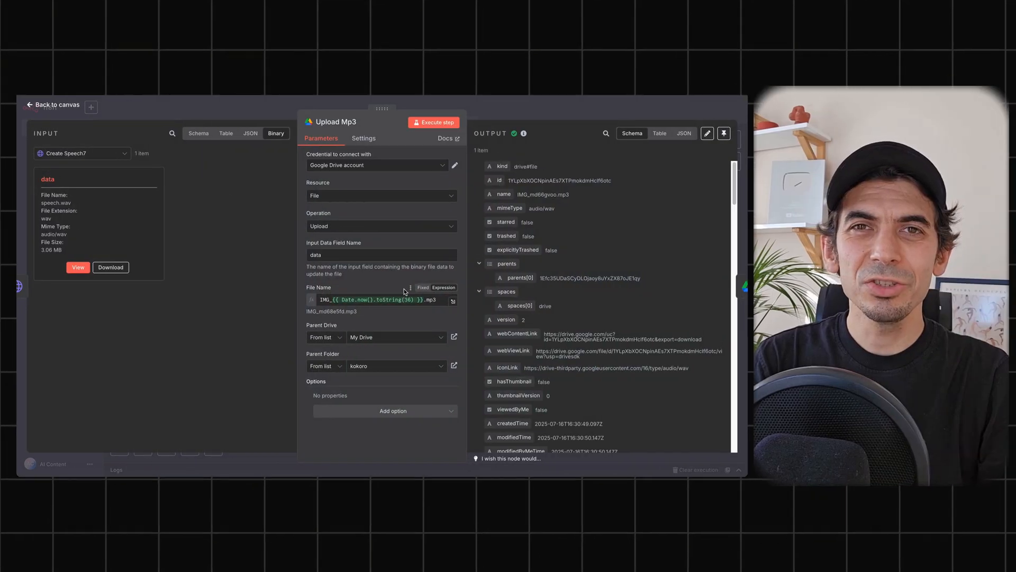
mouse_move(405, 279)
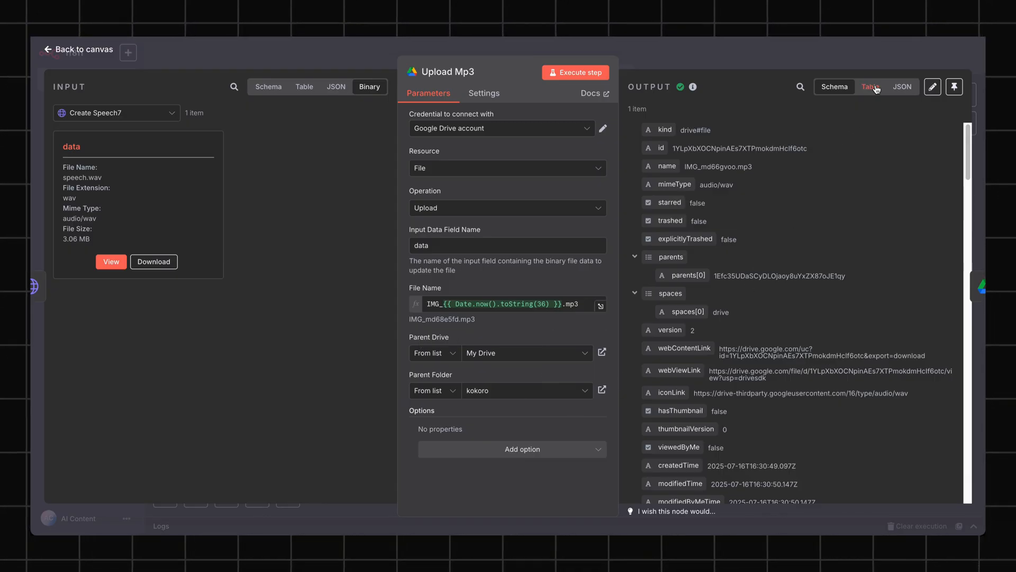
Show the Upload Mp3 node's kokoro-folder Drive upload result as a table
click(77, 49)
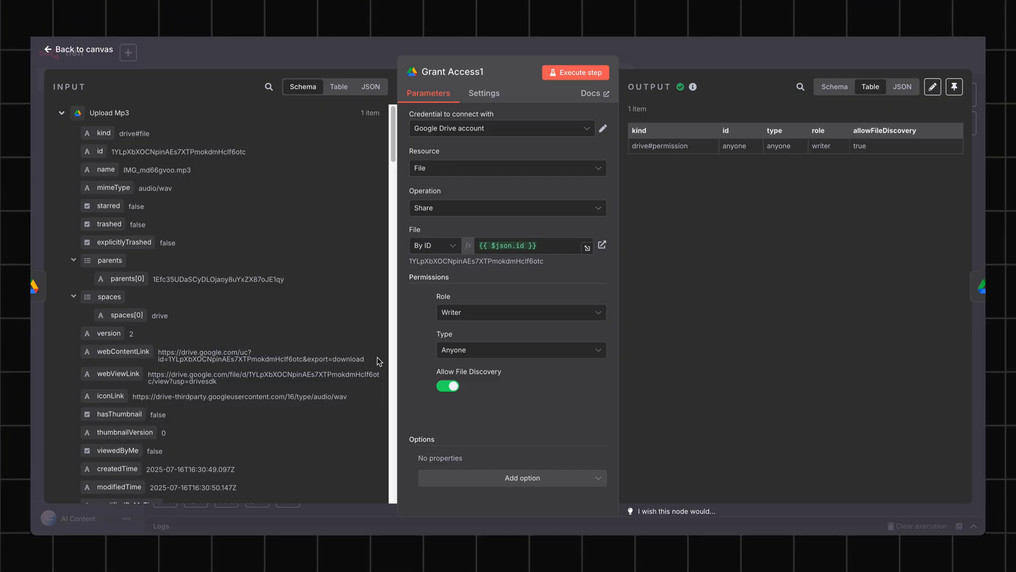
mouse_move(376, 360)
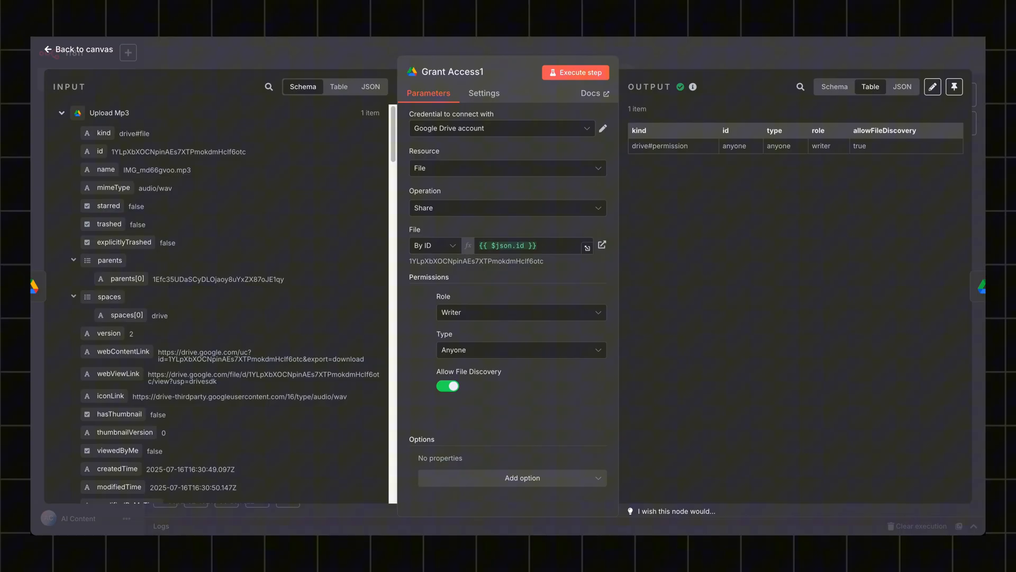
mouse_move(77, 106)
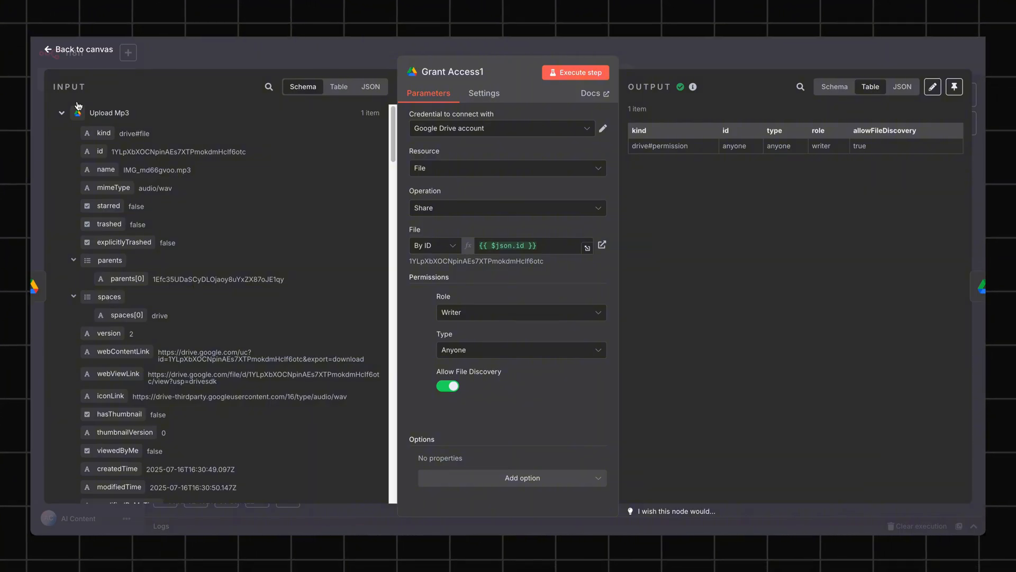
Check Grant Access1's share permissions and Download Audio1's binary mp3 output, closing each
click(78, 49)
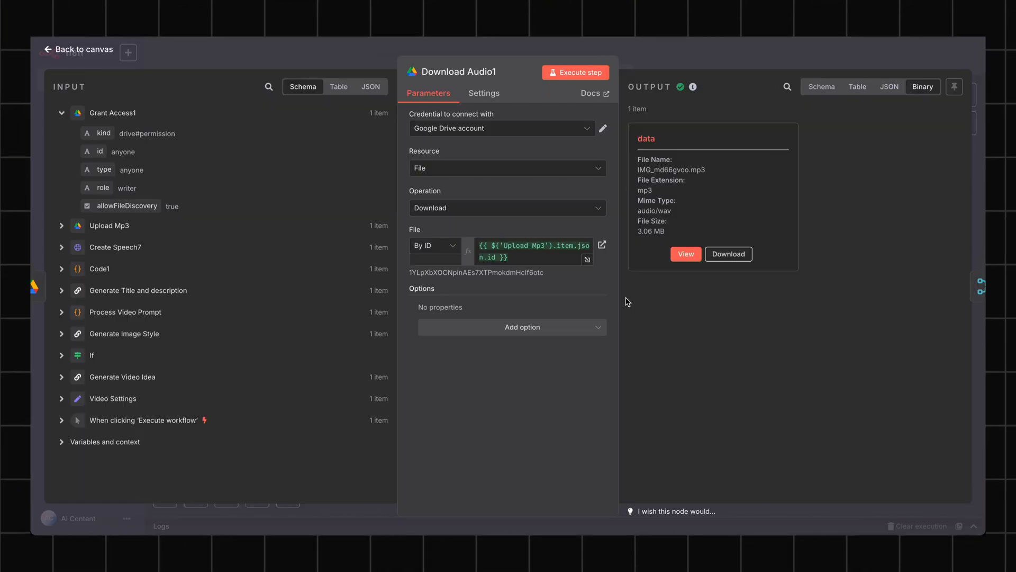
mouse_move(266, 65)
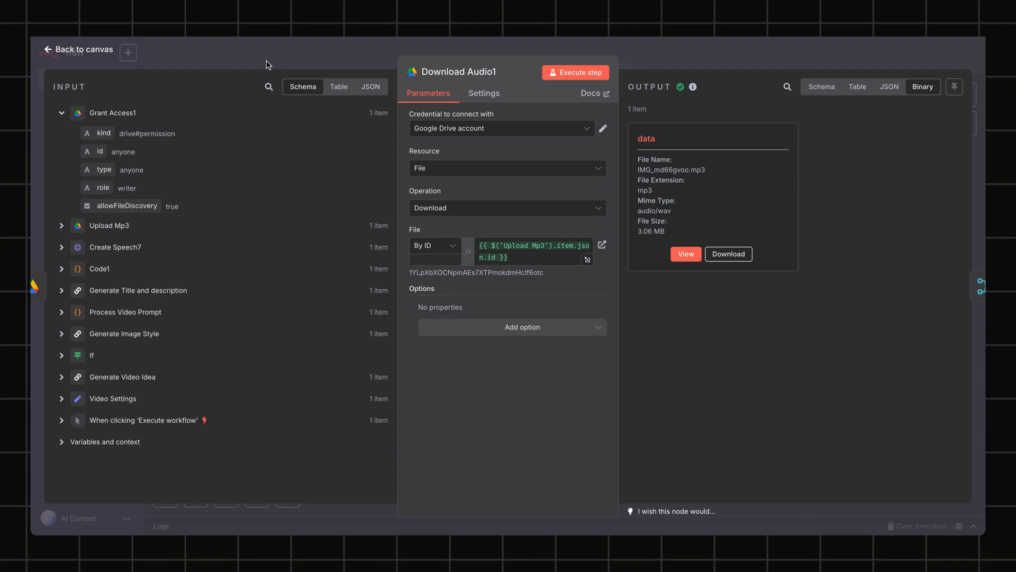
click(77, 49)
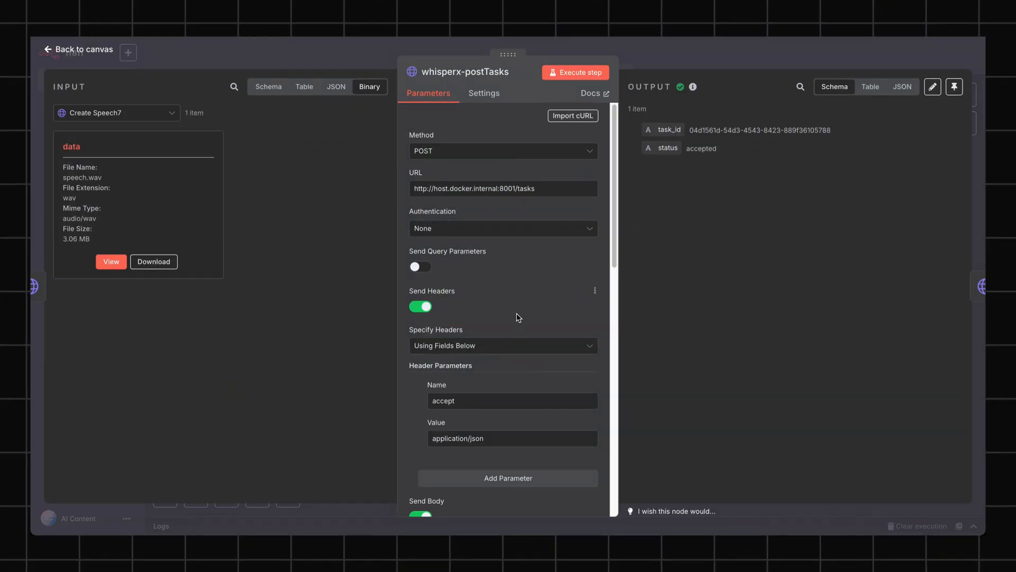
mouse_move(522, 305)
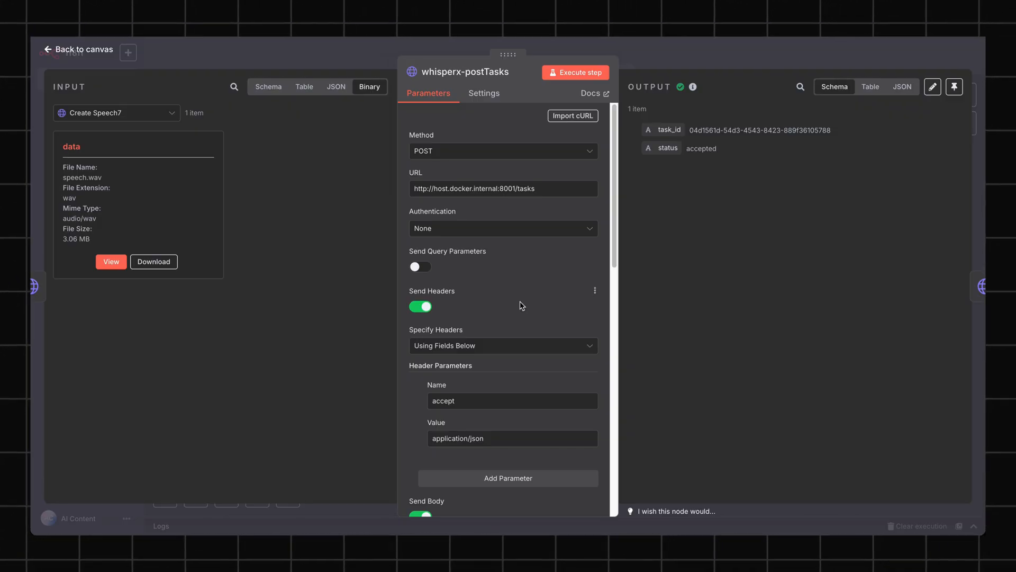
mouse_move(299, 346)
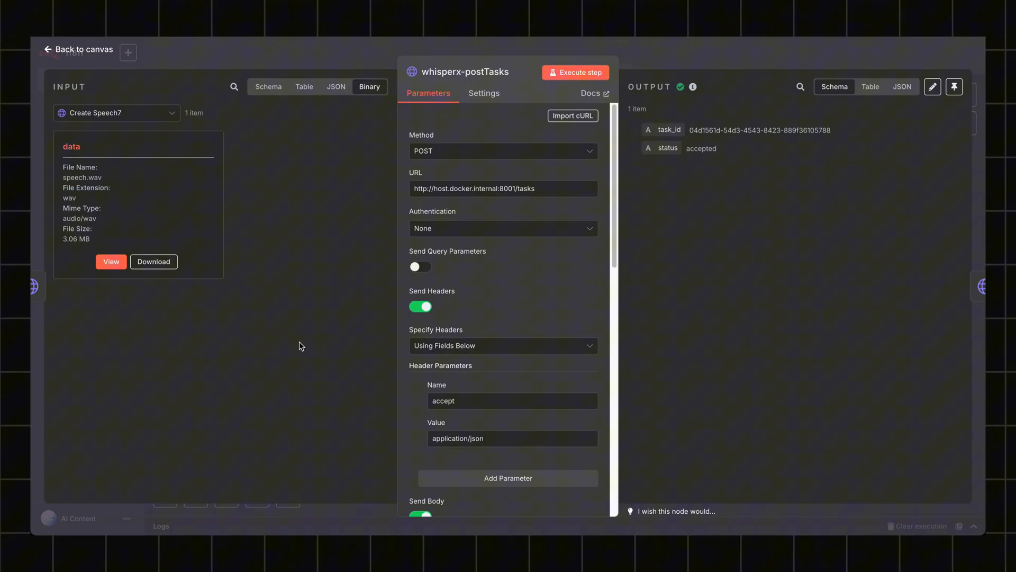
Scroll through whisperx-postTasks' POST parameters and headers, then close the node
scroll(down, 3)
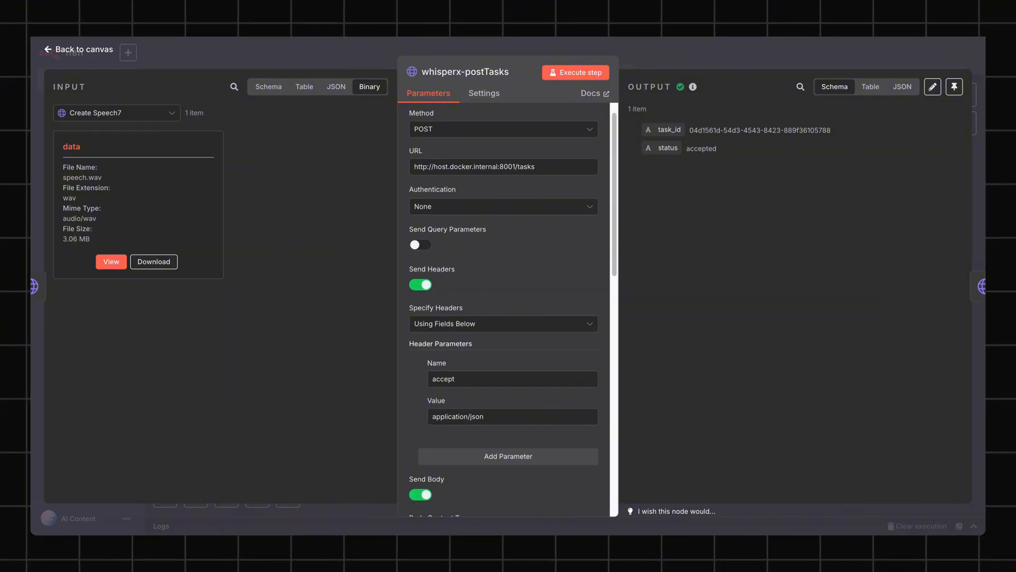
mouse_move(99, 58)
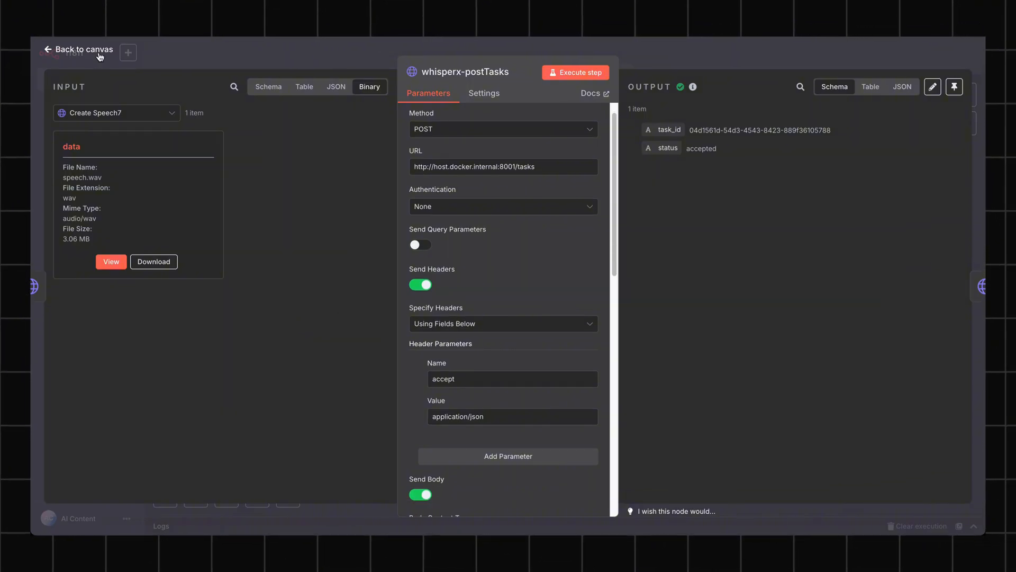
mouse_move(150, 159)
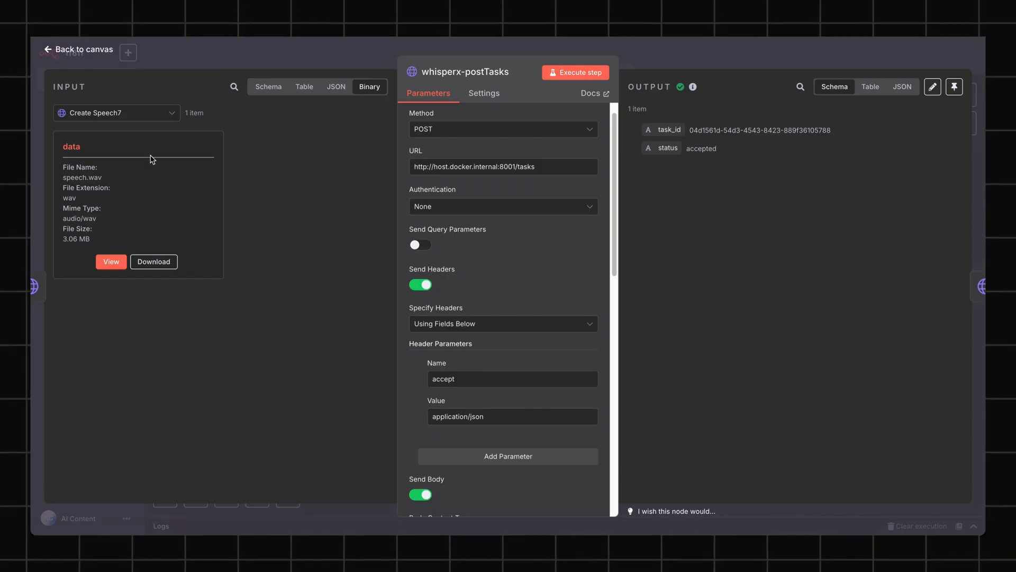
mouse_move(245, 242)
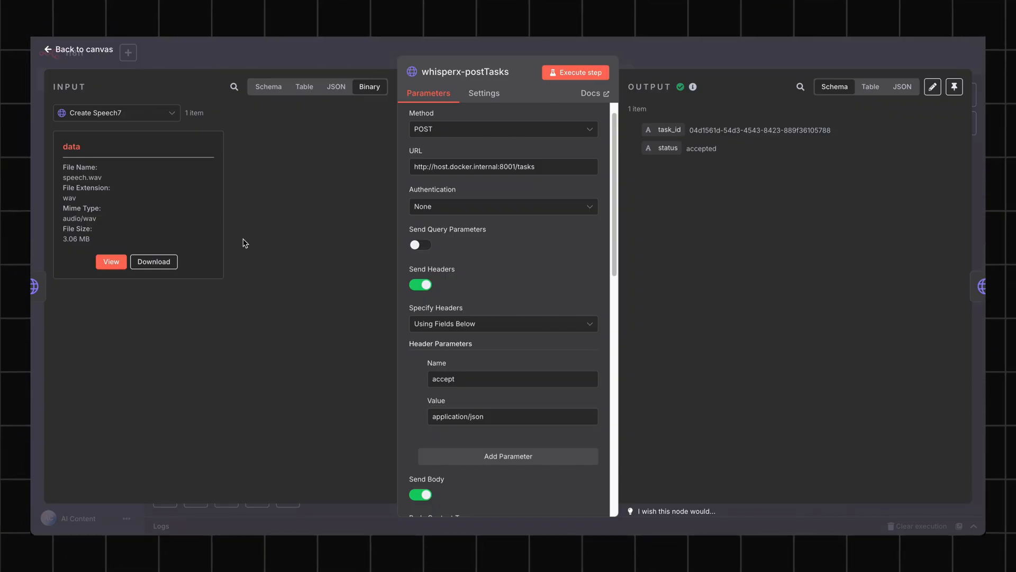
mouse_move(171, 143)
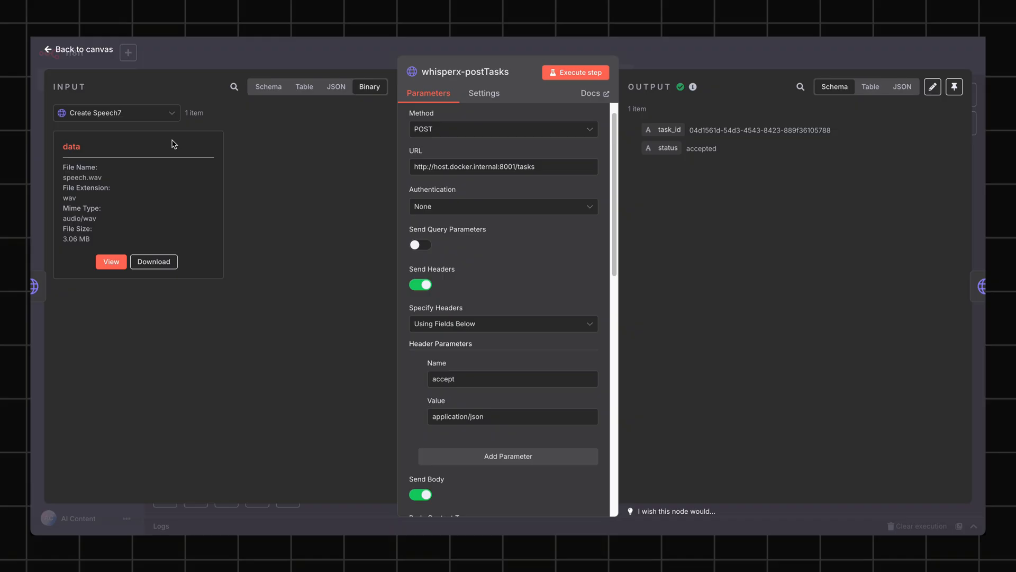
click(76, 49)
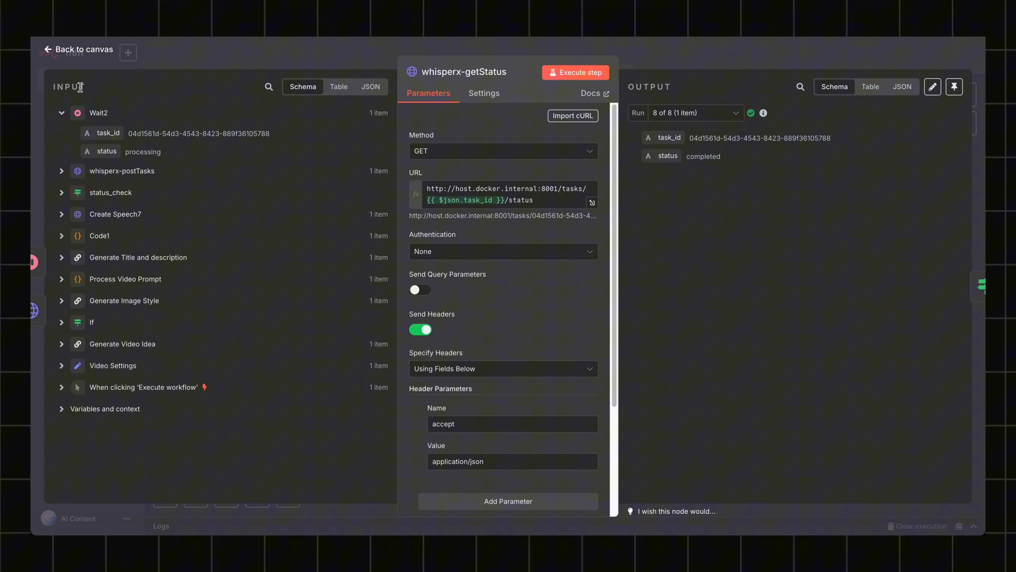
Leave whisperx-getStatus showing 'completed' and open the status_check node
click(77, 49)
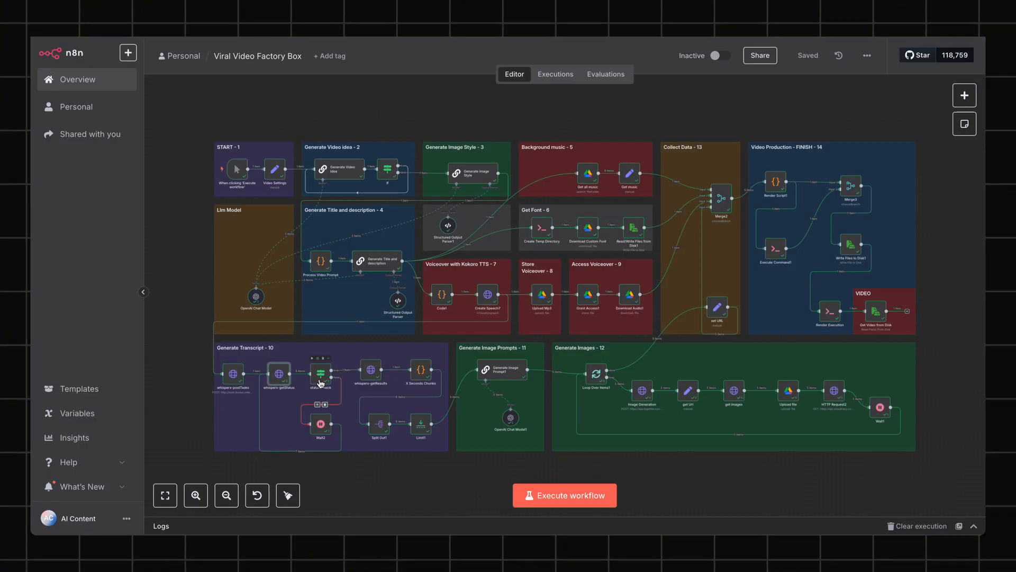
double_click(320, 373)
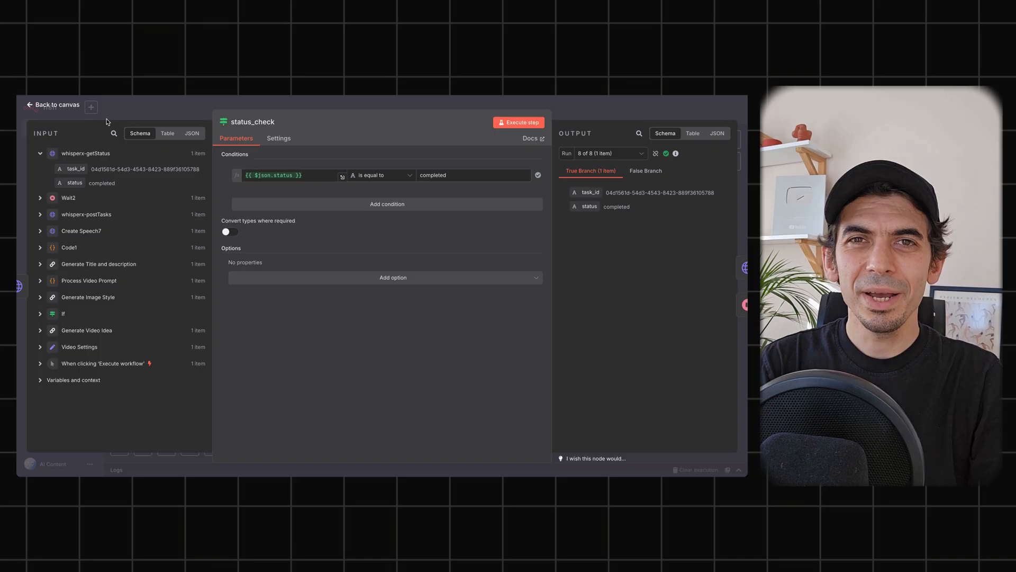
Close status_check after checking its 'status equals completed' condition and True Branch
click(57, 104)
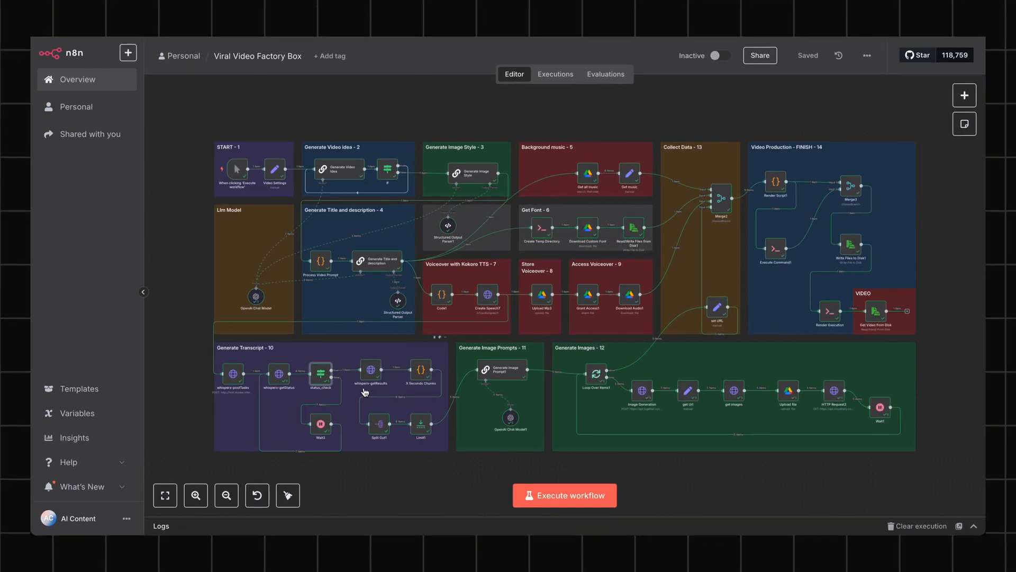
mouse_move(370, 374)
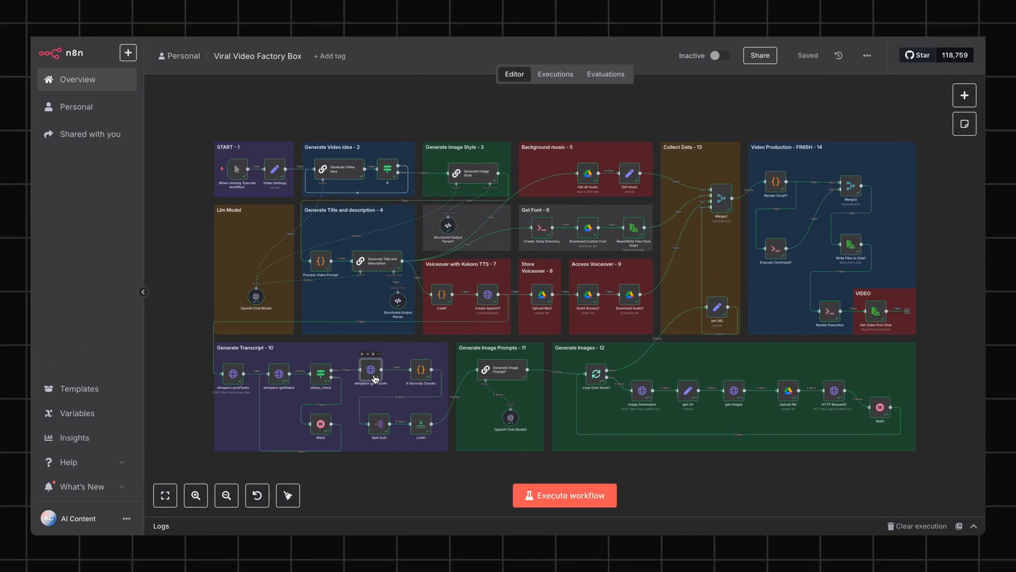
Open whisperx-getResults, scroll its word-level transcription result, and return to the canvas
double_click(369, 372)
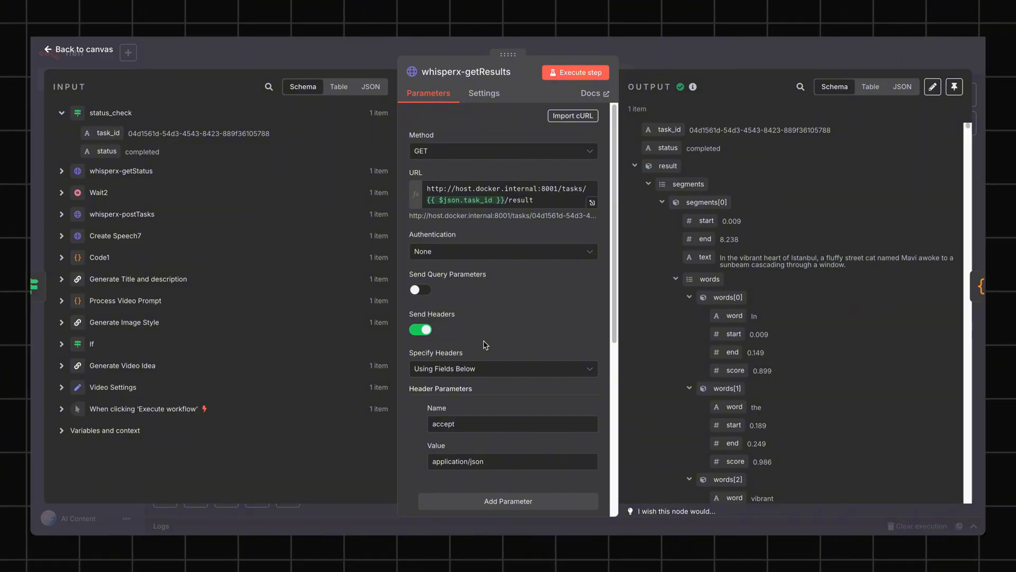
mouse_move(518, 292)
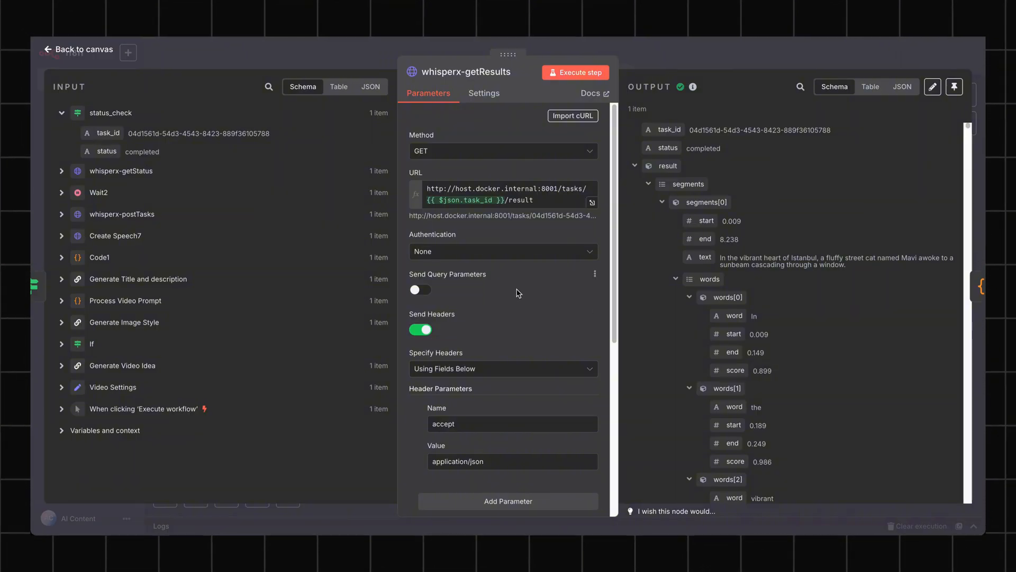
scroll(down, 3)
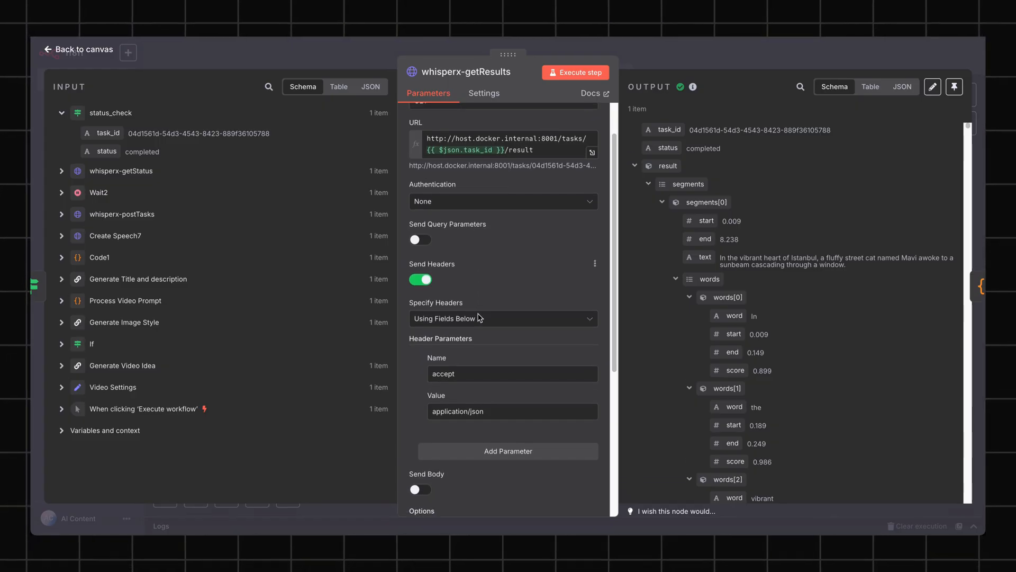
mouse_move(478, 317)
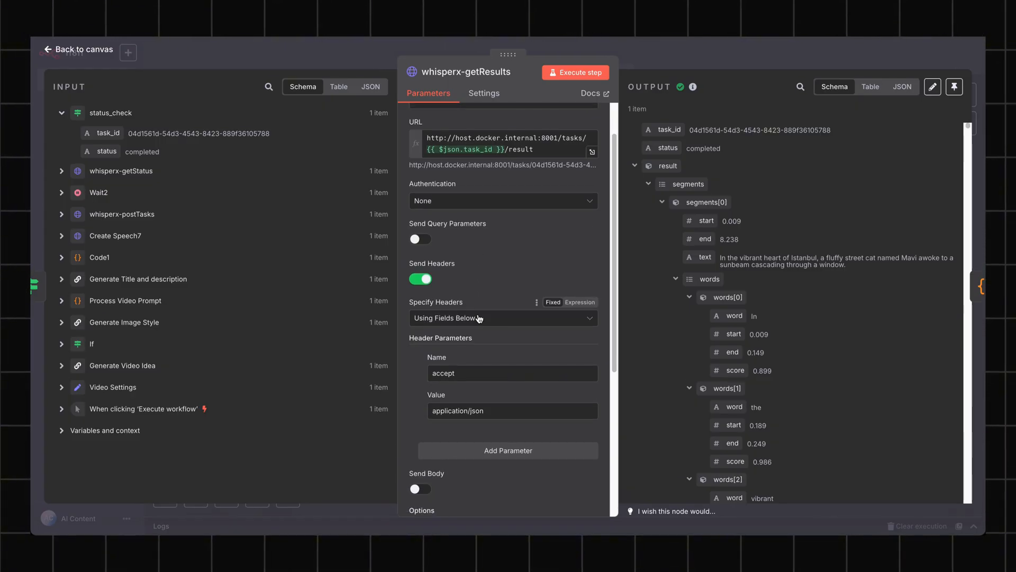
mouse_move(308, 408)
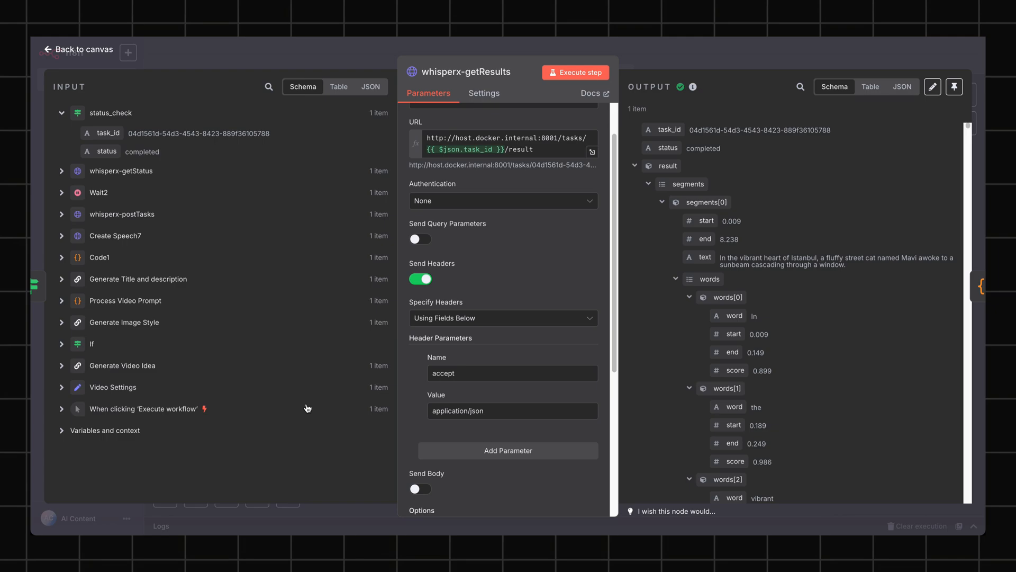
click(77, 50)
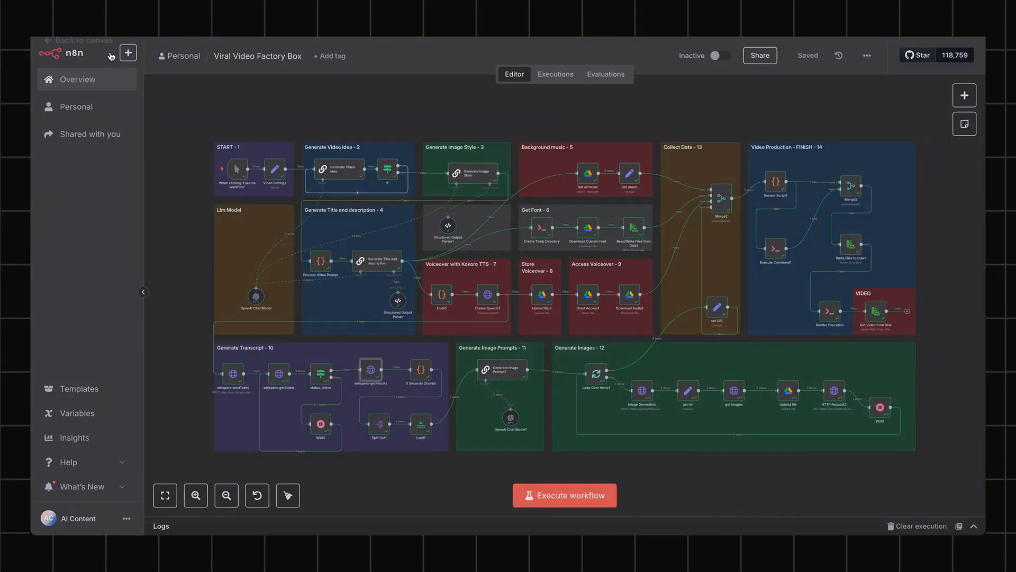
mouse_move(421, 378)
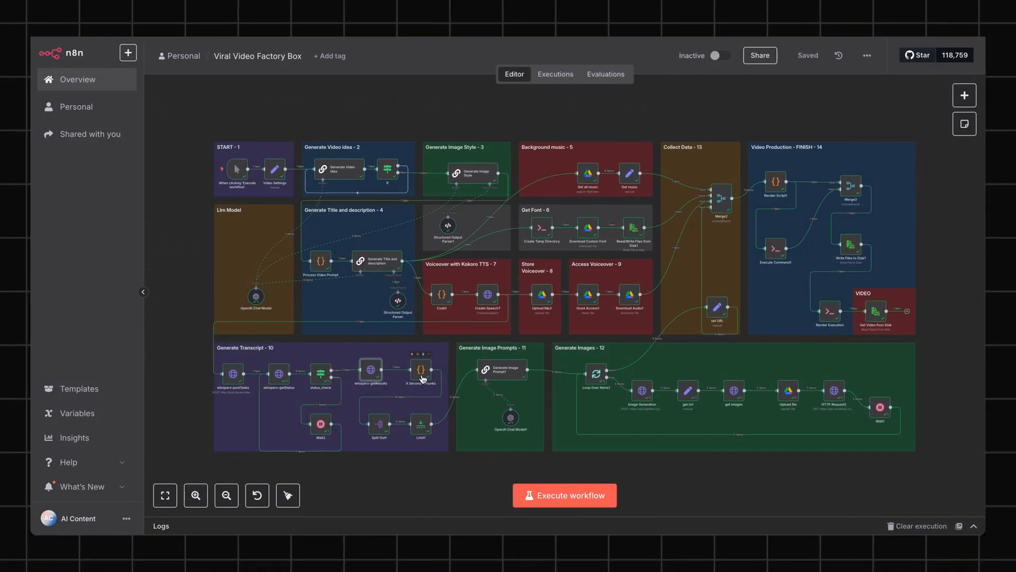
double_click(421, 371)
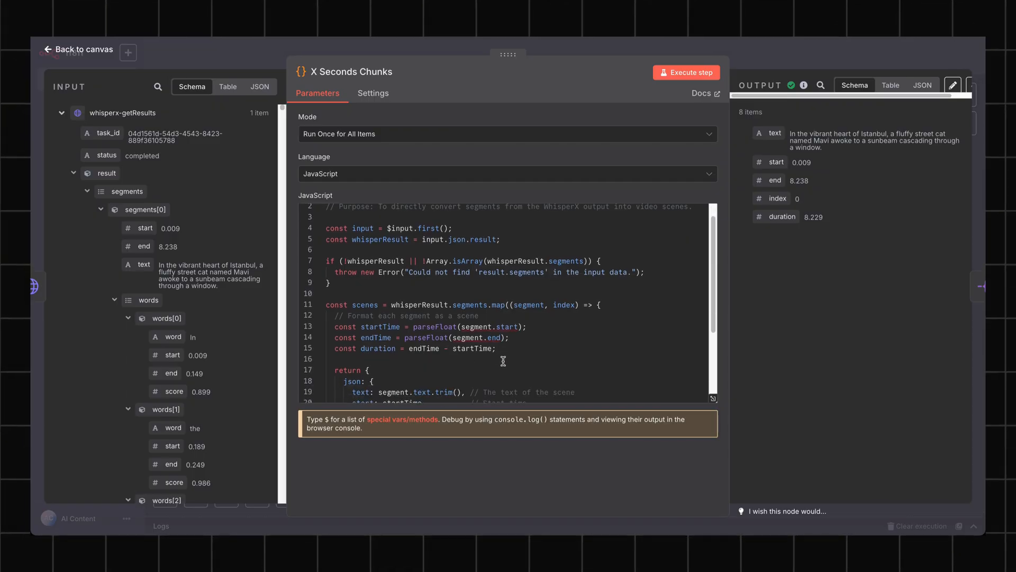
scroll(up, 3)
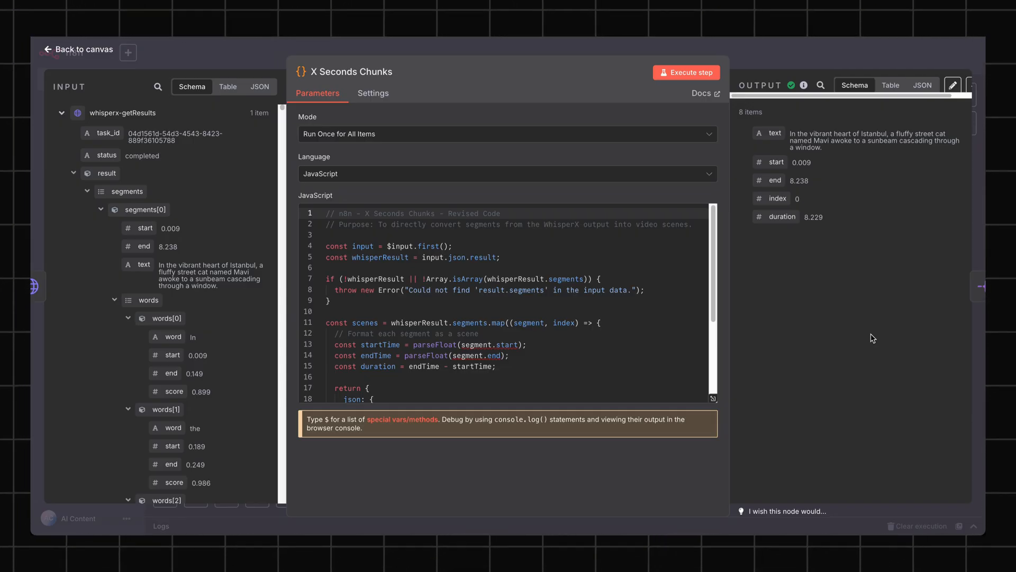
mouse_move(876, 352)
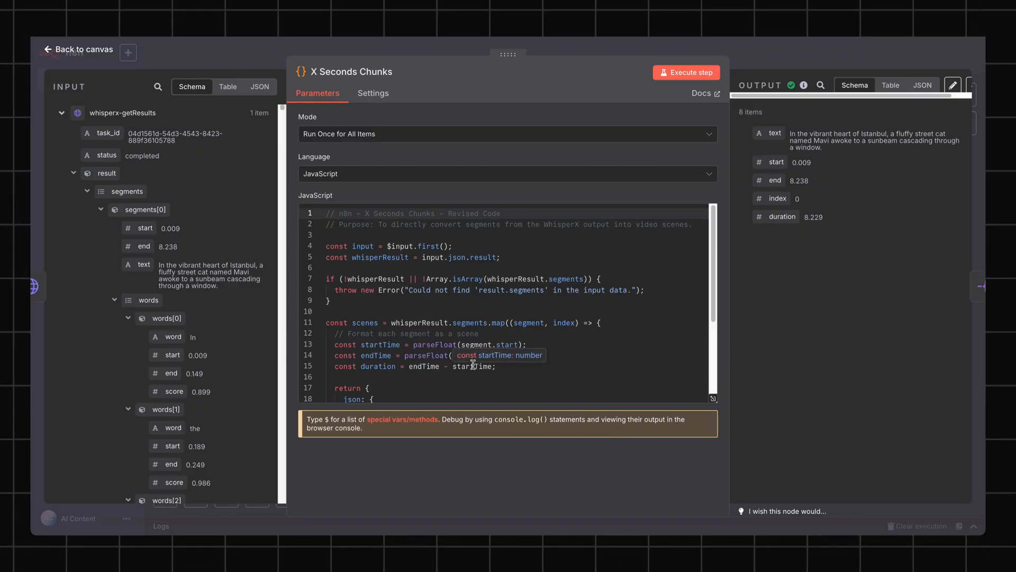
mouse_move(473, 367)
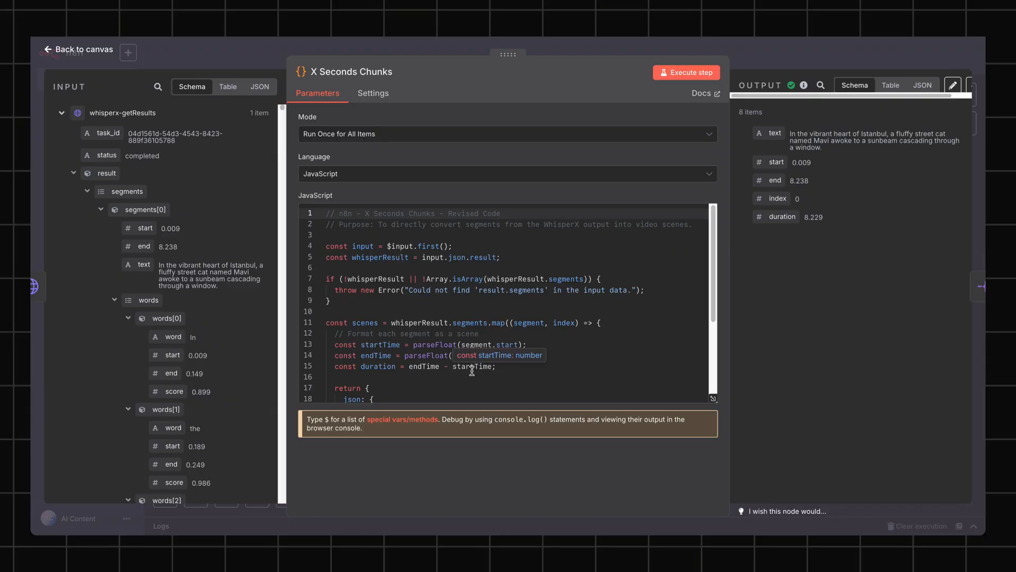
click(78, 49)
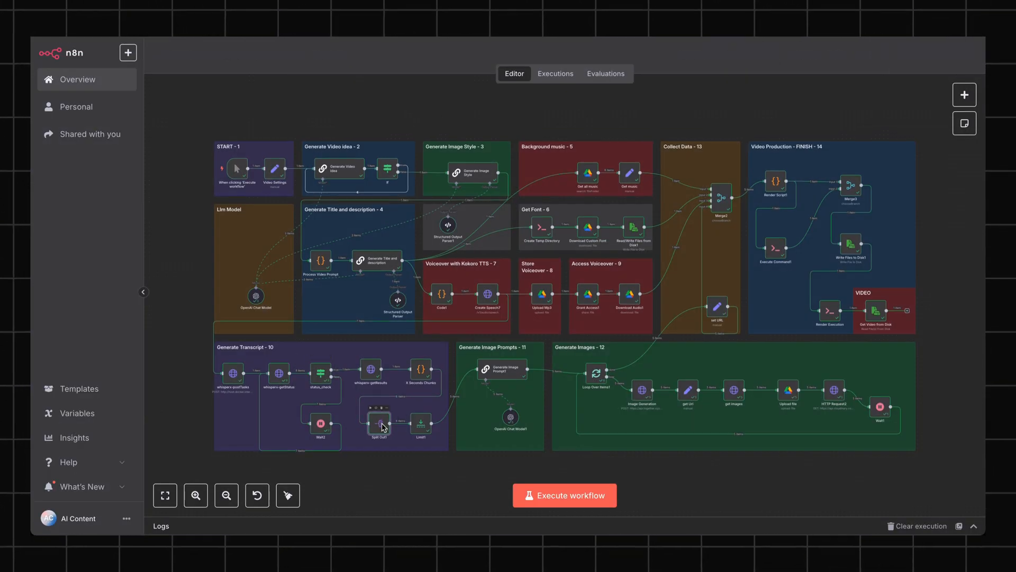
double_click(379, 424)
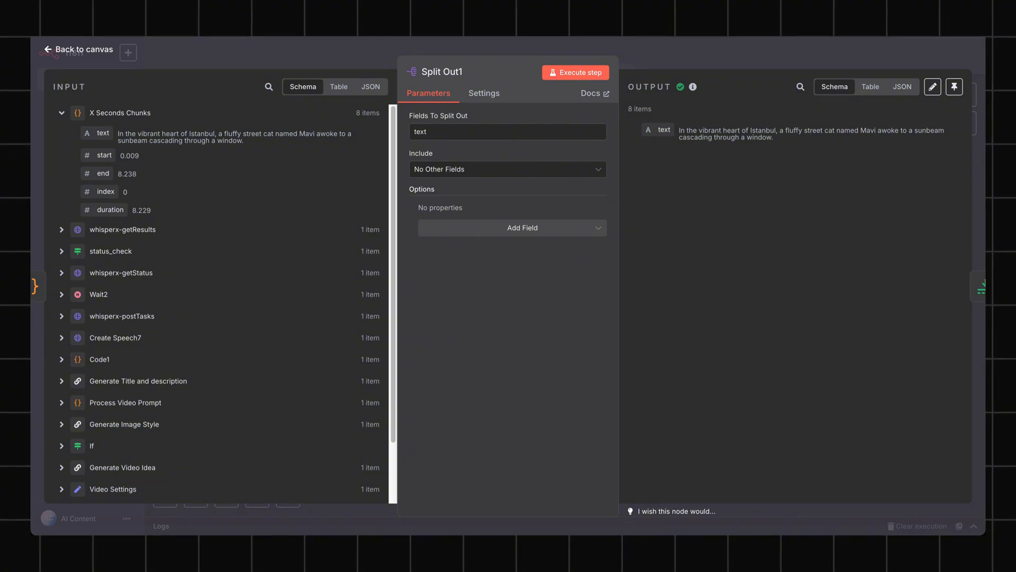
mouse_move(283, 310)
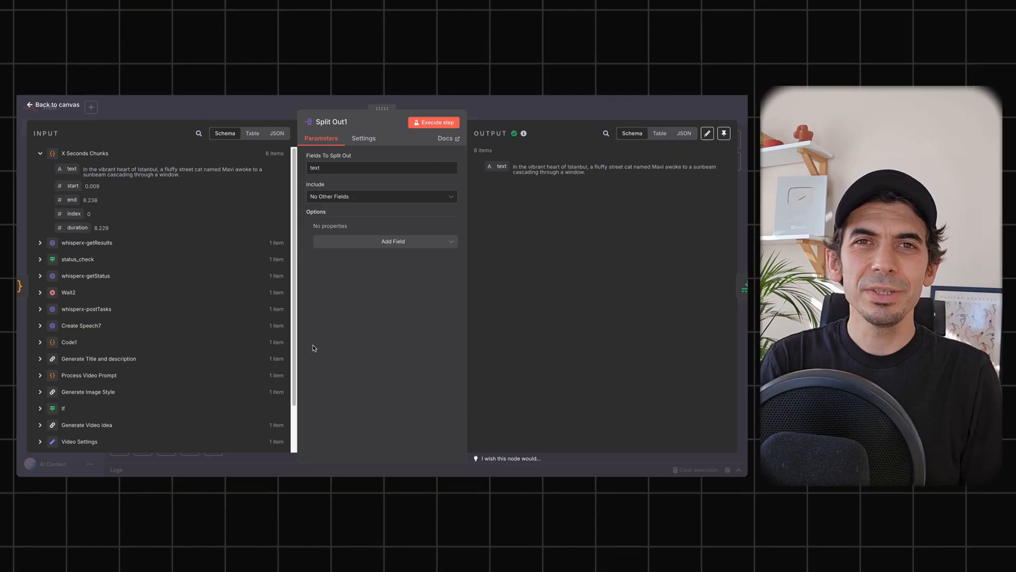
mouse_move(389, 338)
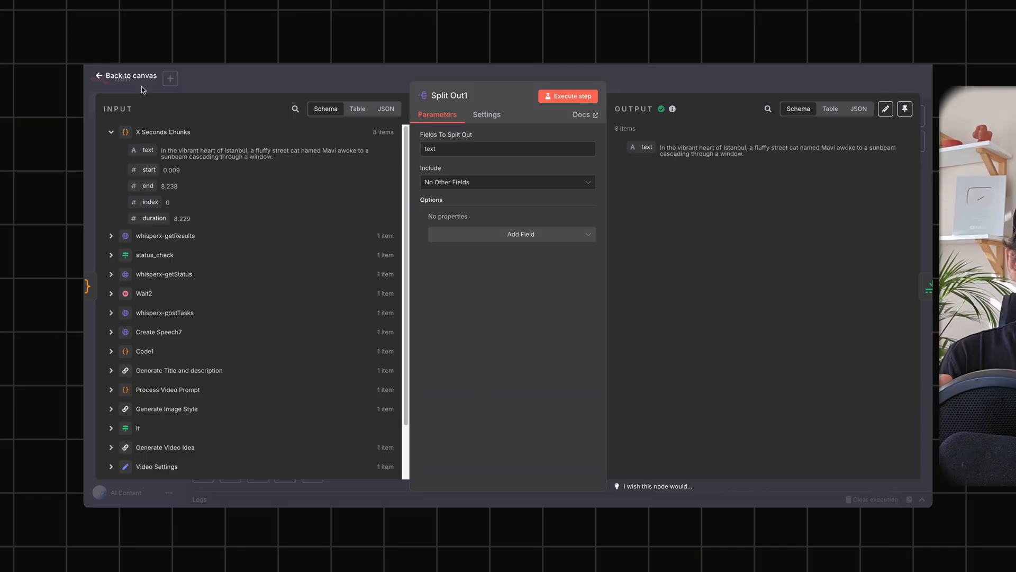
click(127, 76)
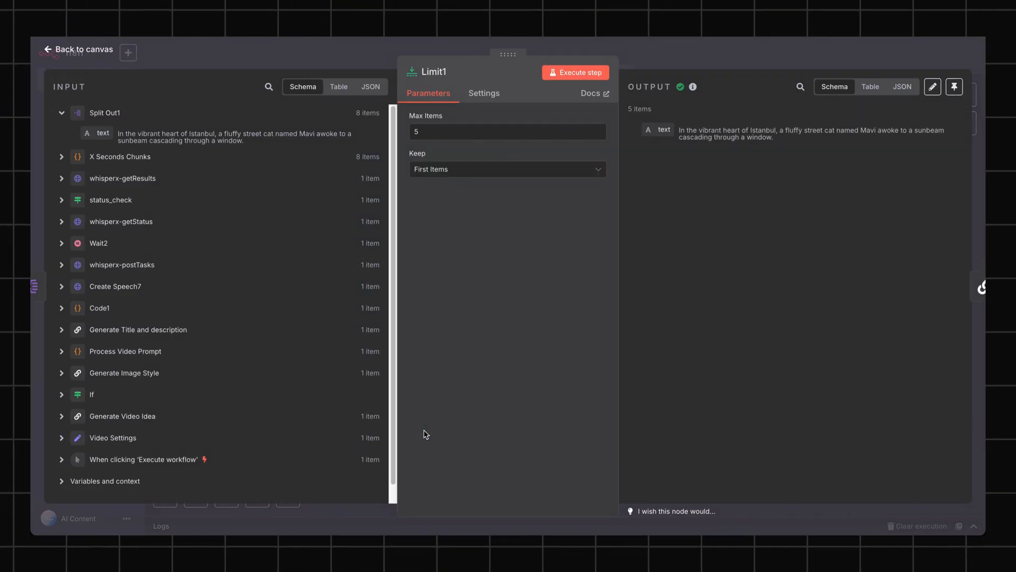
click(76, 49)
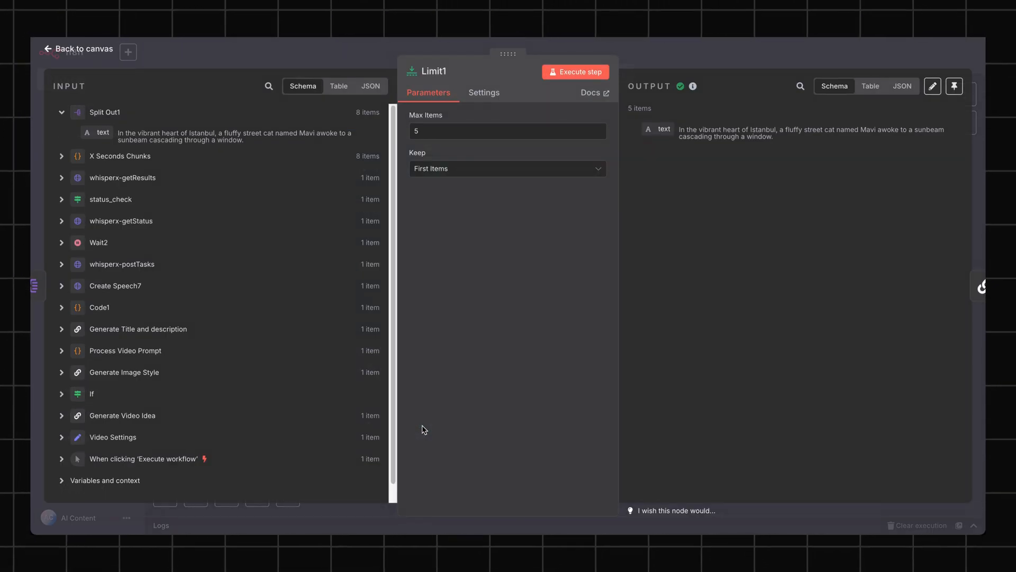
mouse_move(406, 283)
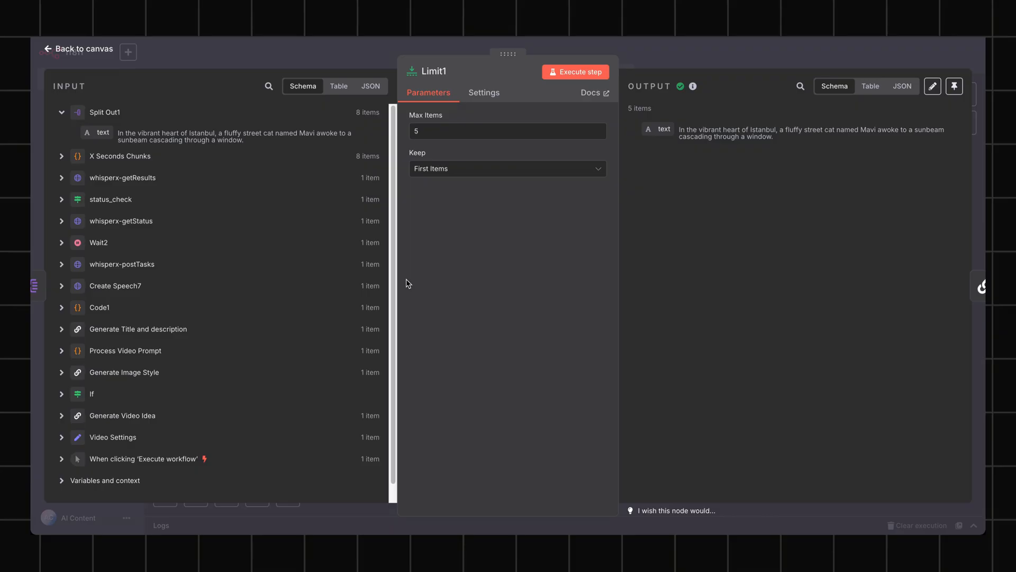
mouse_move(471, 235)
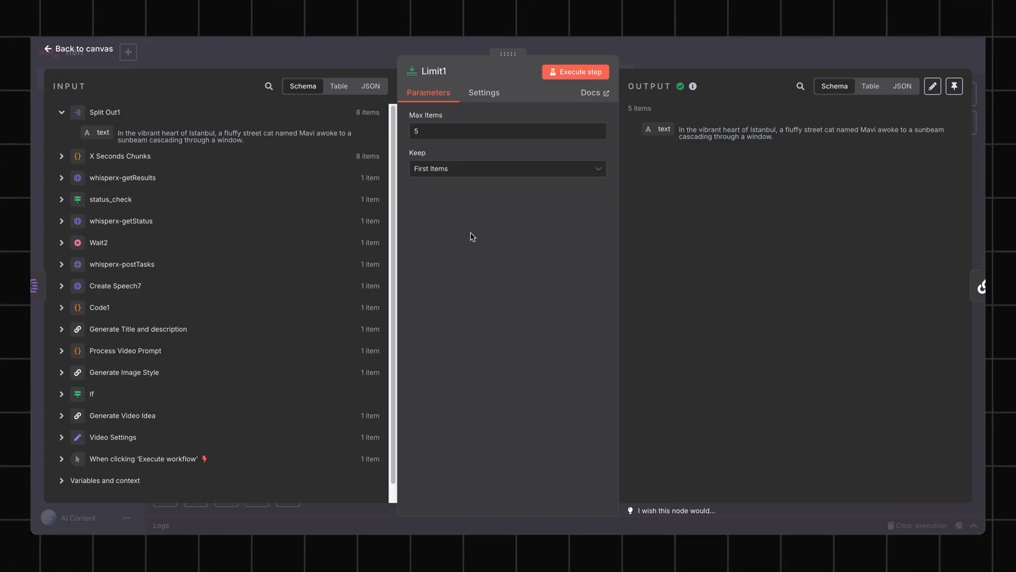
mouse_move(561, 336)
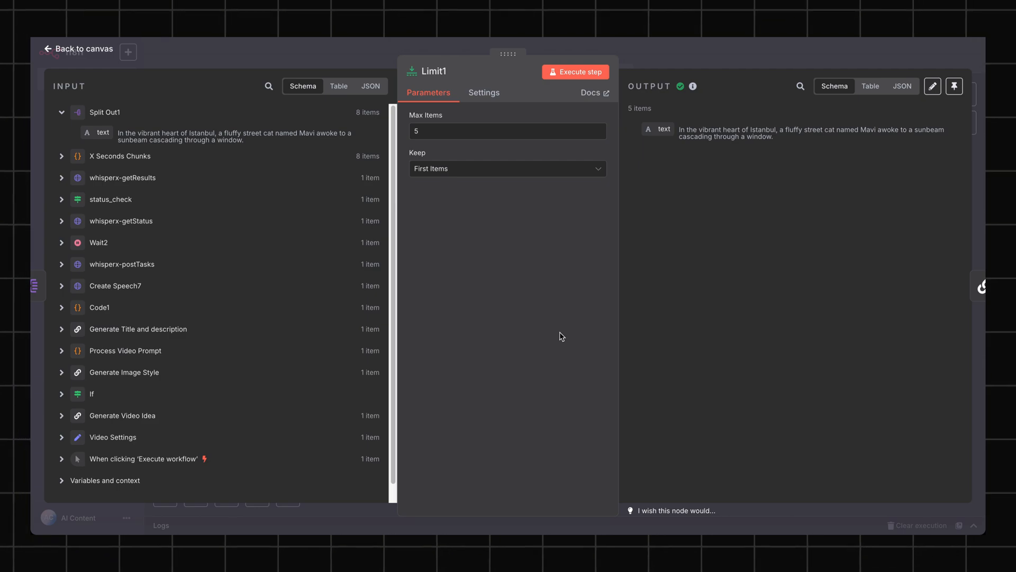
click(77, 49)
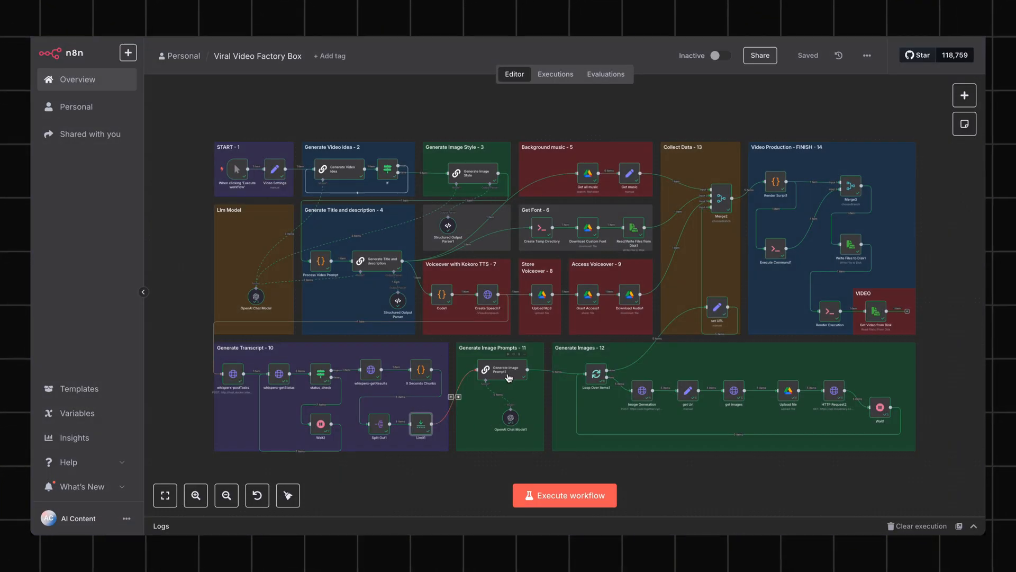
double_click(509, 370)
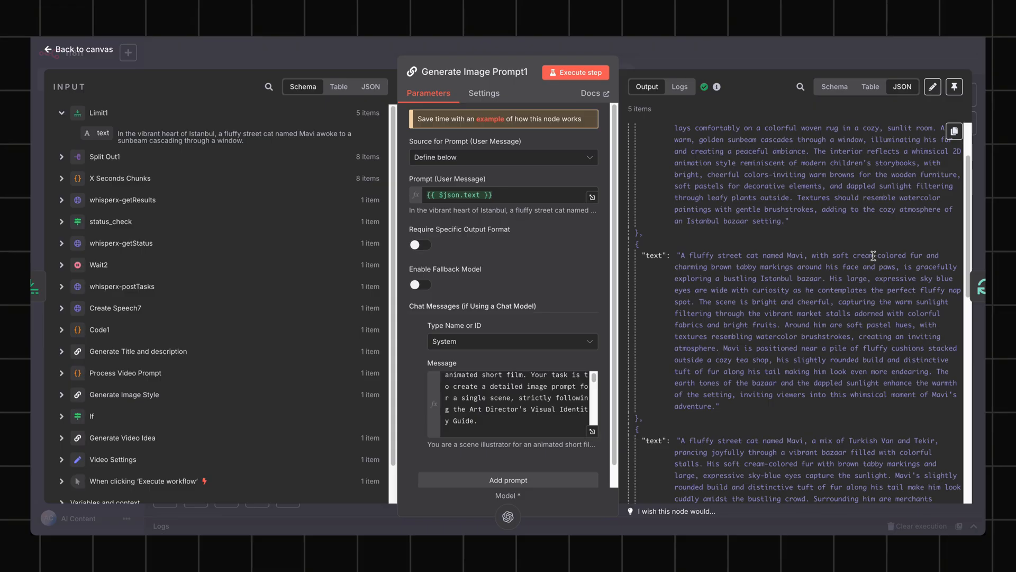
scroll(up, 3)
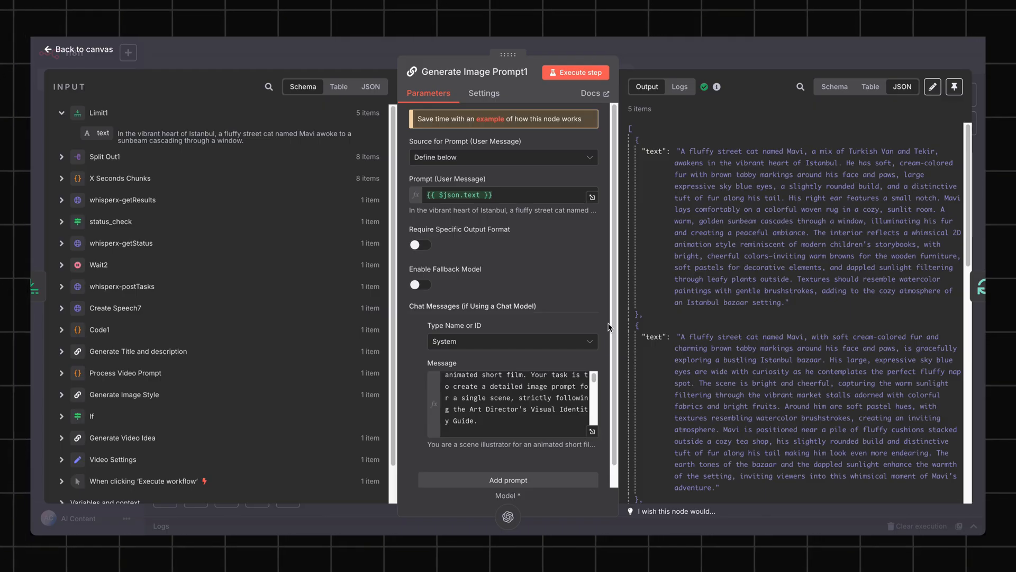
mouse_move(374, 348)
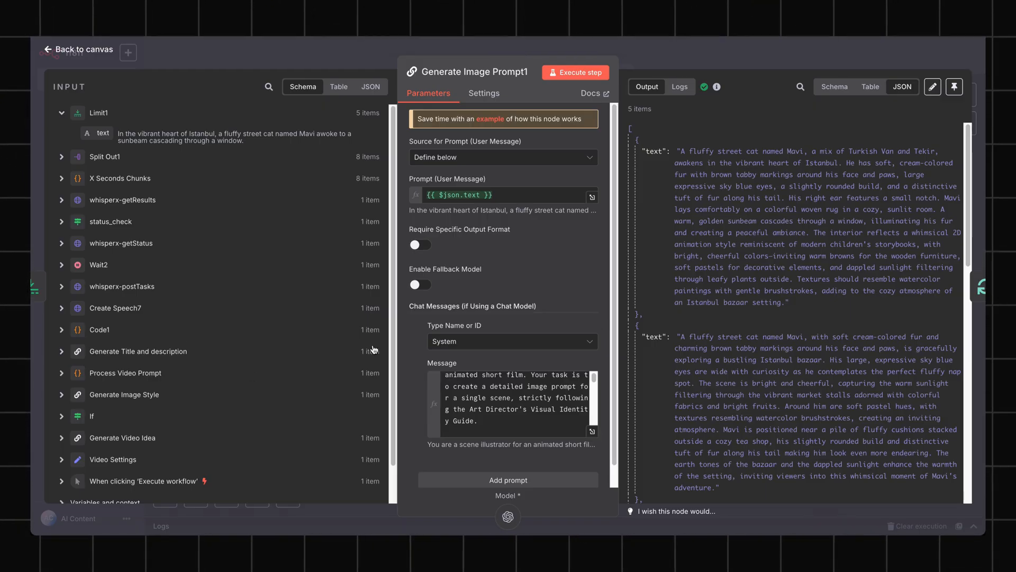
mouse_move(170, 138)
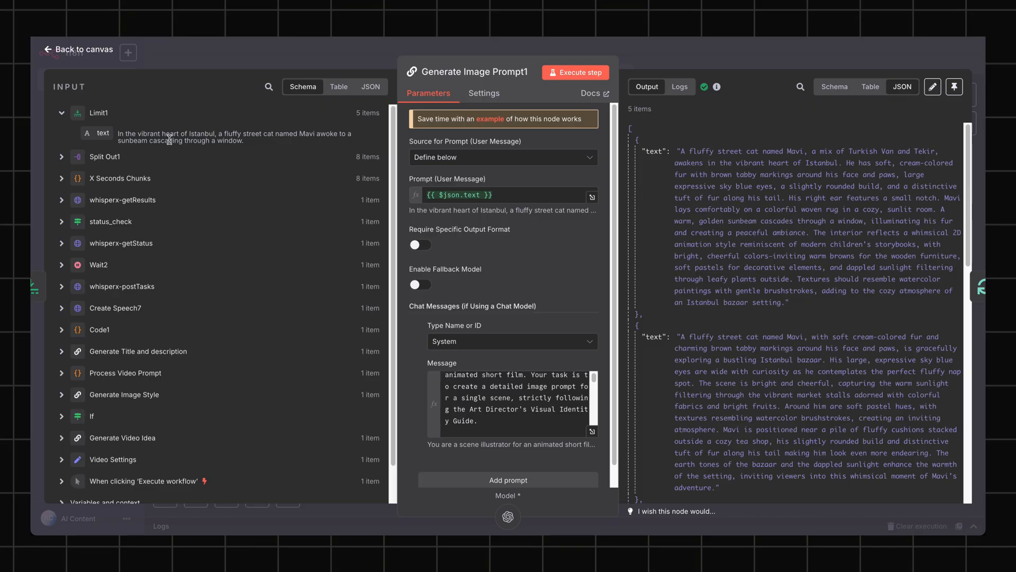
mouse_move(233, 213)
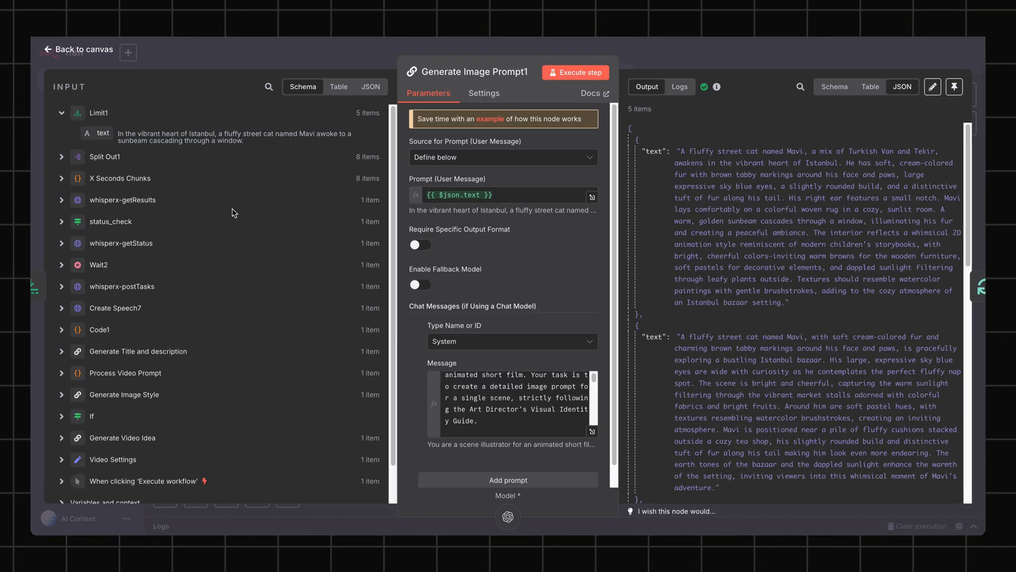
mouse_move(222, 182)
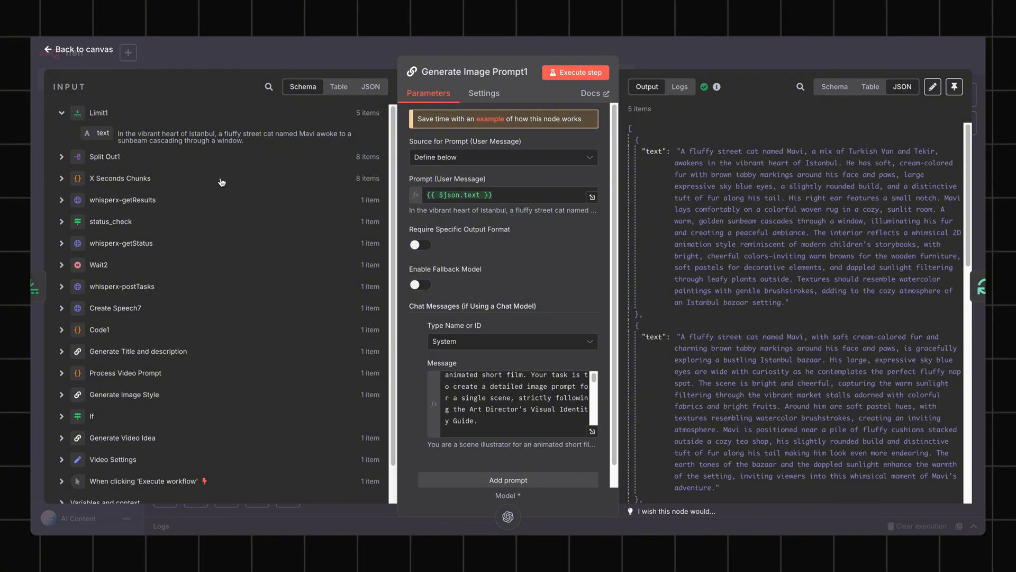
click(76, 49)
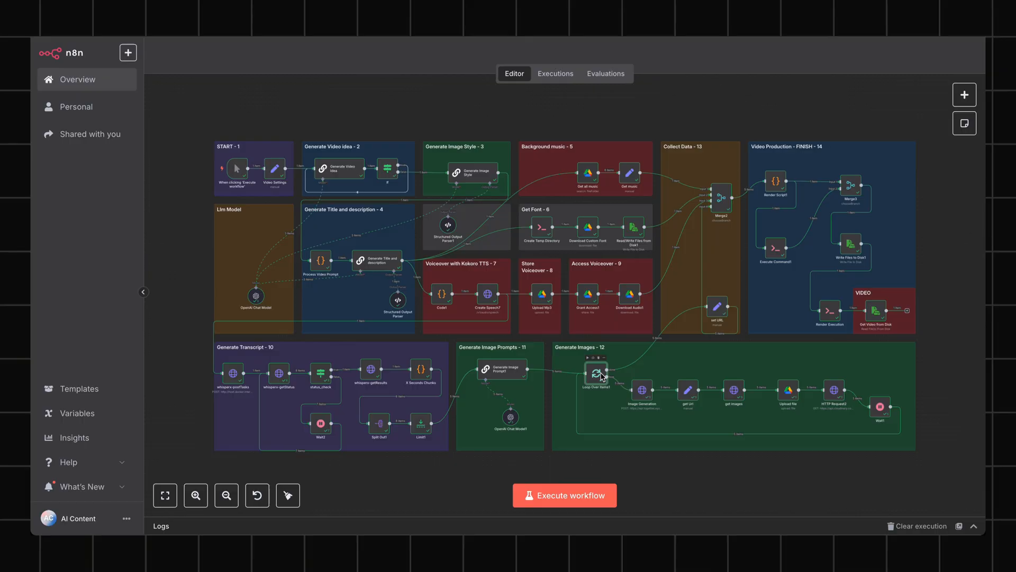
Review Loop Over Items1 (batch size 1) and advance to the 10-second Wait1 node
double_click(595, 374)
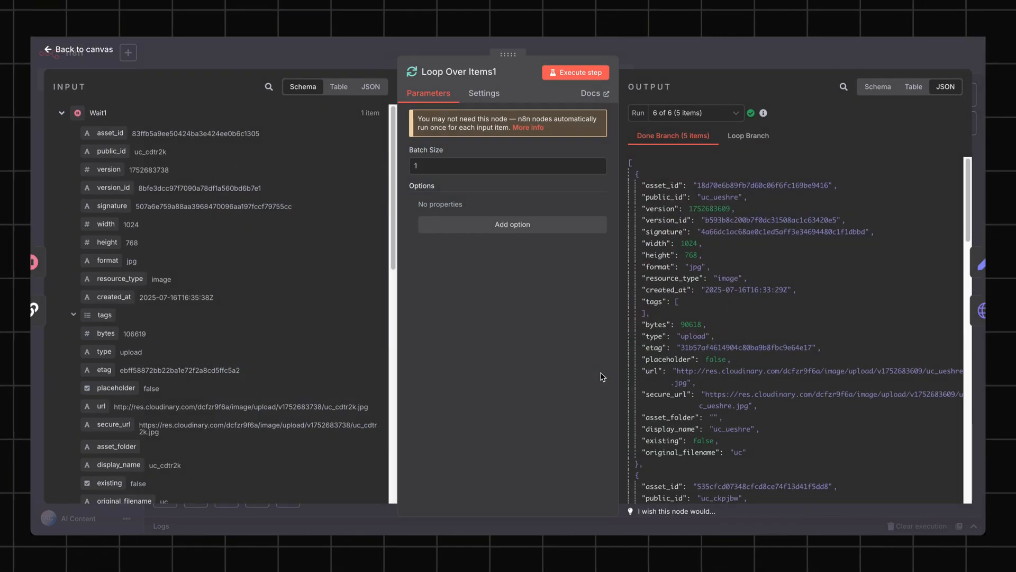
mouse_move(556, 321)
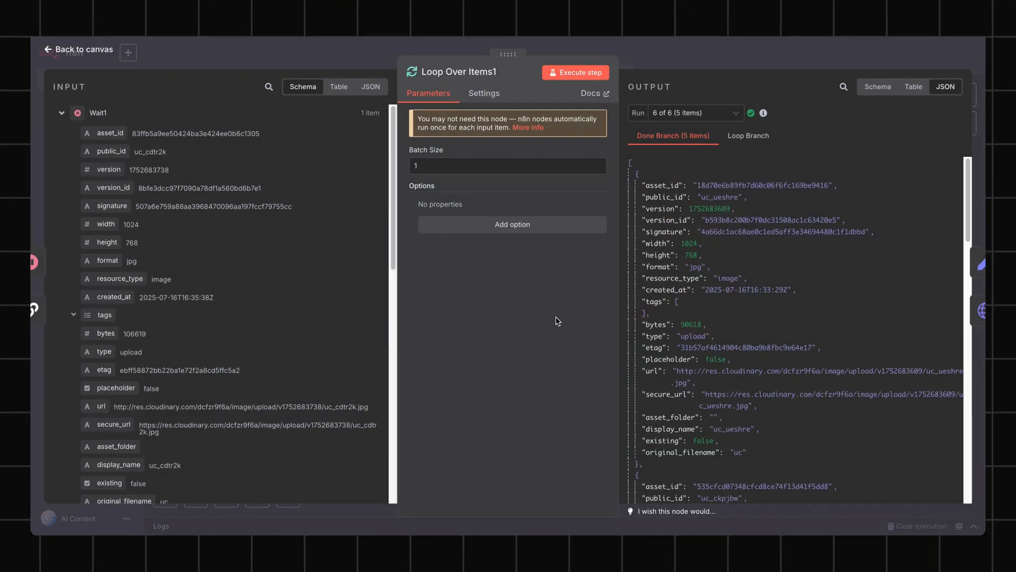
mouse_move(513, 339)
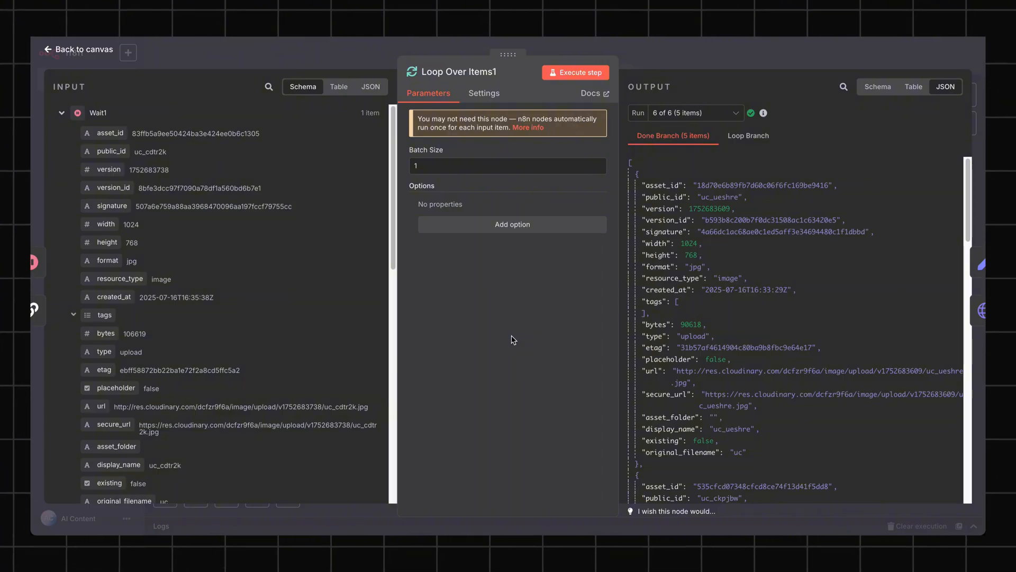
mouse_move(653, 447)
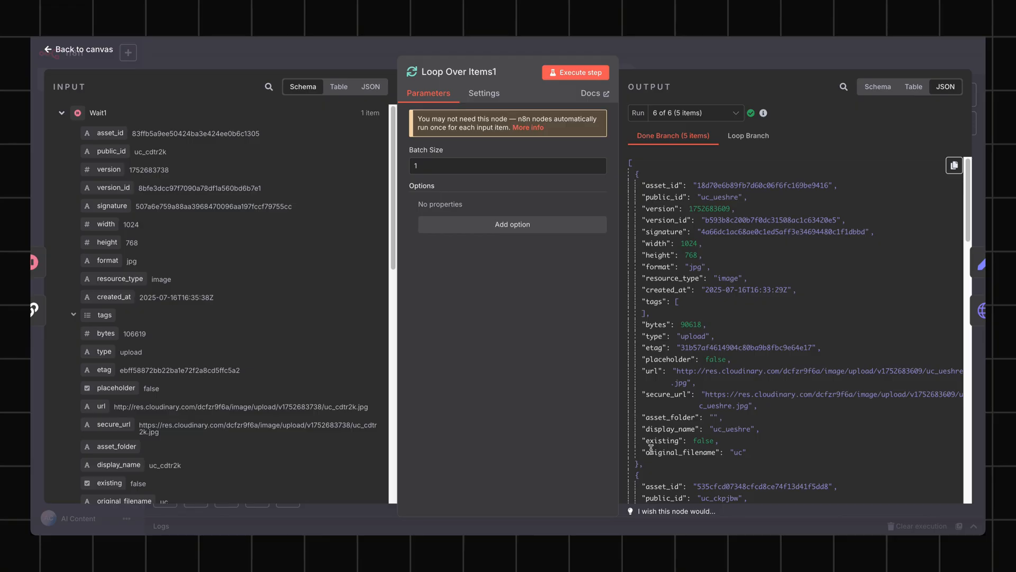
mouse_move(659, 444)
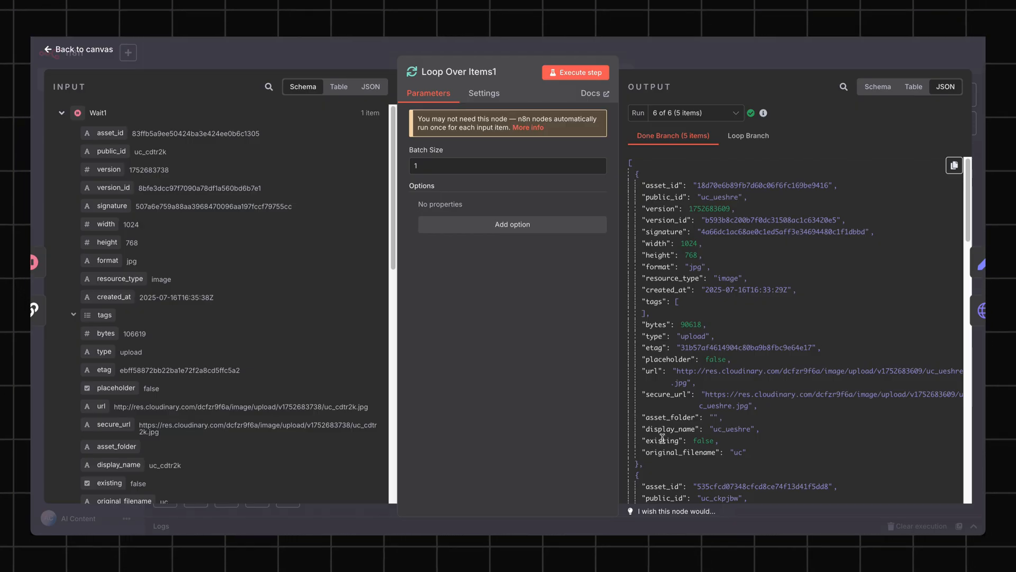
click(78, 50)
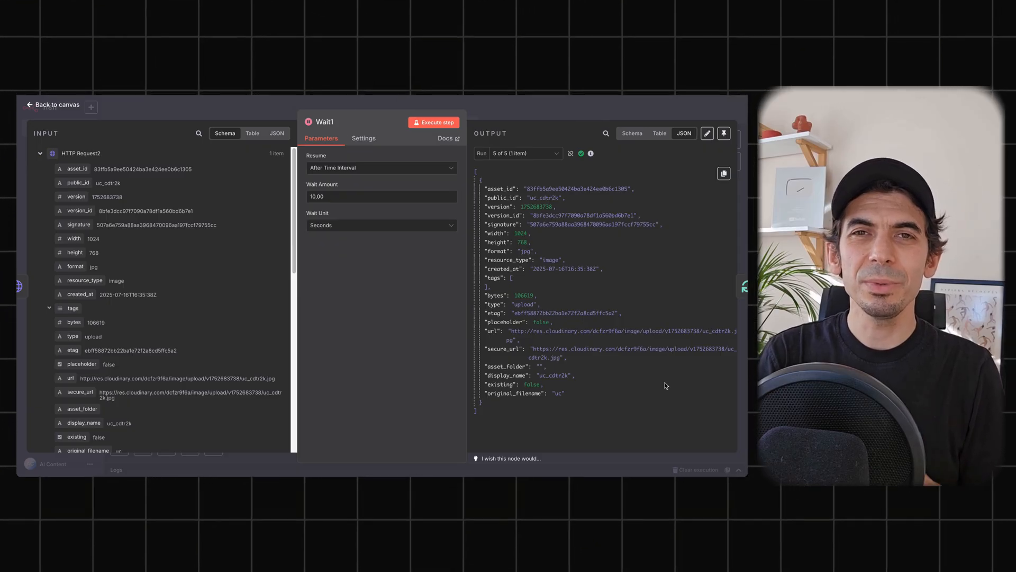
mouse_move(279, 266)
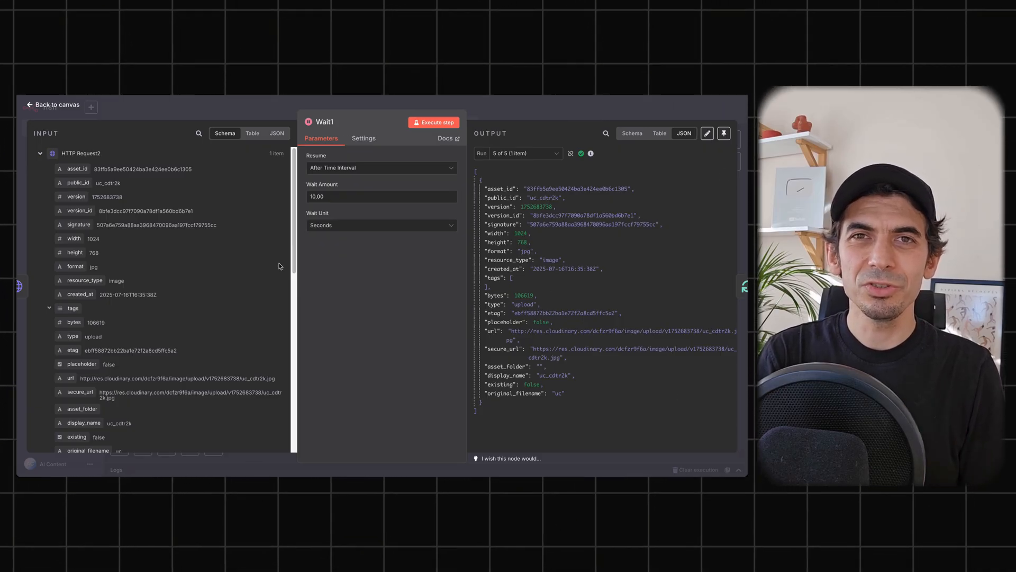
Open Image Generation, view its FLUX.1-schnell output as a table, then return to canvas
click(57, 104)
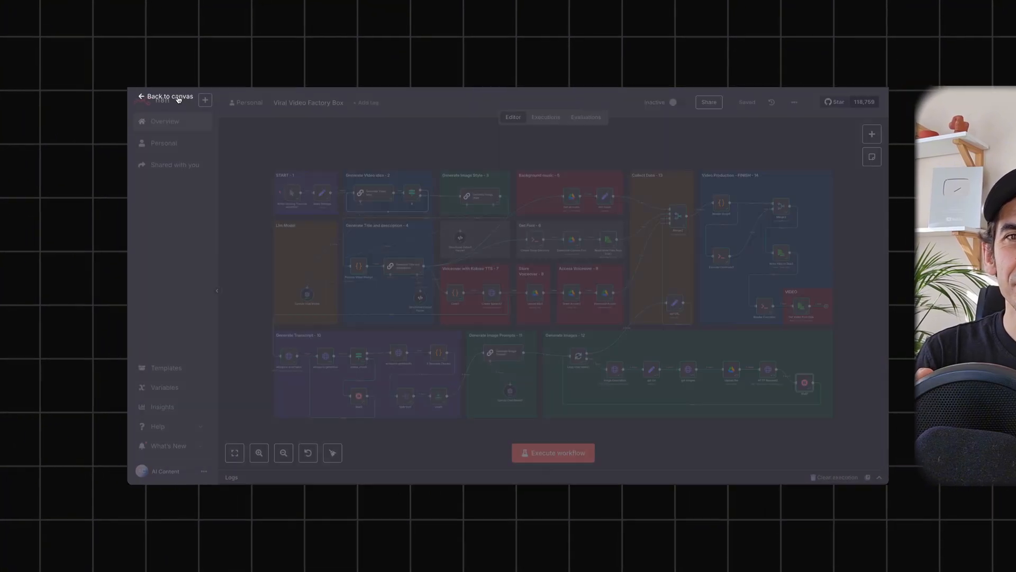
click(169, 95)
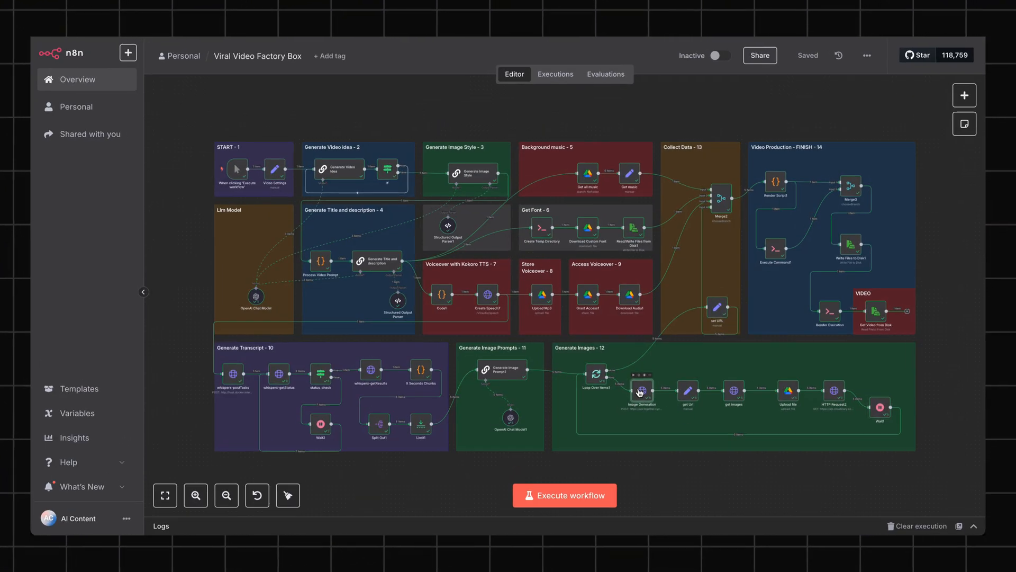
double_click(642, 391)
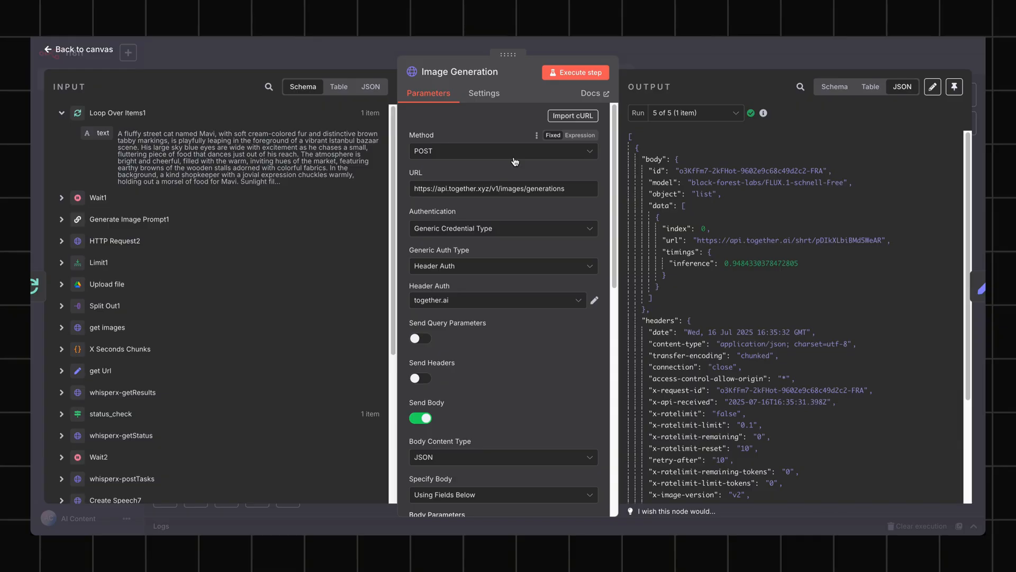
mouse_move(528, 170)
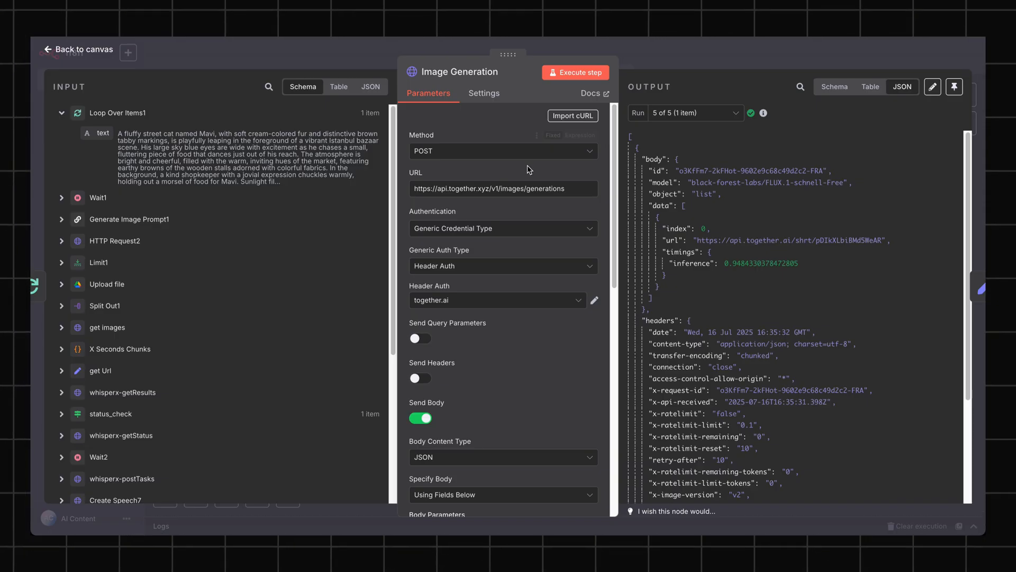
mouse_move(530, 170)
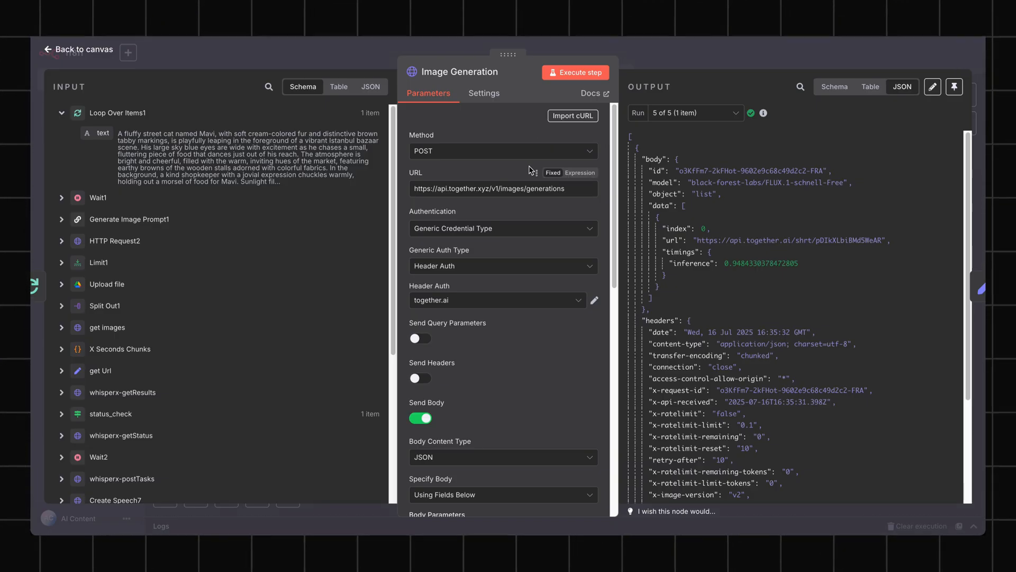
click(872, 86)
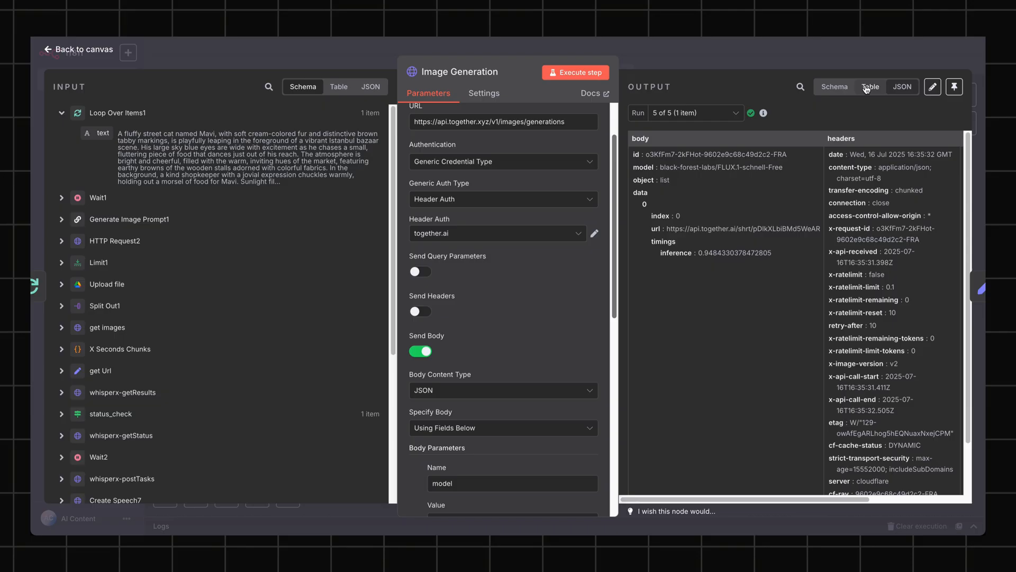
scroll(down, 3)
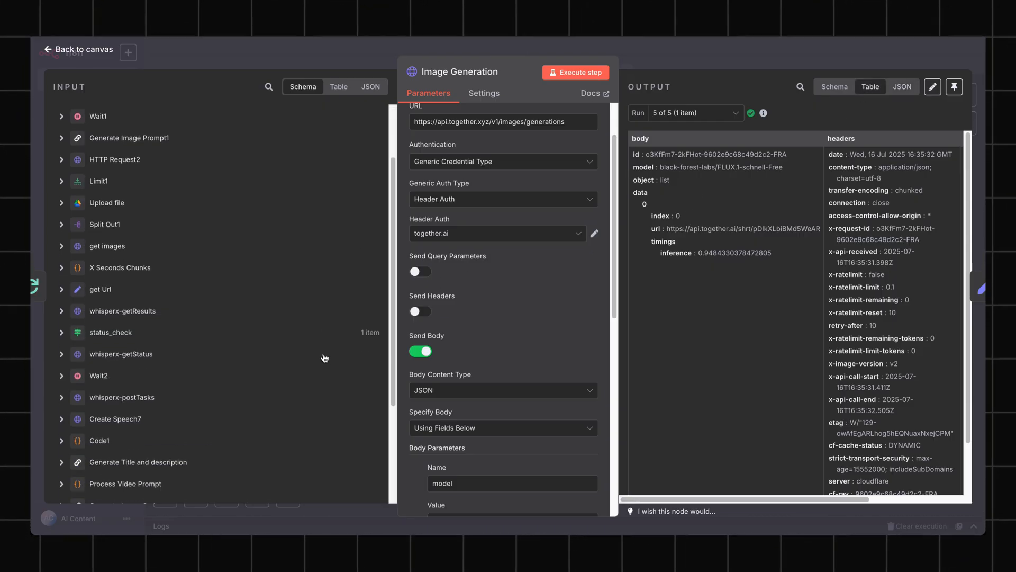
mouse_move(563, 317)
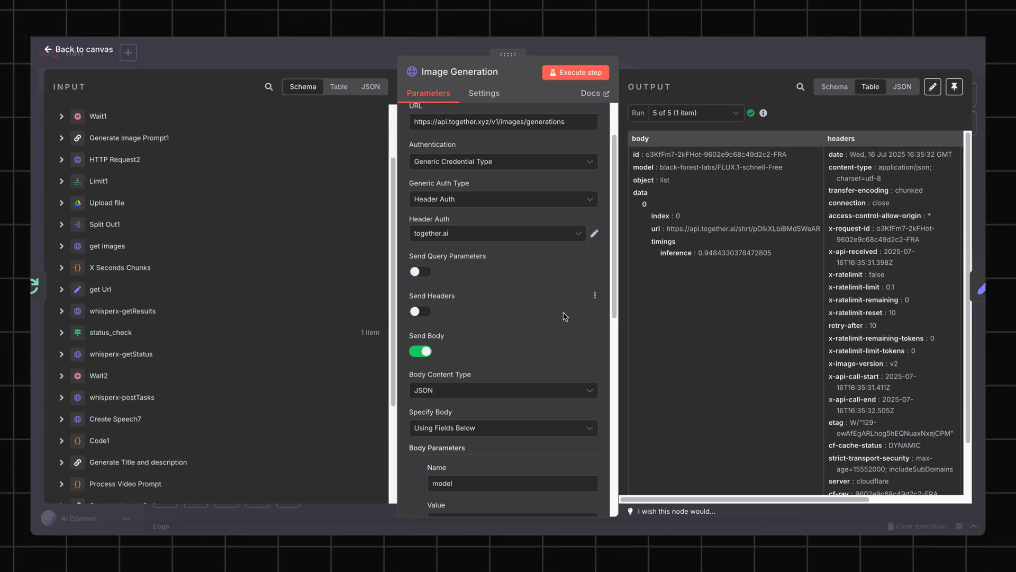
mouse_move(308, 258)
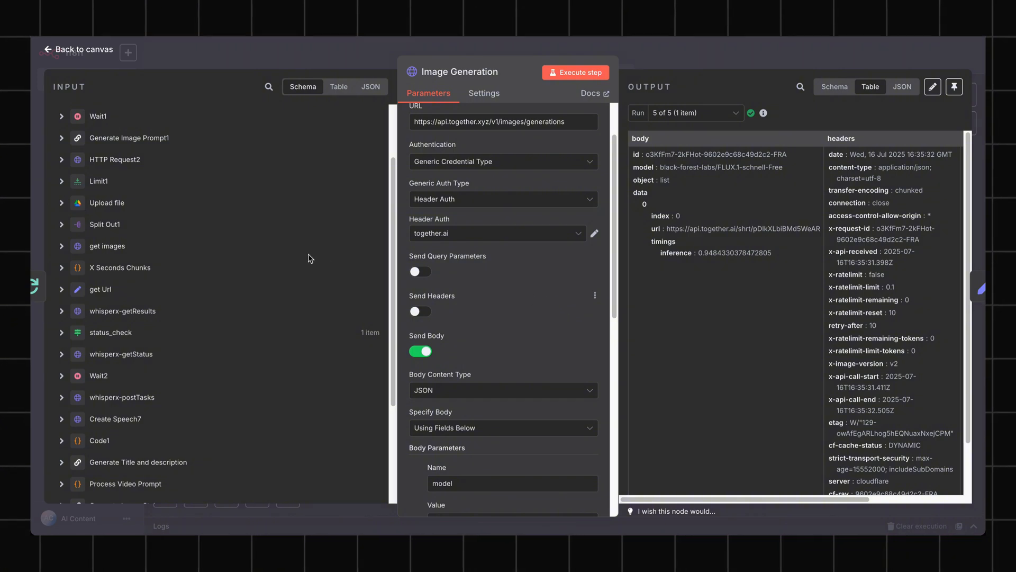
click(76, 49)
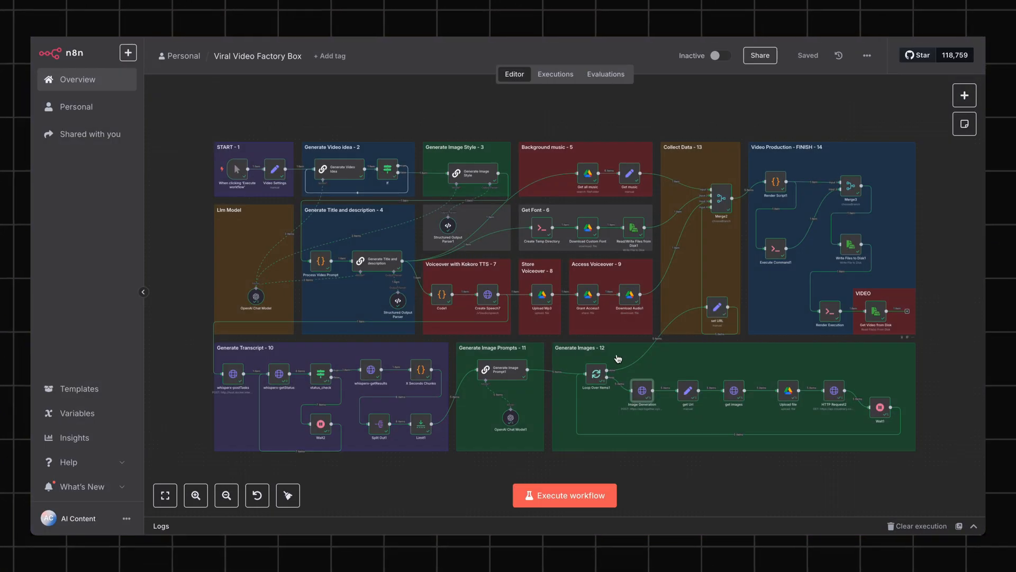
Open the get Url node that sets setUrl from the generated image URL
double_click(689, 393)
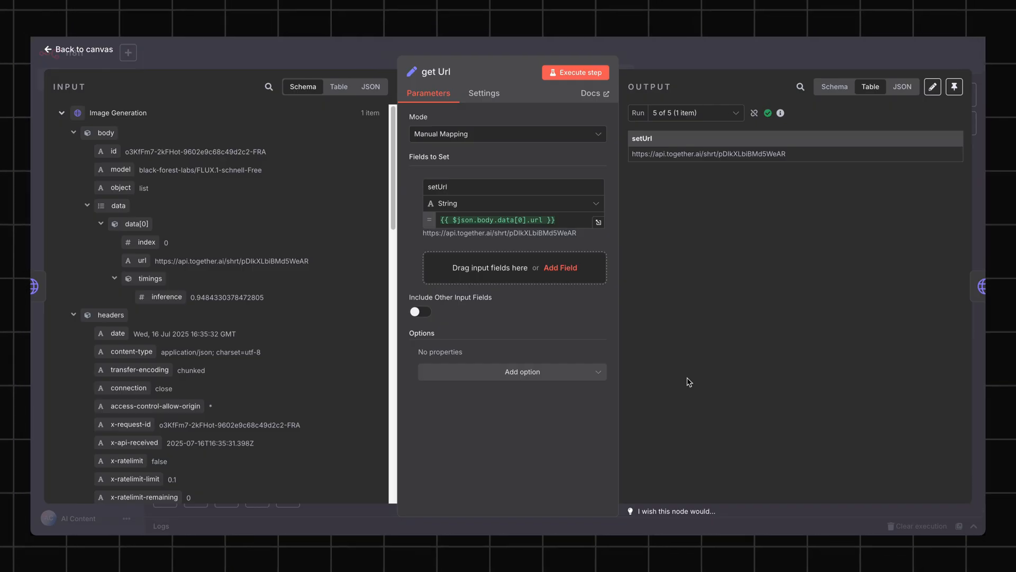
mouse_move(305, 341)
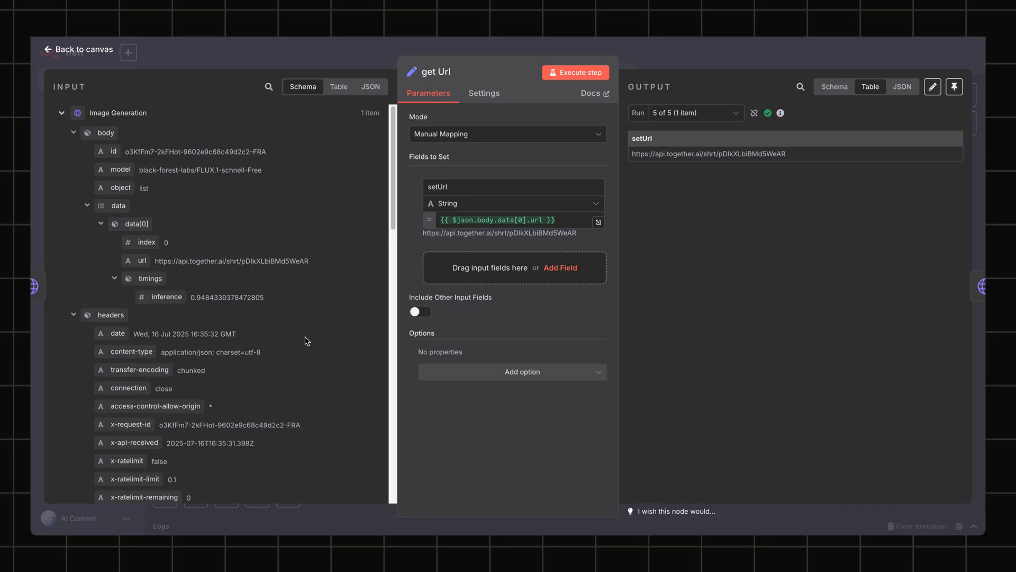
mouse_move(95, 50)
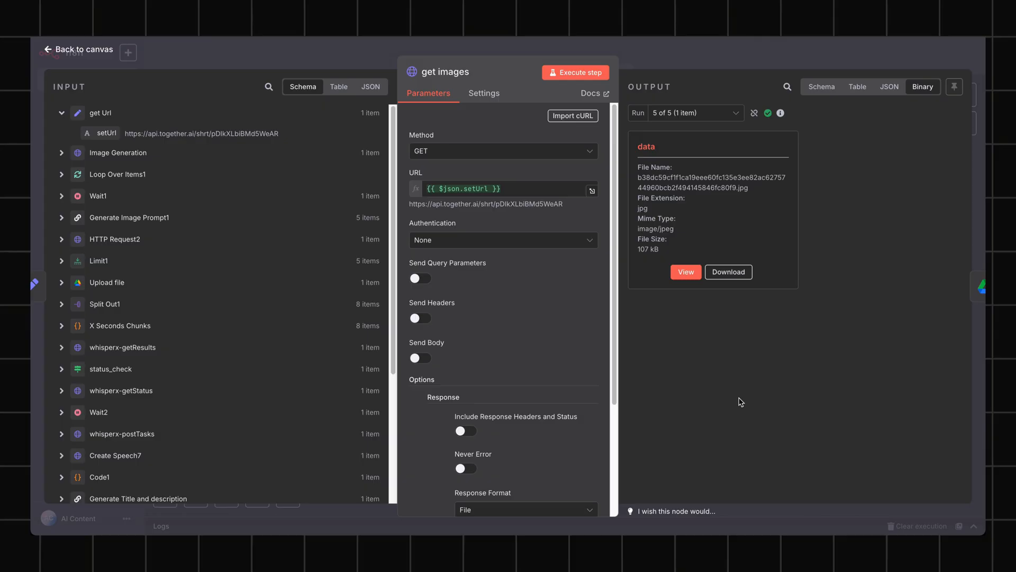
mouse_move(692, 398)
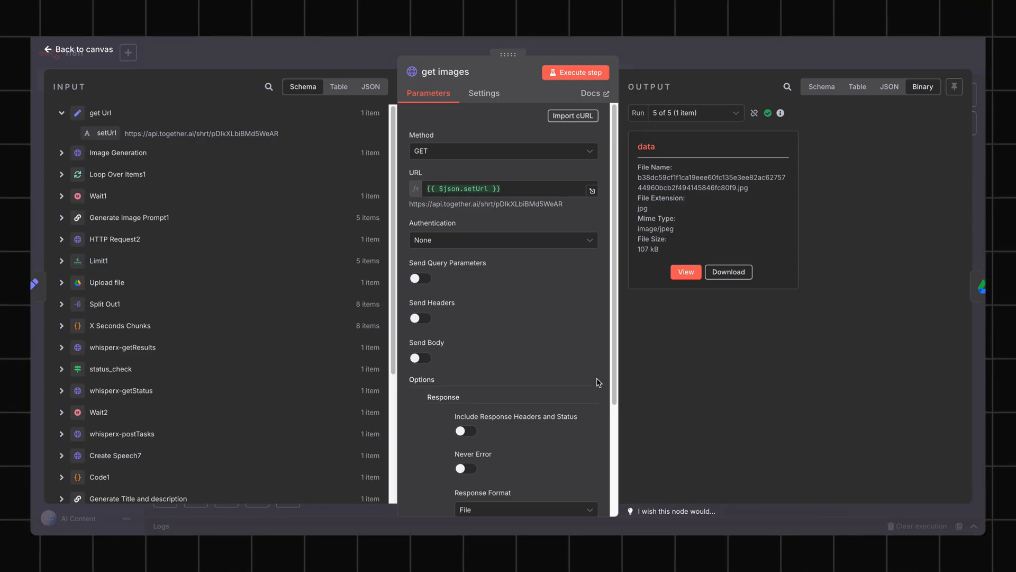
mouse_move(106, 78)
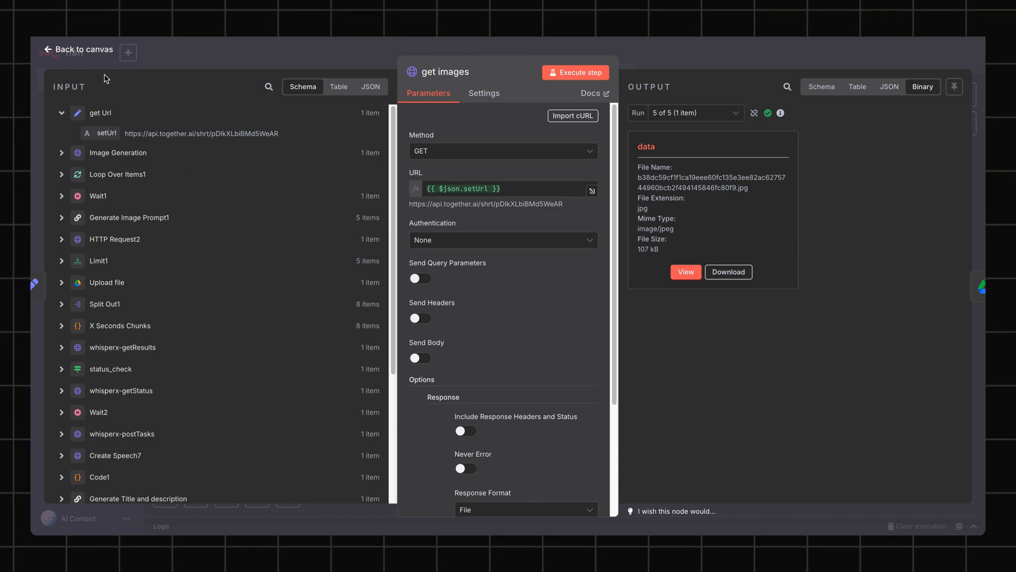
mouse_move(232, 196)
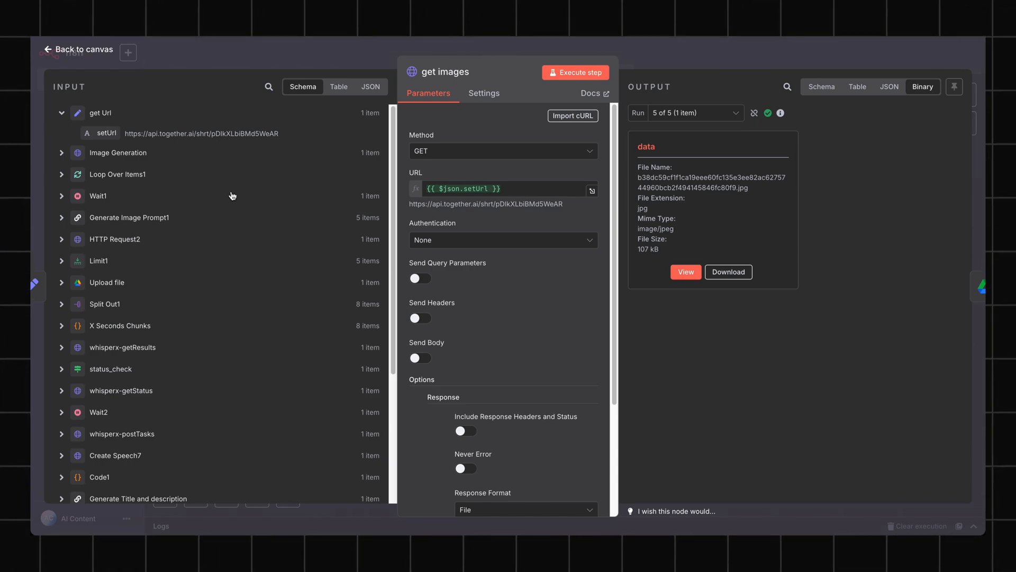
Review the Upload file node saving the image to the images_flux Drive folder
click(77, 49)
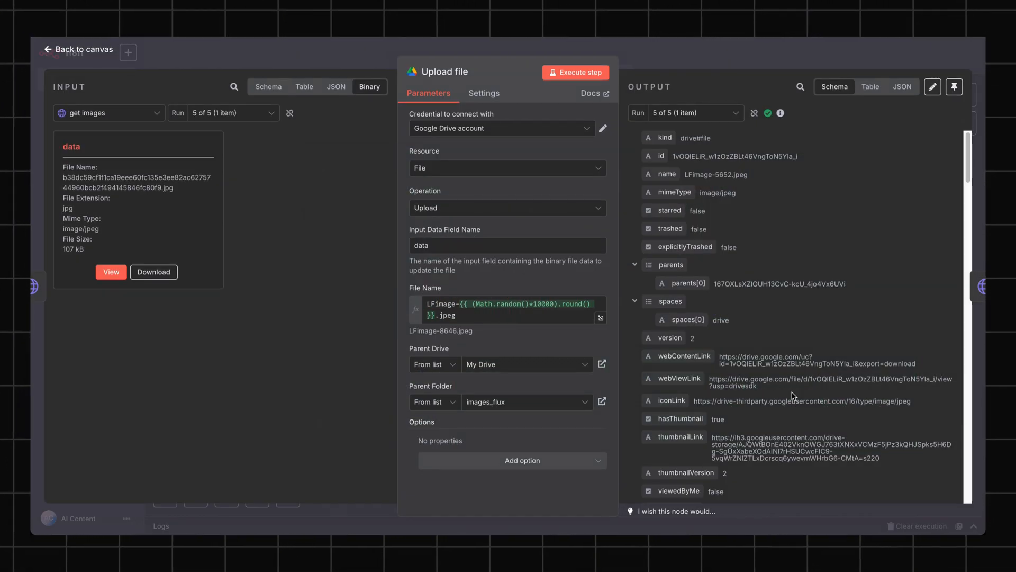
mouse_move(324, 404)
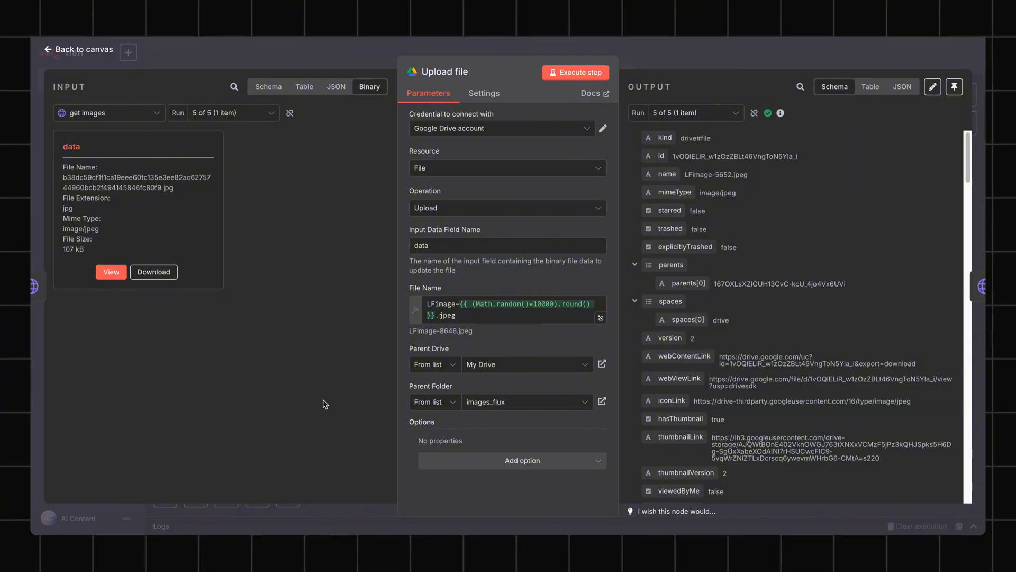
mouse_move(762, 302)
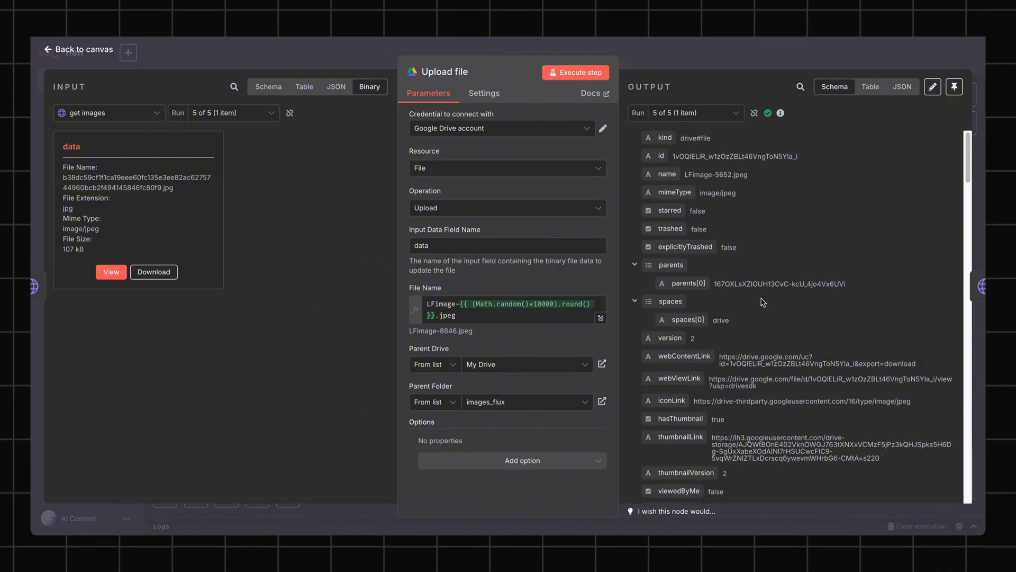
mouse_move(736, 224)
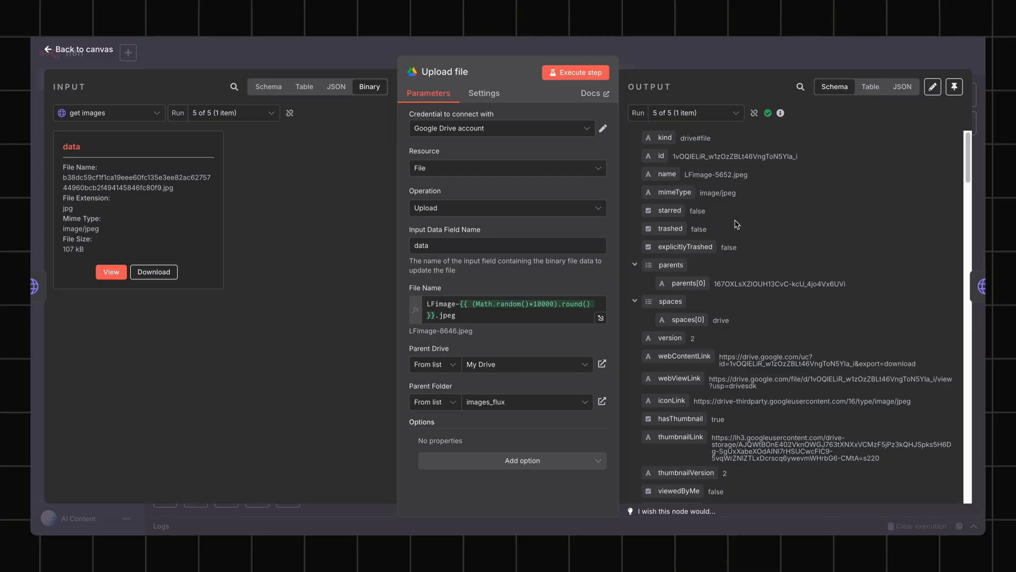
mouse_move(497, 213)
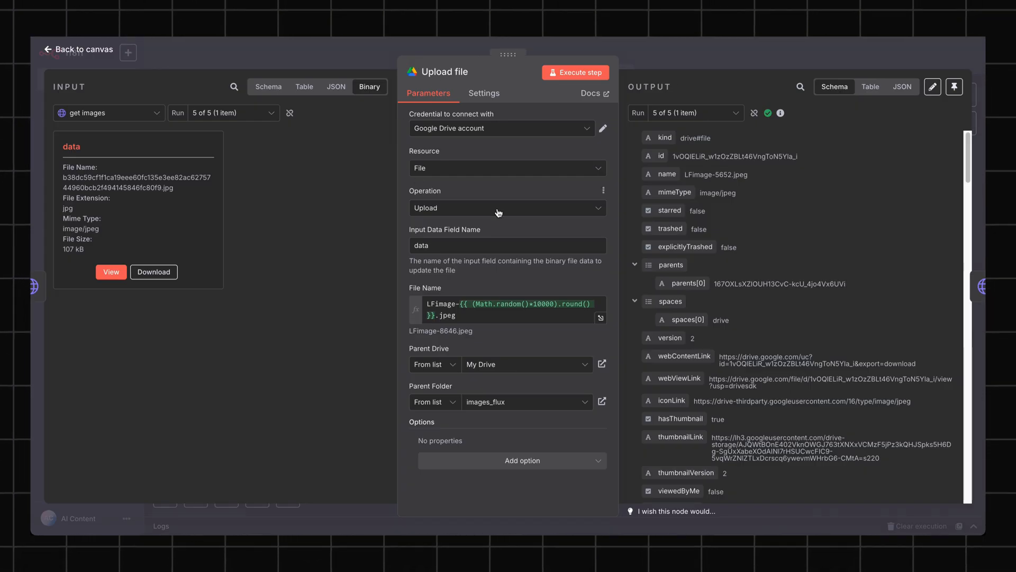
mouse_move(311, 324)
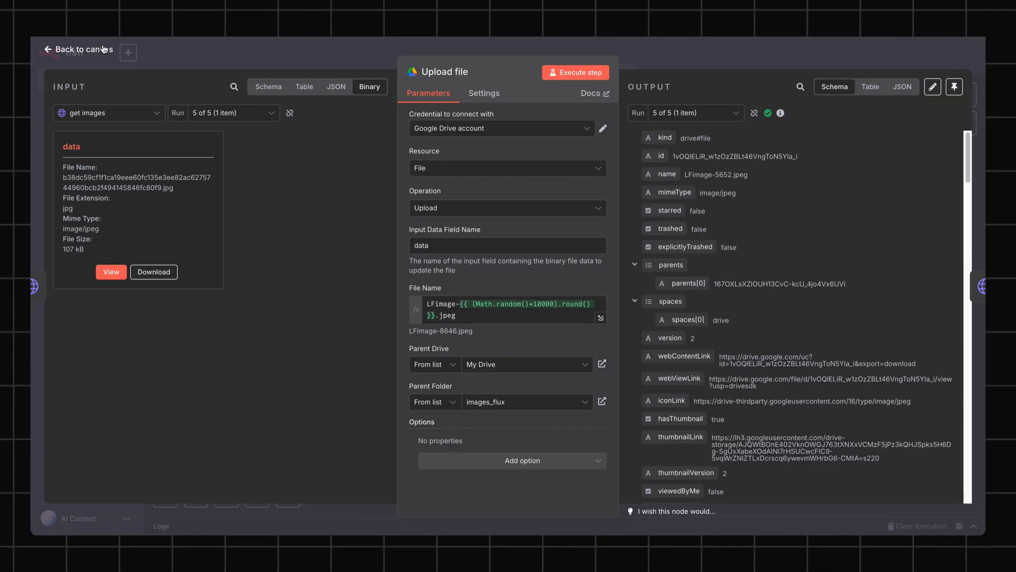
click(77, 50)
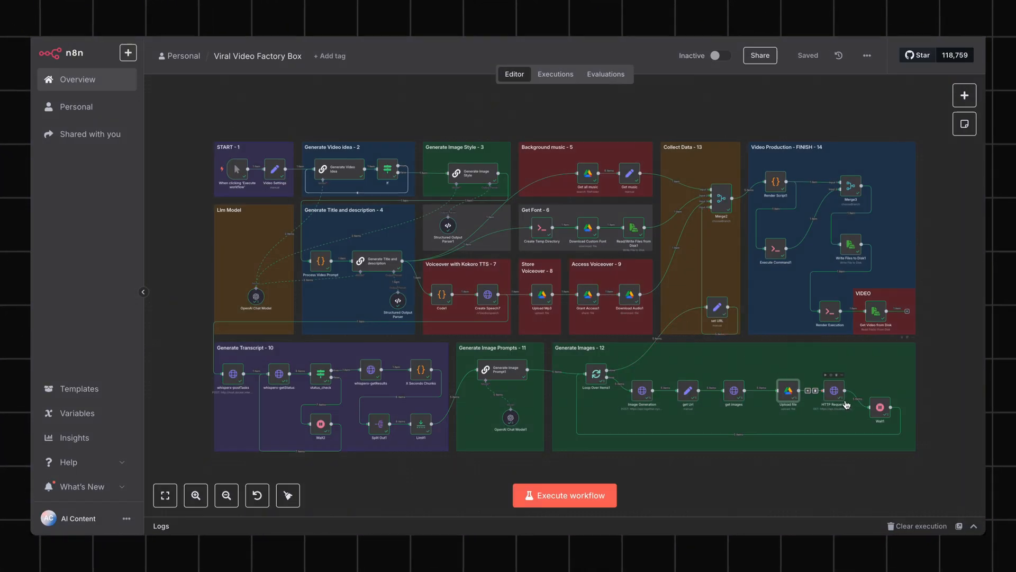
double_click(835, 391)
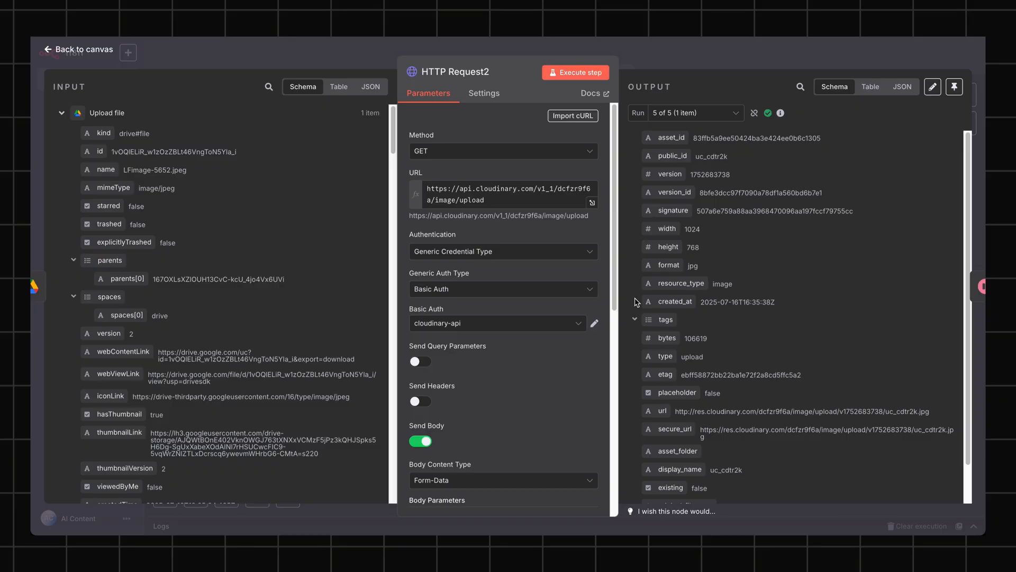
scroll(down, 3)
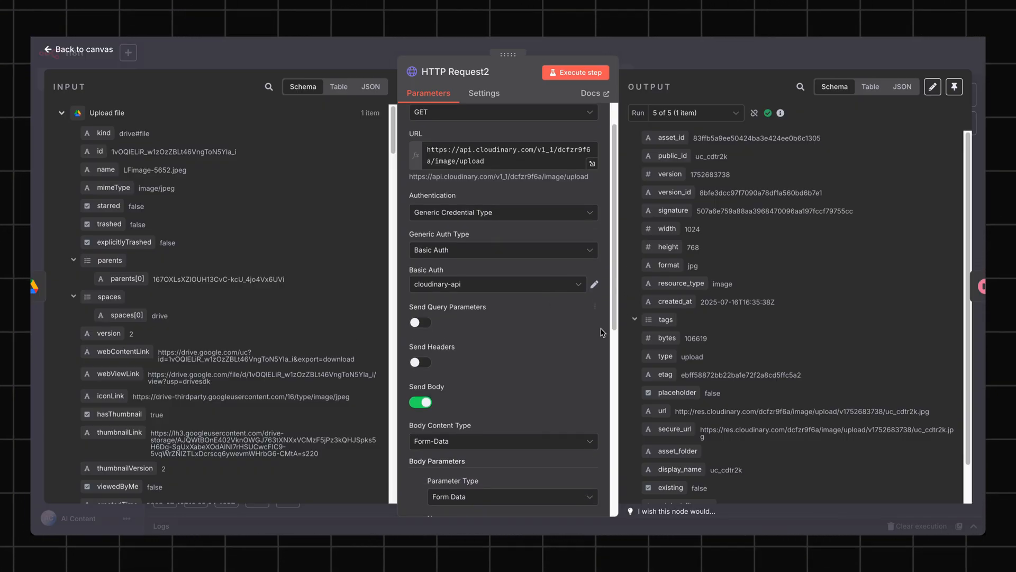
mouse_move(309, 256)
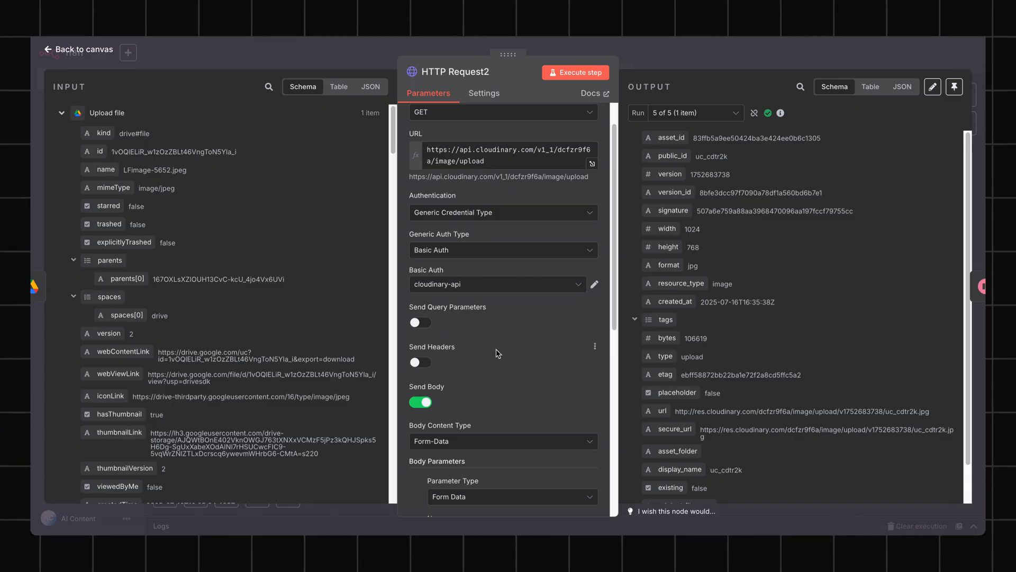
click(77, 50)
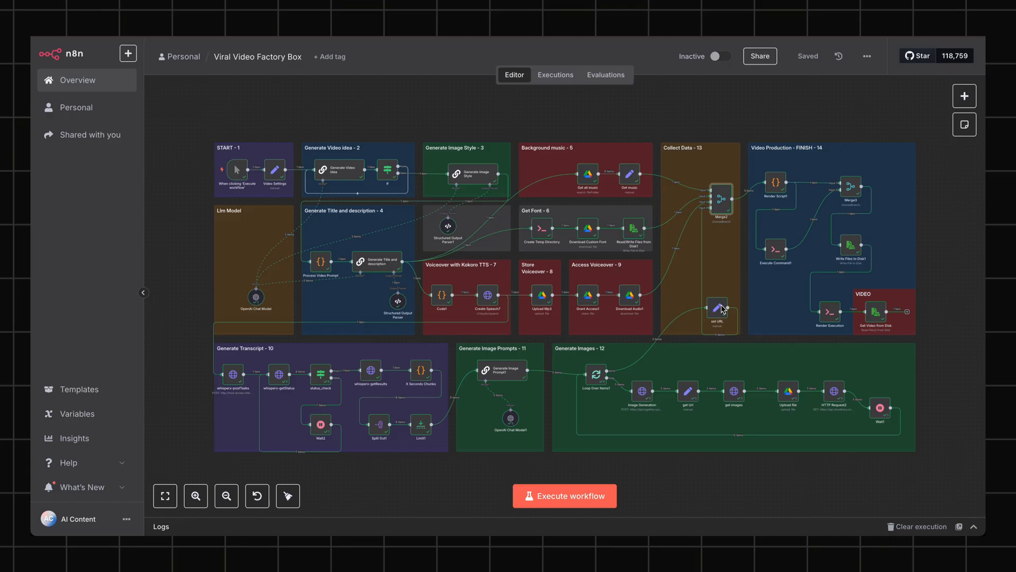
double_click(716, 309)
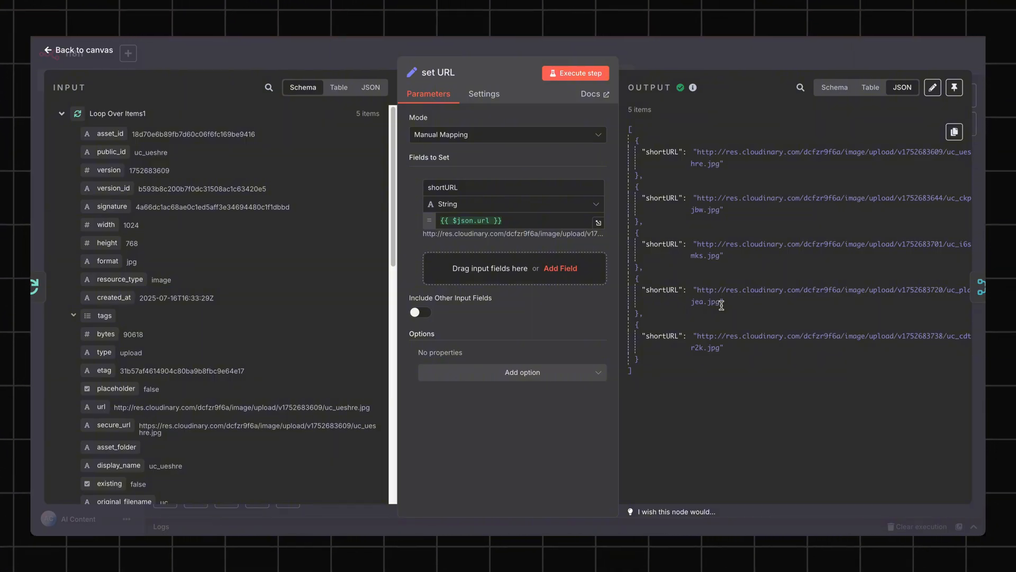
mouse_move(652, 318)
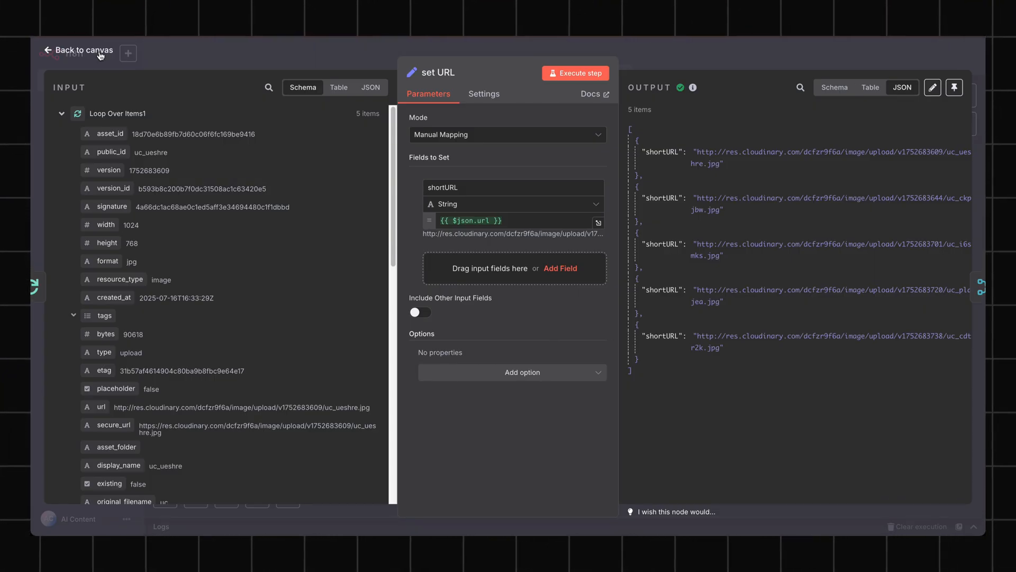
click(78, 50)
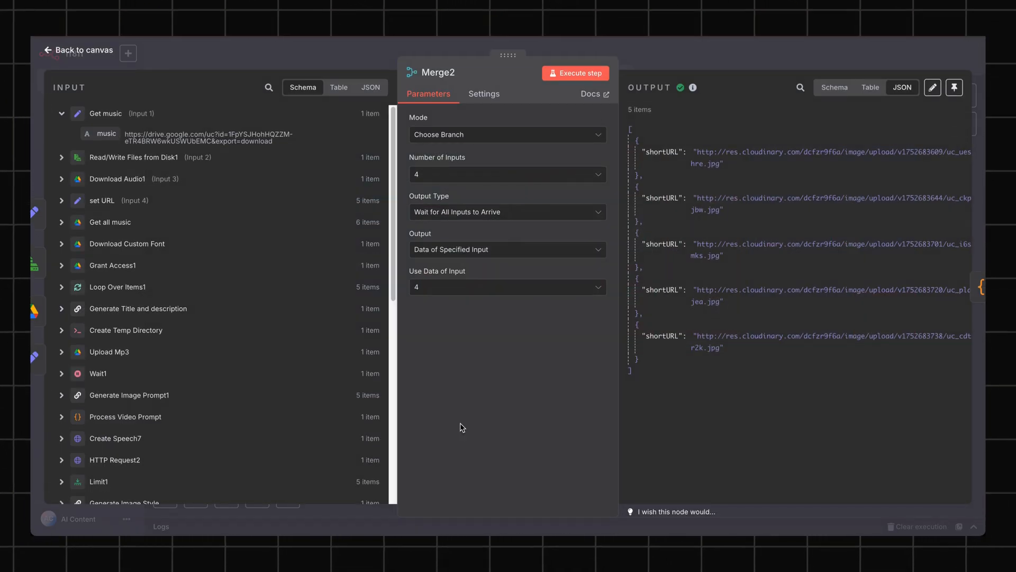
click(871, 87)
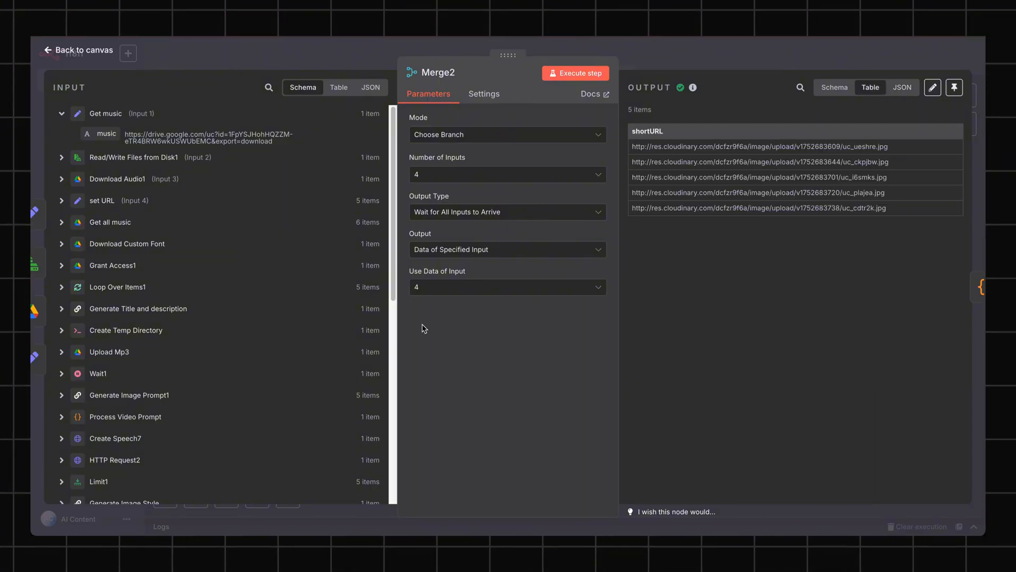
mouse_move(294, 211)
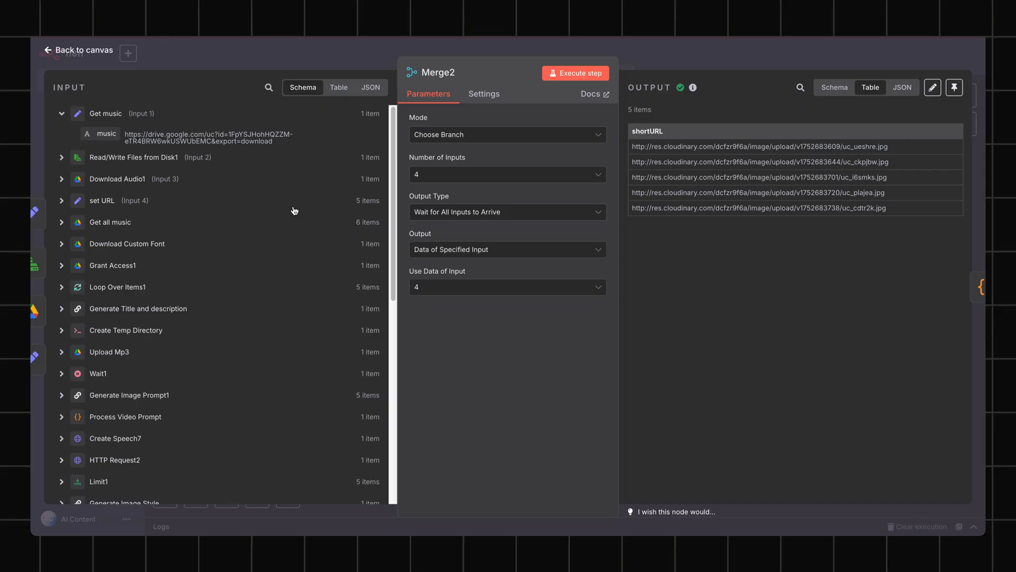
mouse_move(106, 58)
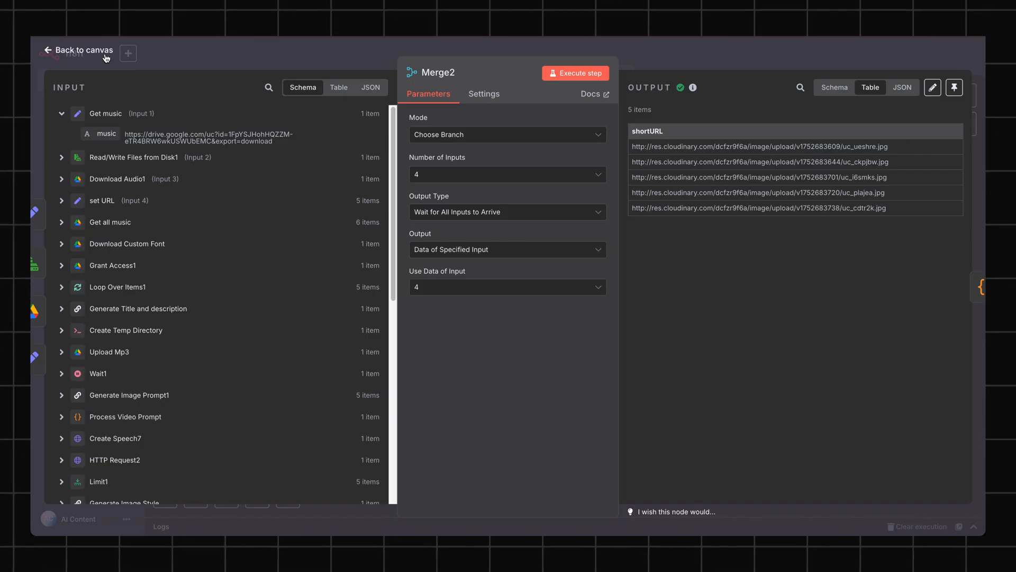
click(77, 50)
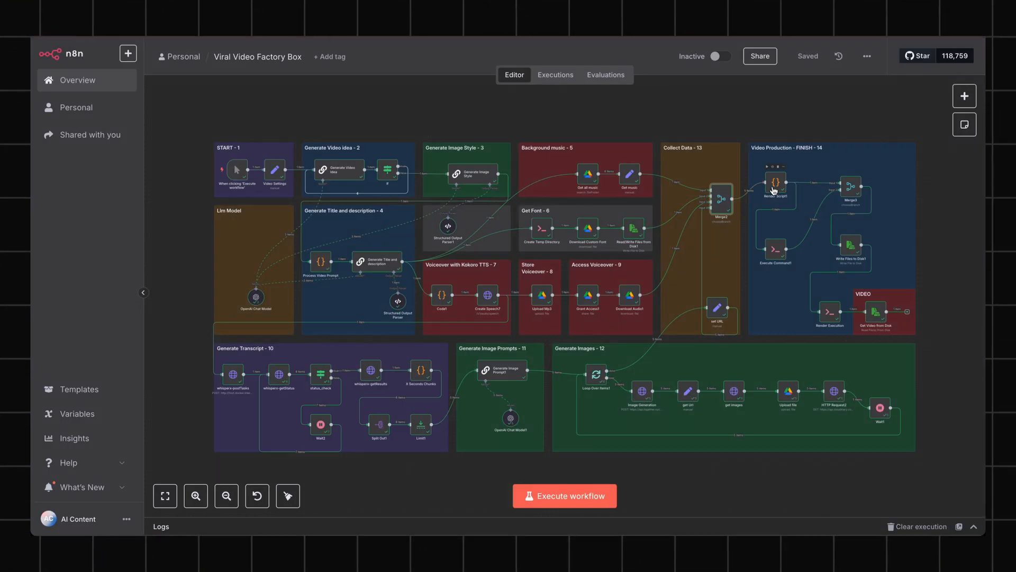
Inspect Render Script1's ffmpeg script output as a table, then open Execute Command1 (mkdir, exit 0)
double_click(776, 185)
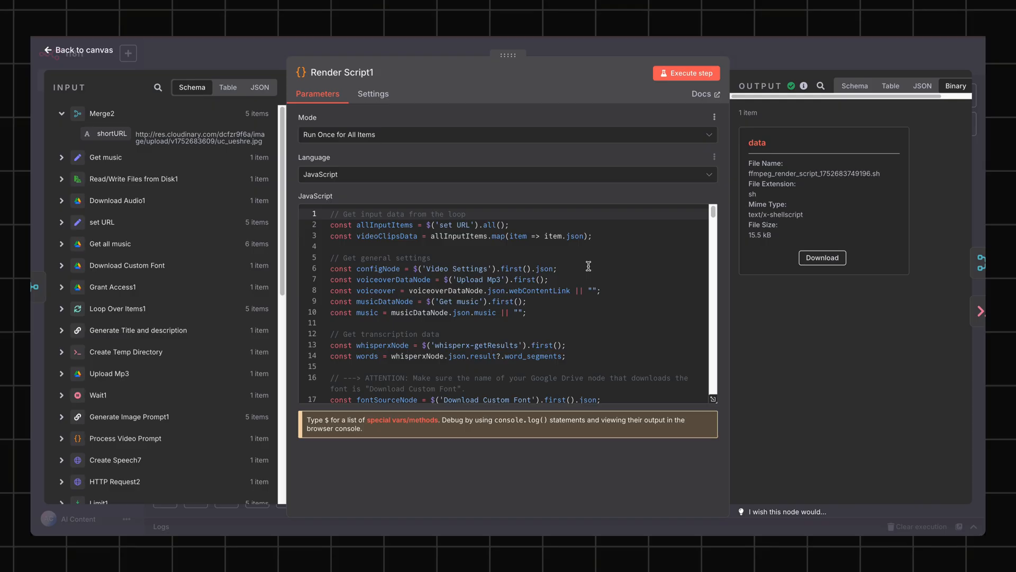
scroll(down, 3)
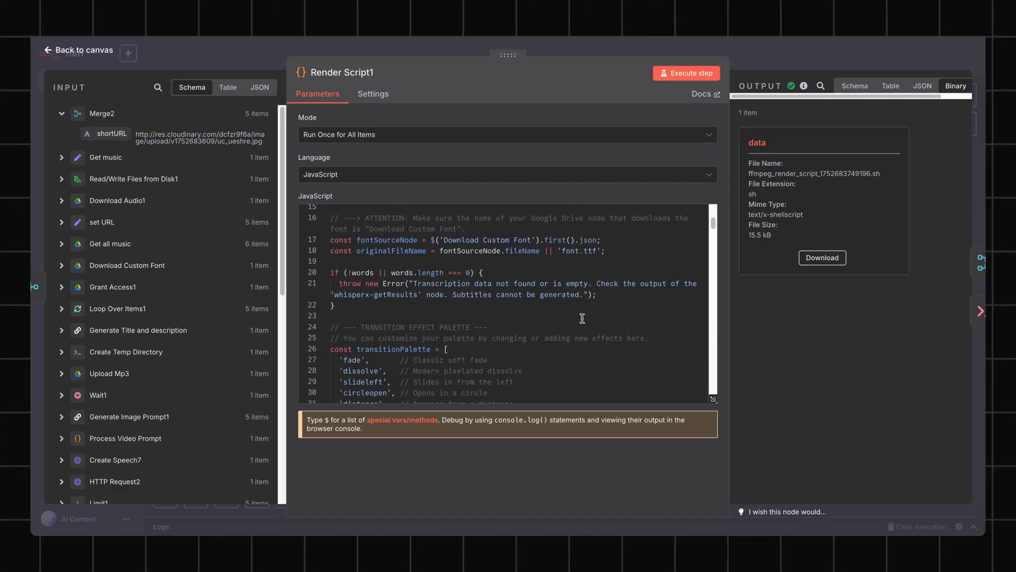
click(890, 86)
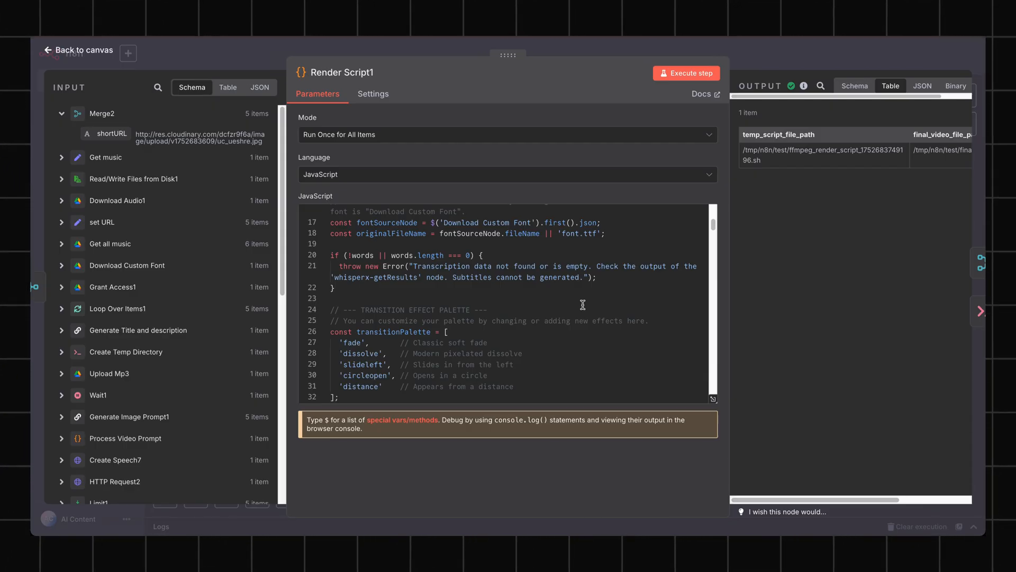
mouse_move(231, 376)
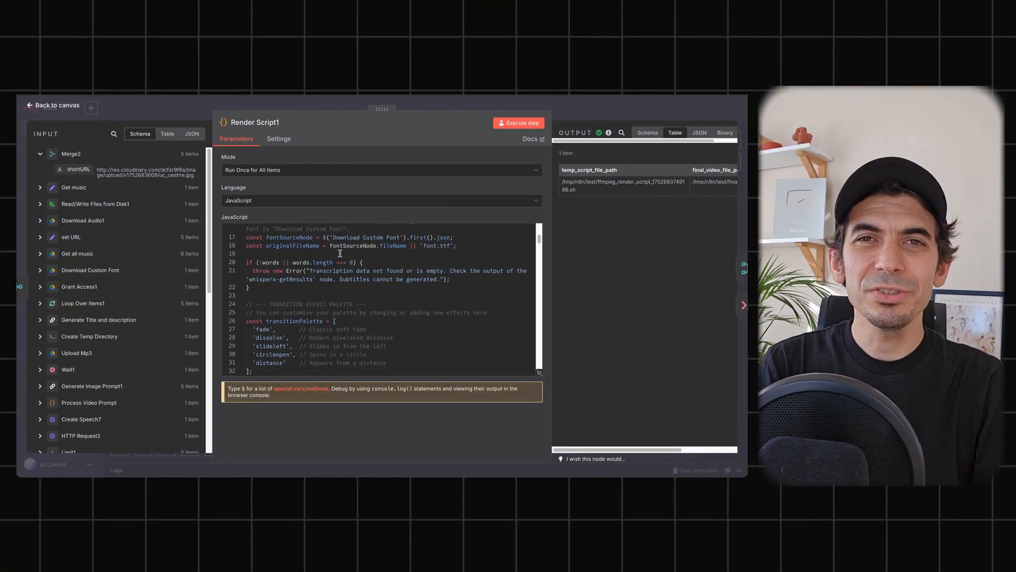
click(55, 105)
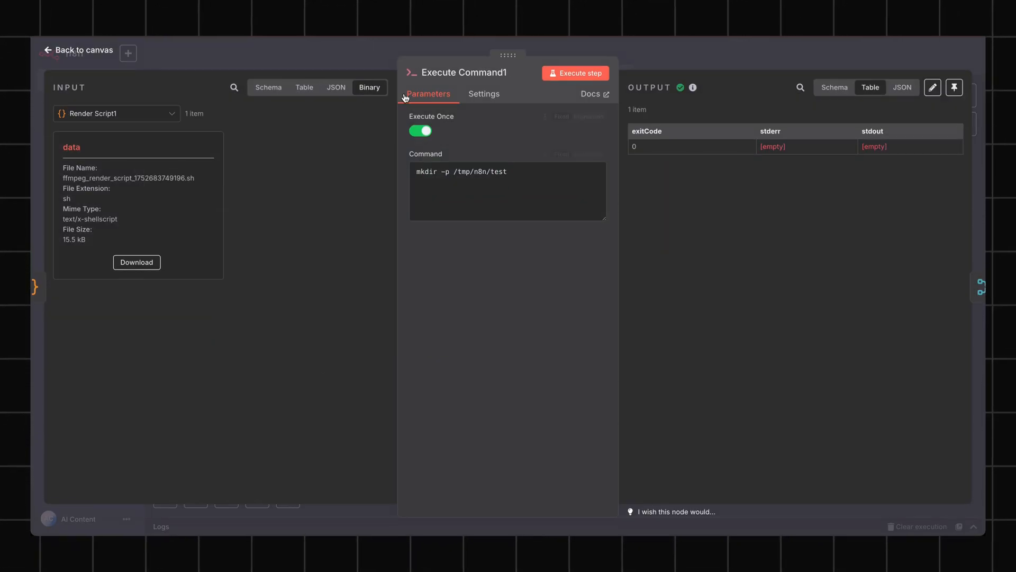
Review the Merge3 and Write Files to Disk1 nodes, which save the render script to its temp path
click(78, 50)
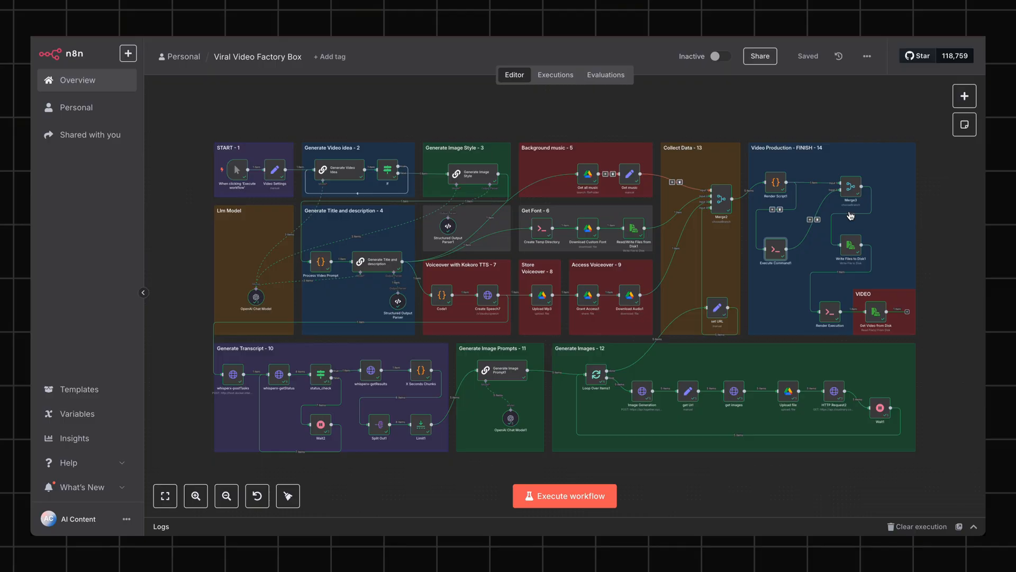
double_click(852, 197)
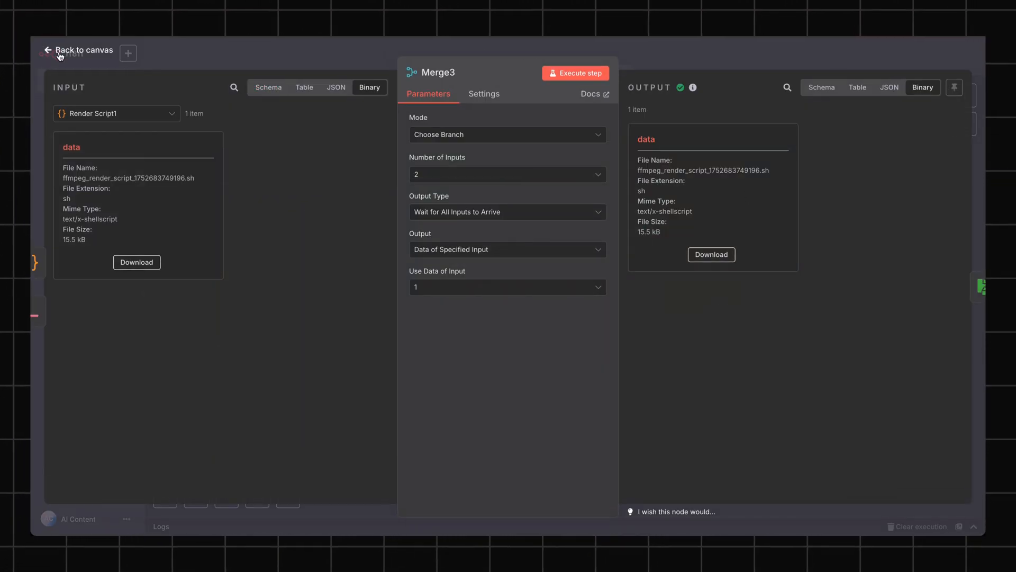
click(83, 50)
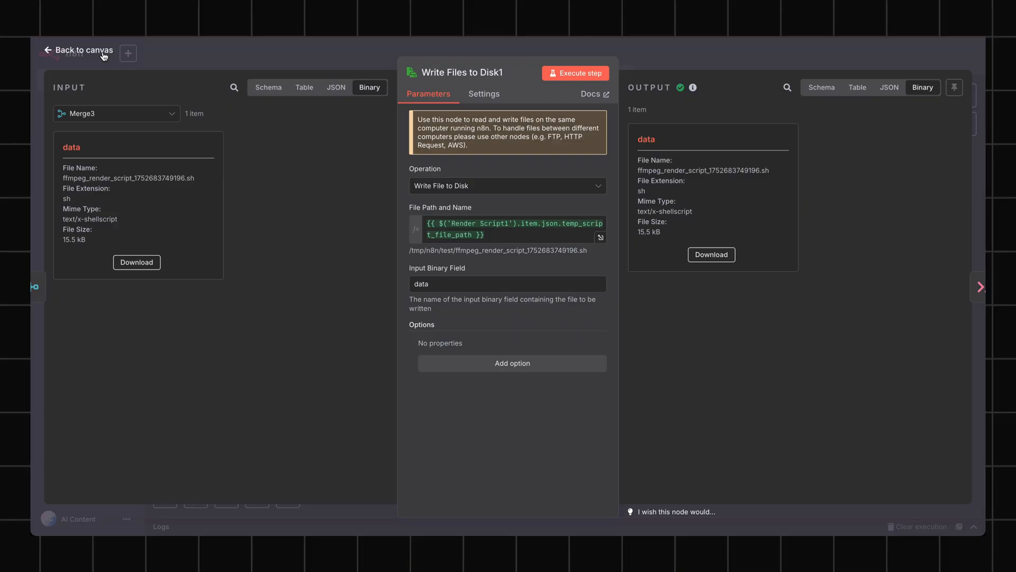
click(78, 50)
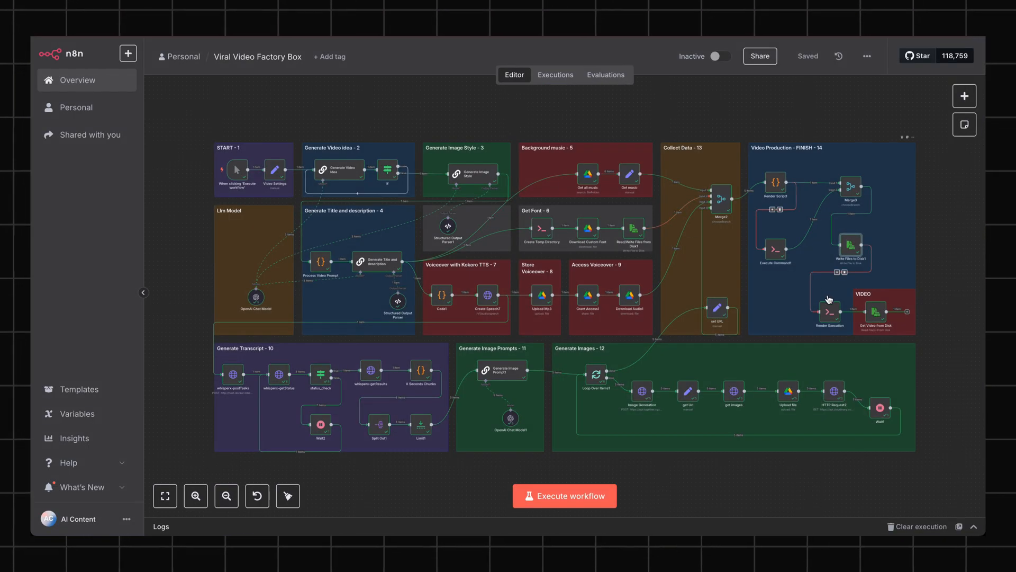
mouse_move(829, 312)
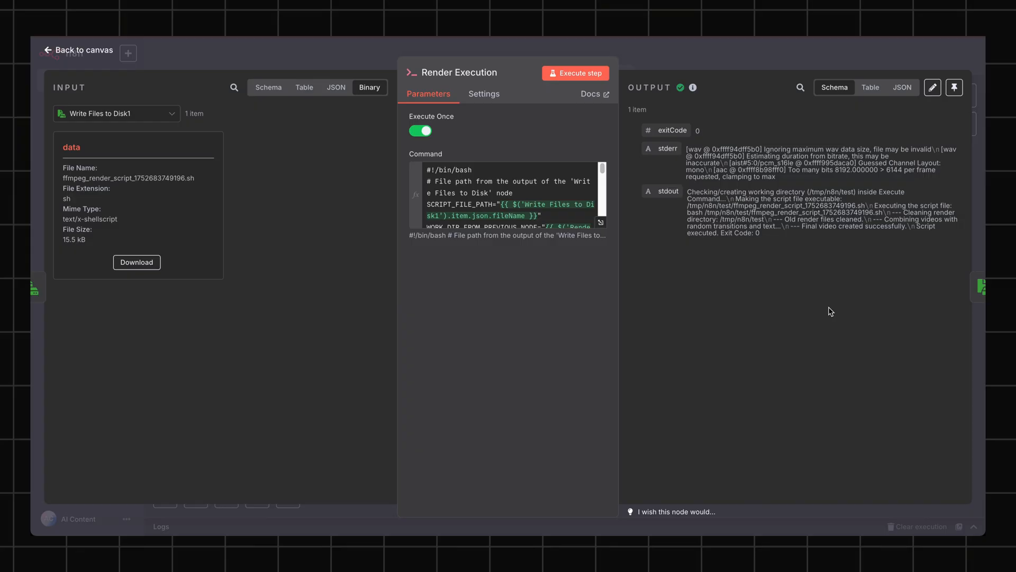
mouse_move(244, 257)
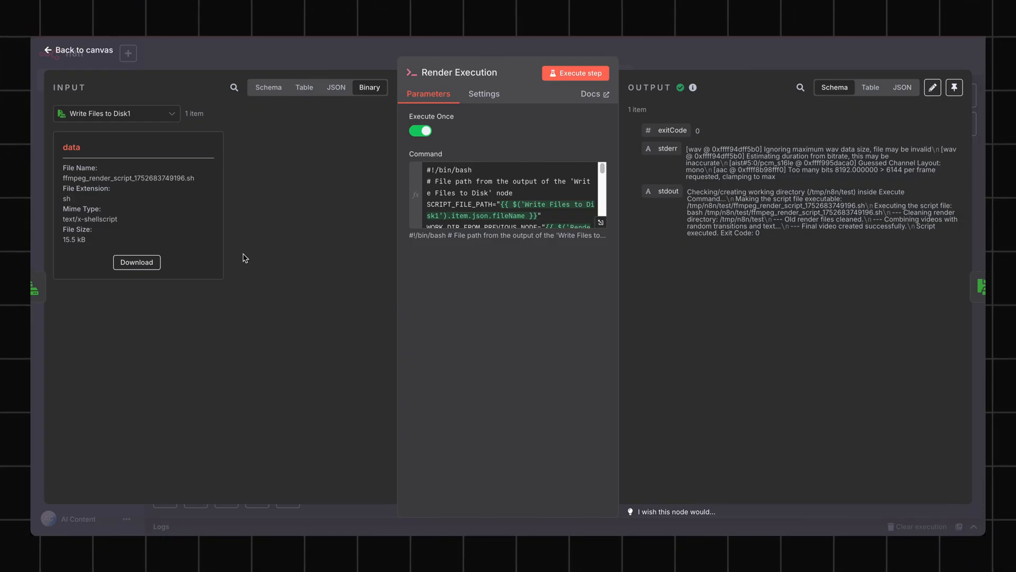
mouse_move(95, 58)
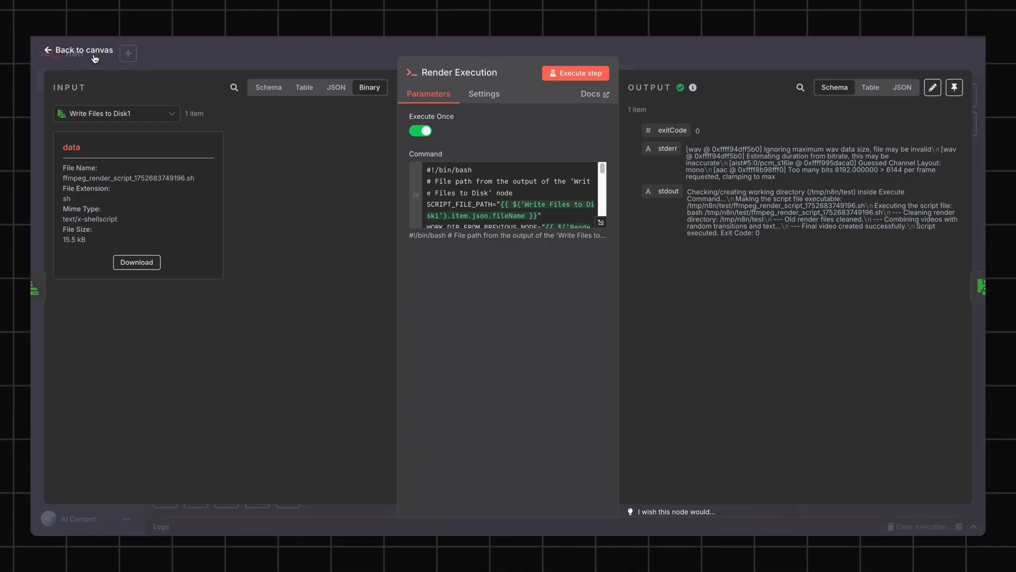
Leave Render Execution (exit code 0) and open Get Video from Disk showing final_video.mp4
click(77, 50)
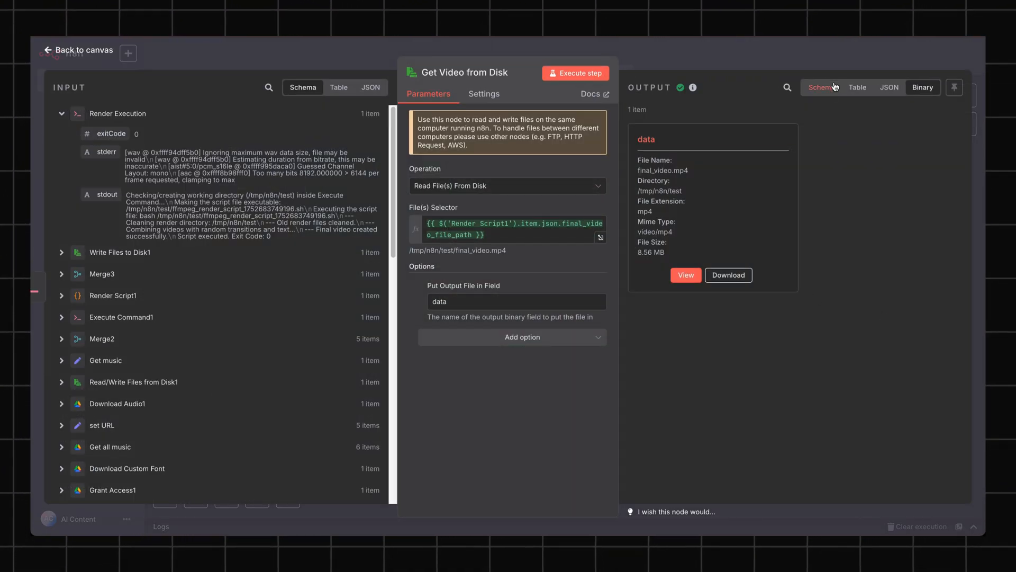
View final_video.mp4 (video/mp4, 8.56 MB) as a table before leaving the node
click(857, 87)
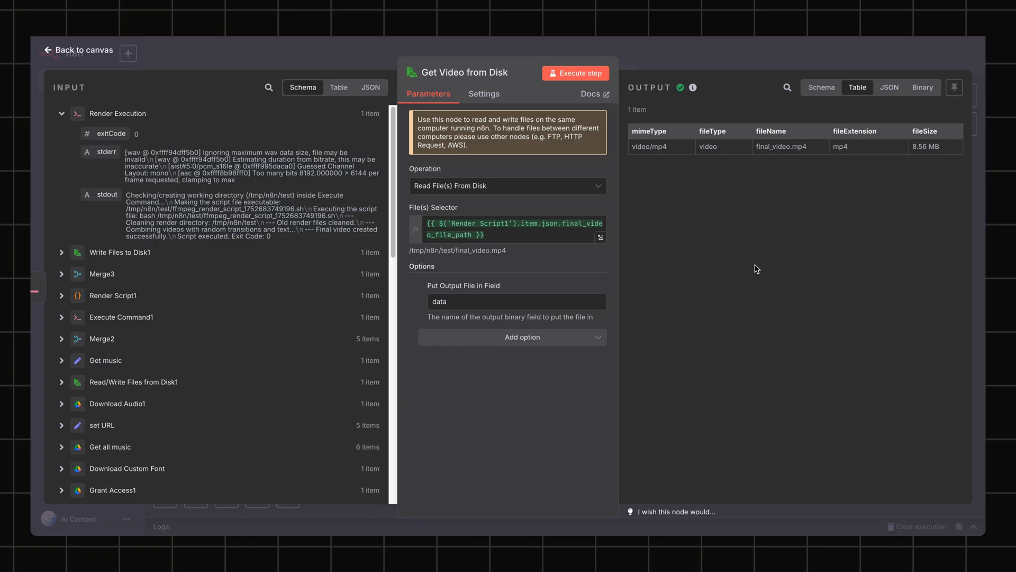
click(77, 49)
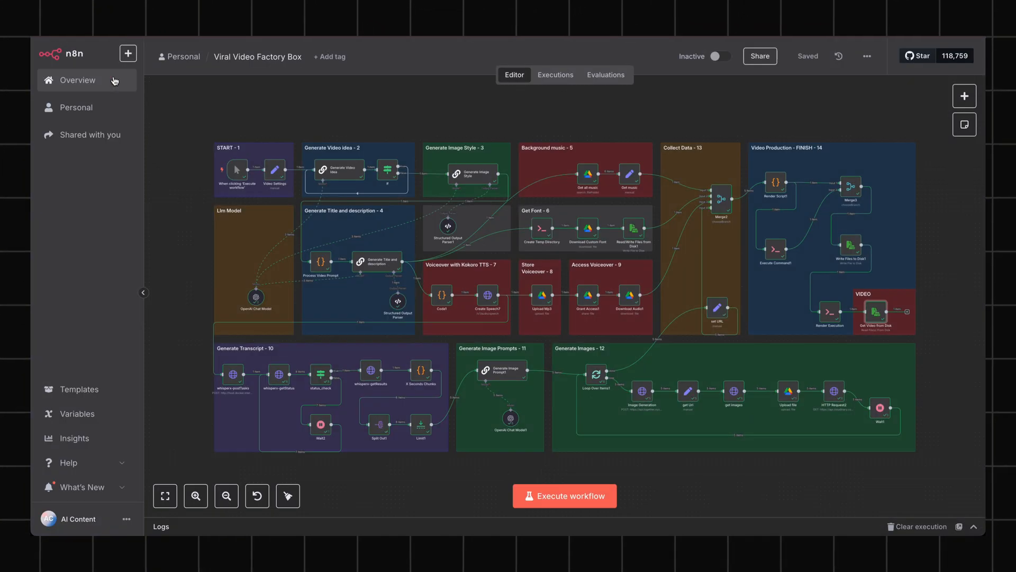